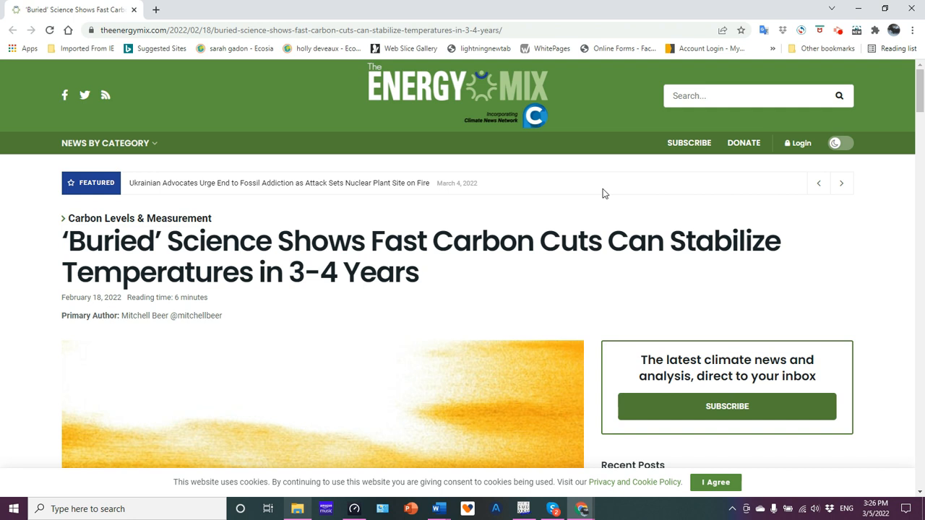
pyautogui.moveTo(557, 201)
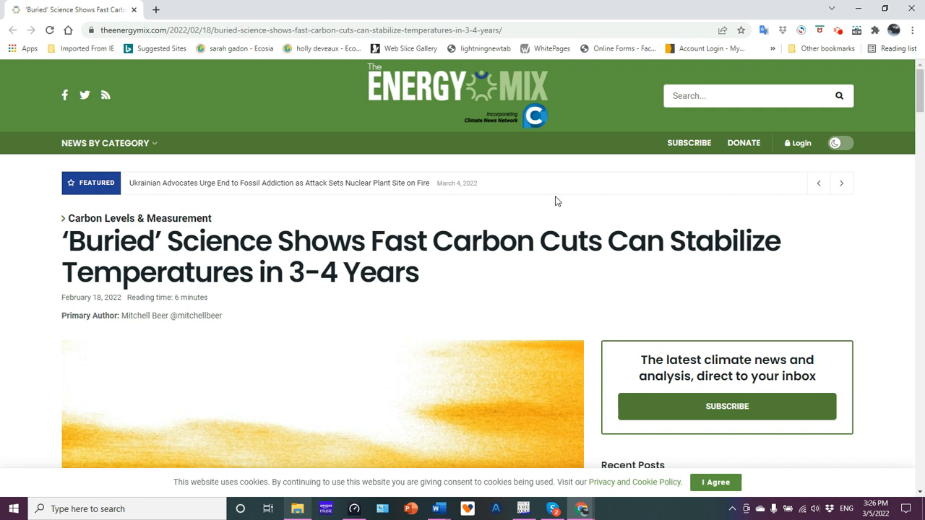
pyautogui.moveTo(405, 114)
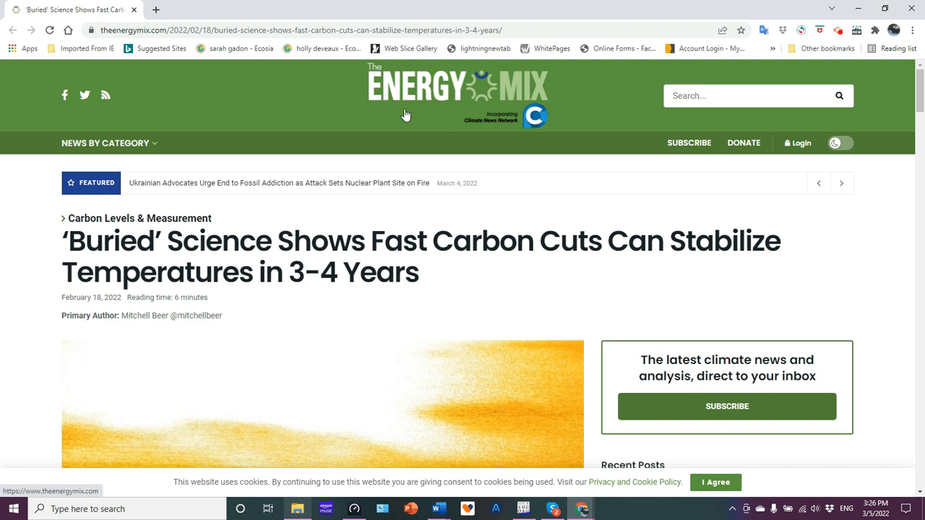
pyautogui.moveTo(547, 185)
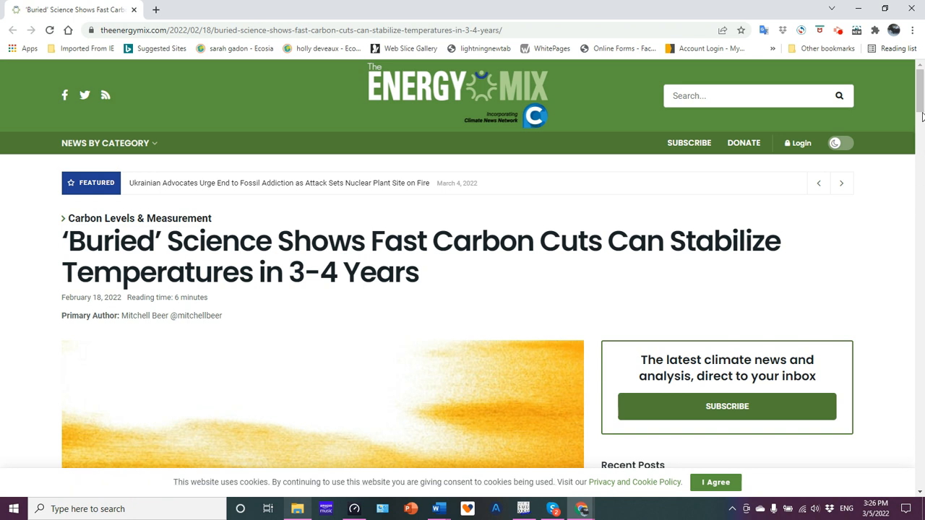
# - Scroll past the lead image to the share buttons and first paragraphs on CCNow and Mann's IPCC remarks
pyautogui.scroll(-3)
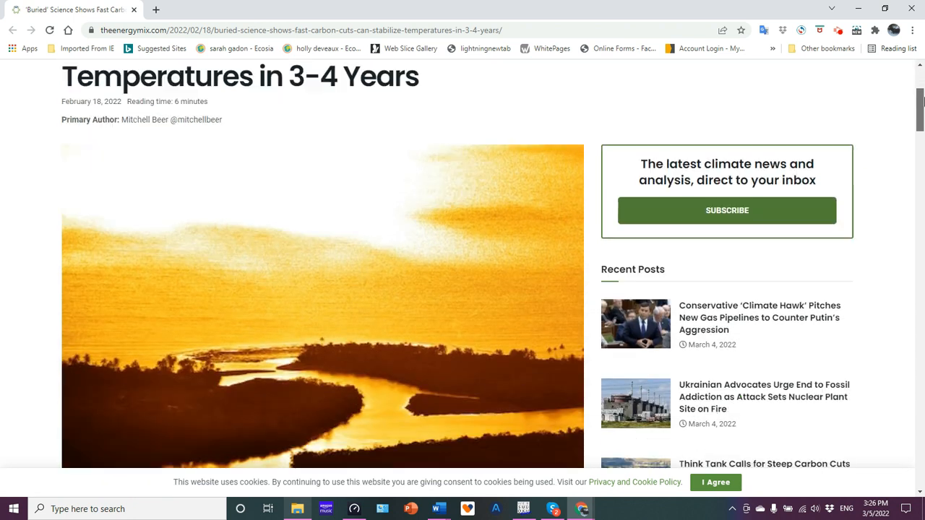
pyautogui.scroll(-3)
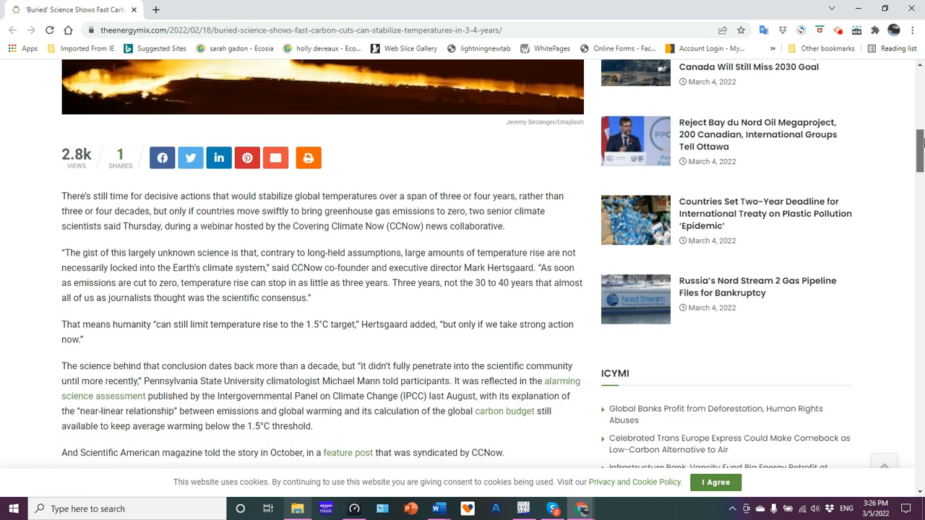
pyautogui.scroll(-3)
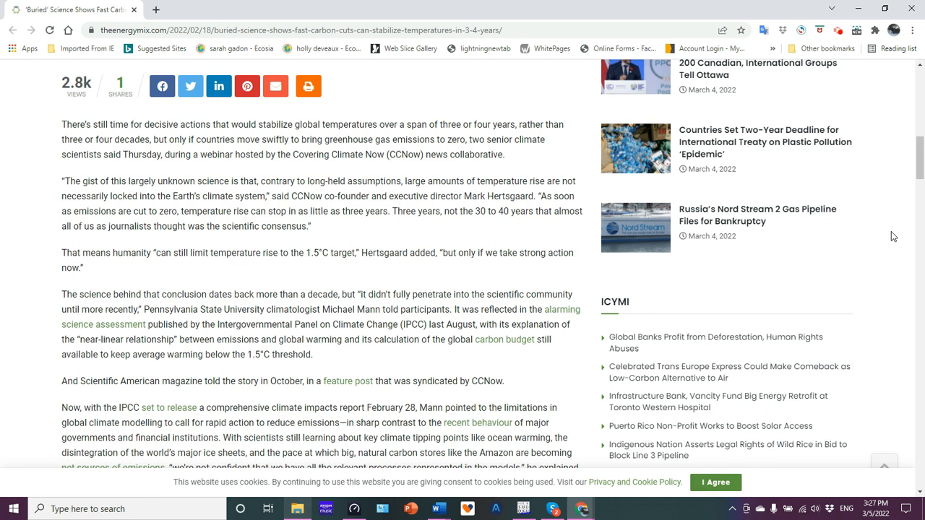
pyautogui.moveTo(564, 239)
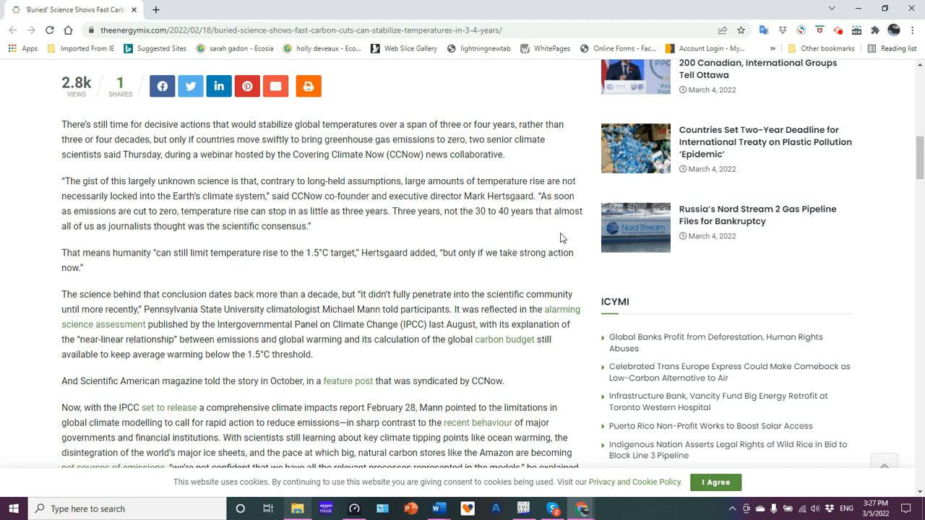
pyautogui.moveTo(466, 224)
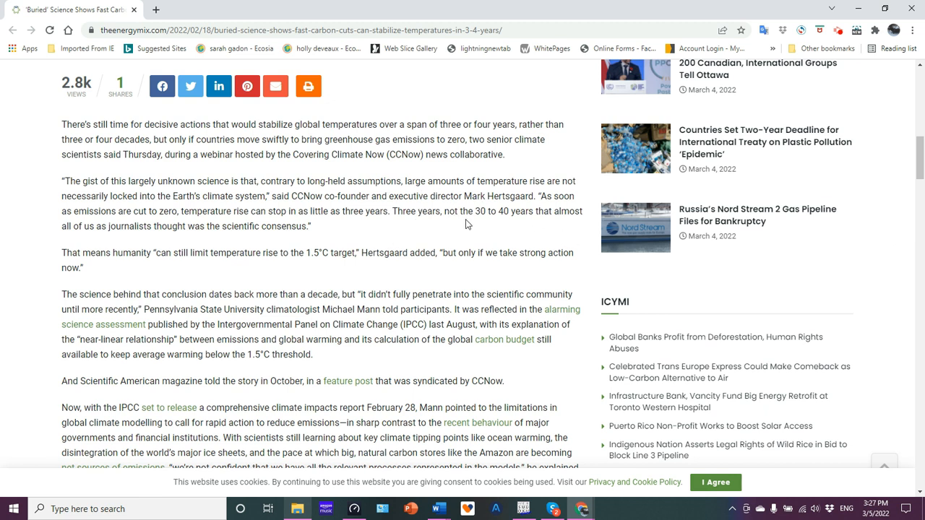
pyautogui.moveTo(475, 237)
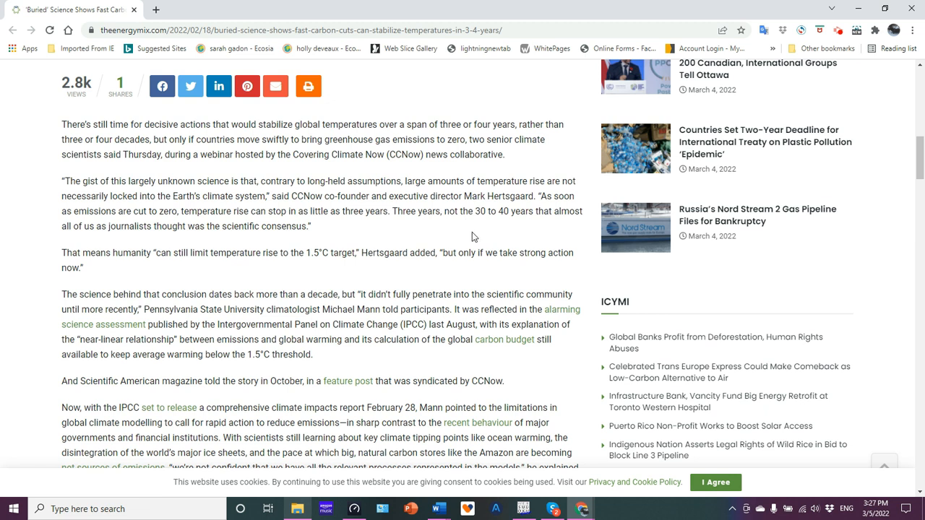
pyautogui.moveTo(119, 182)
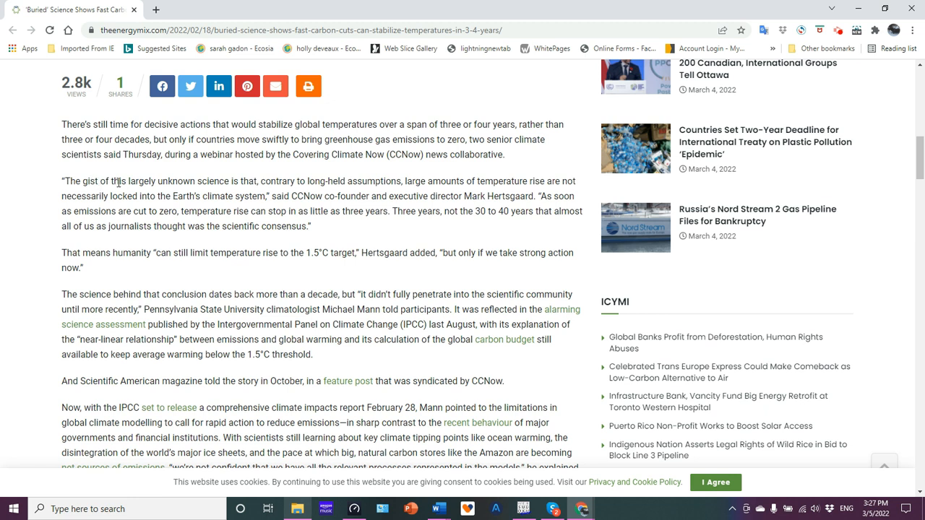
pyautogui.moveTo(358, 233)
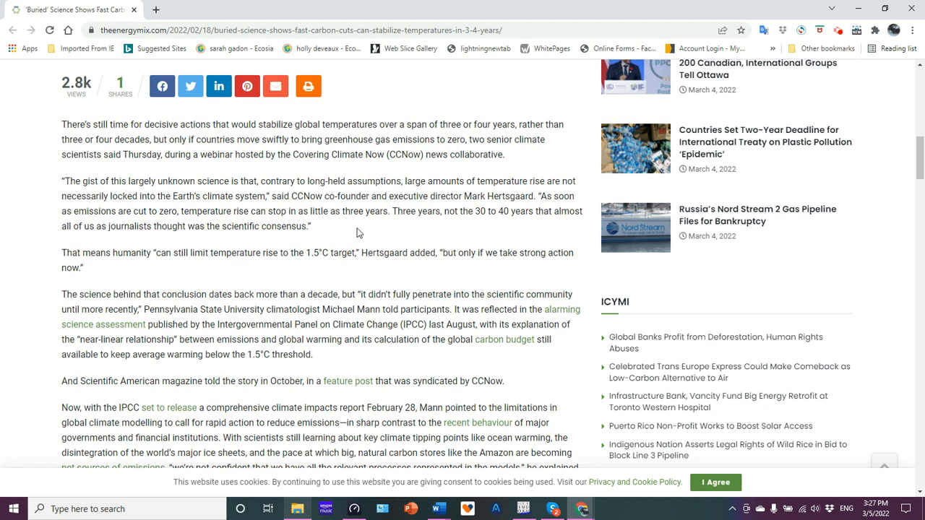
pyautogui.moveTo(370, 232)
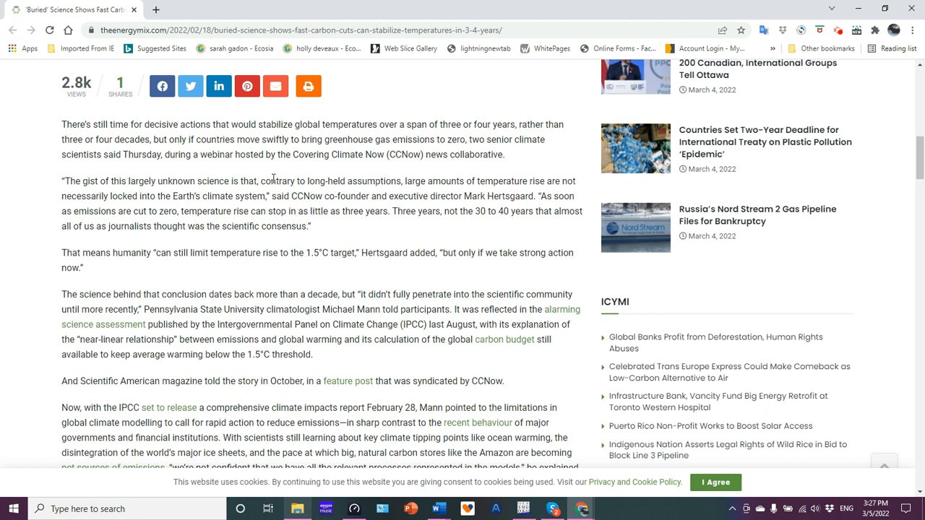
pyautogui.moveTo(382, 231)
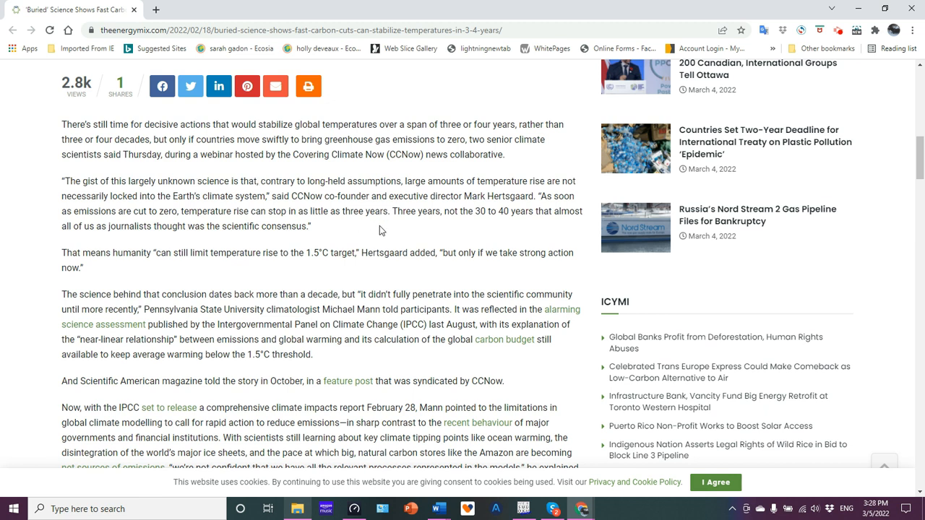
pyautogui.moveTo(149, 196)
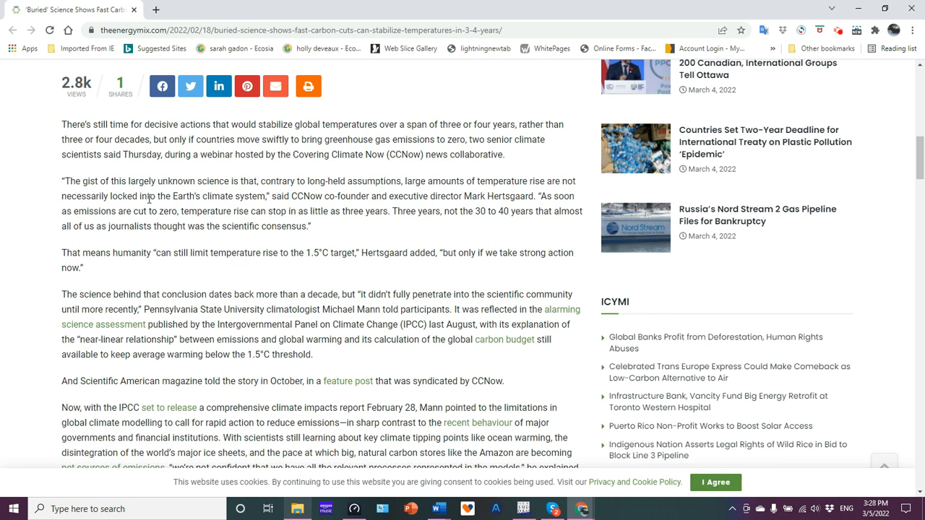
pyautogui.moveTo(323, 231)
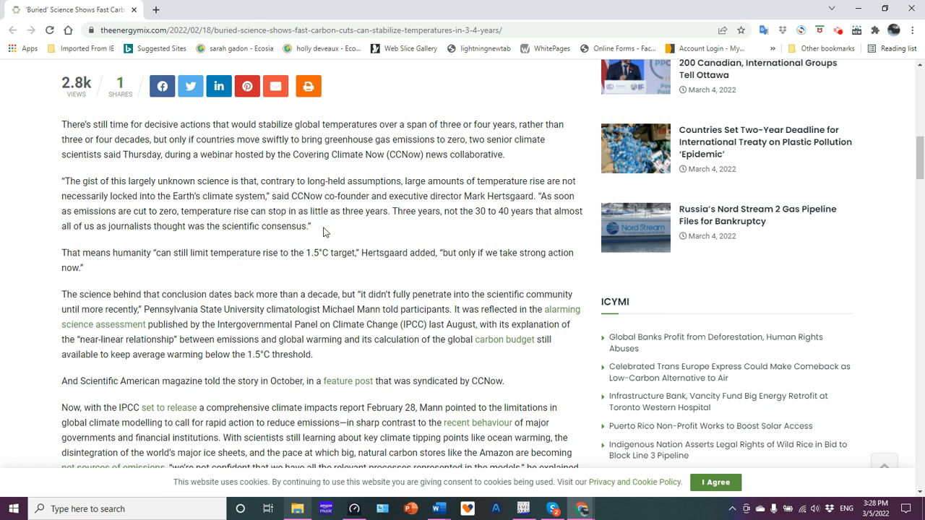
pyautogui.moveTo(364, 230)
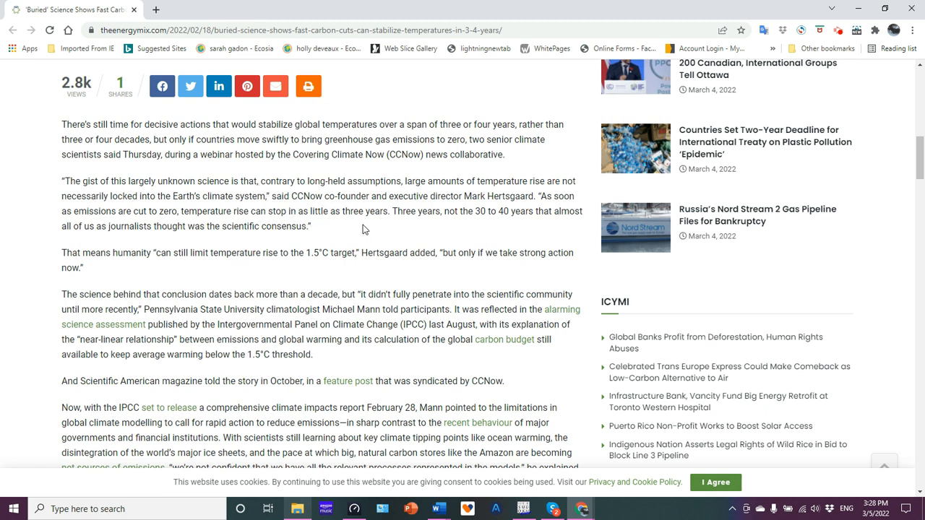
pyautogui.moveTo(885, 211)
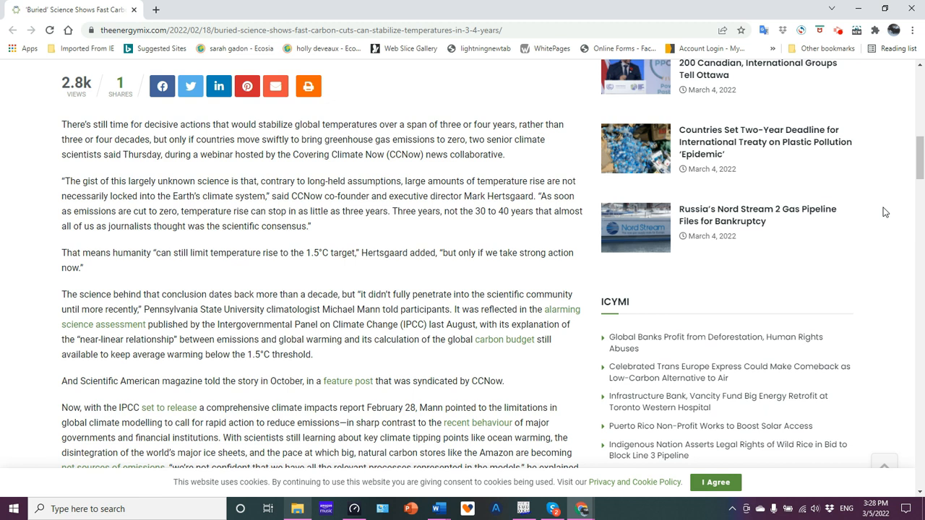
pyautogui.moveTo(558, 194)
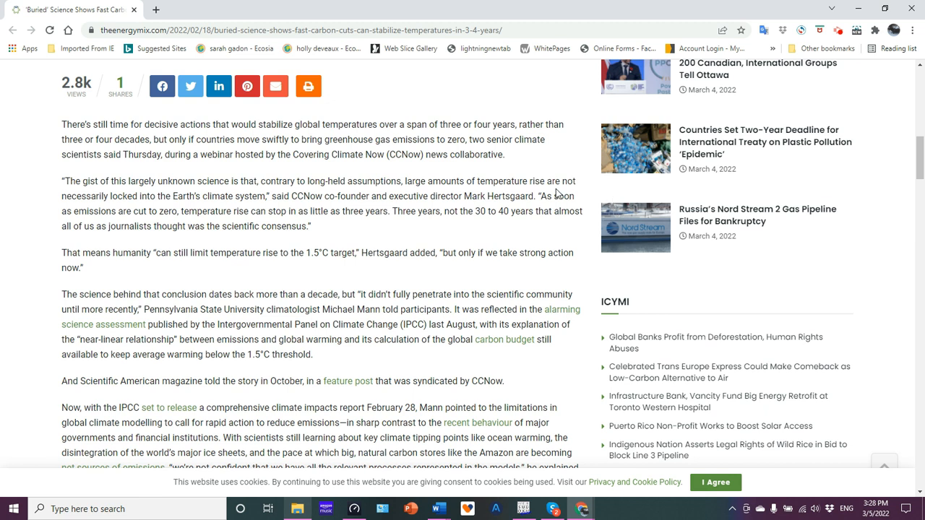
pyautogui.moveTo(266, 209)
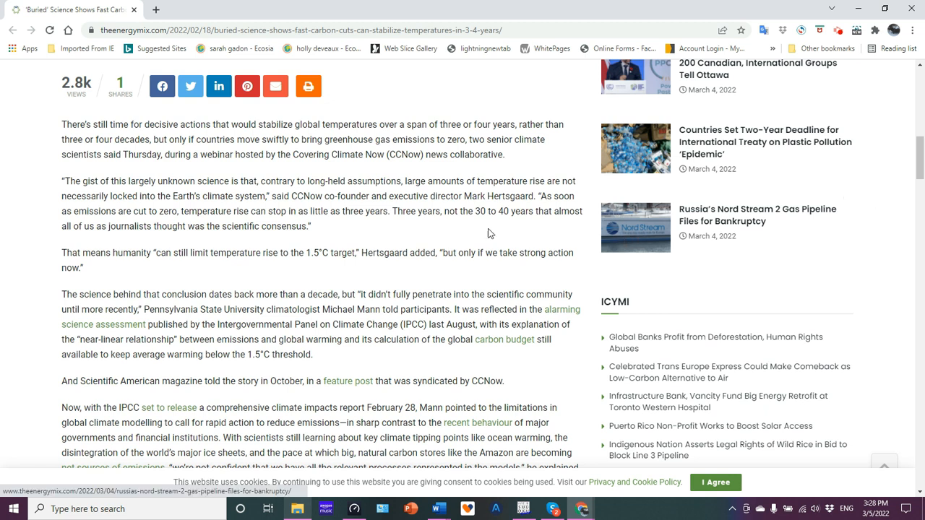
pyautogui.moveTo(477, 237)
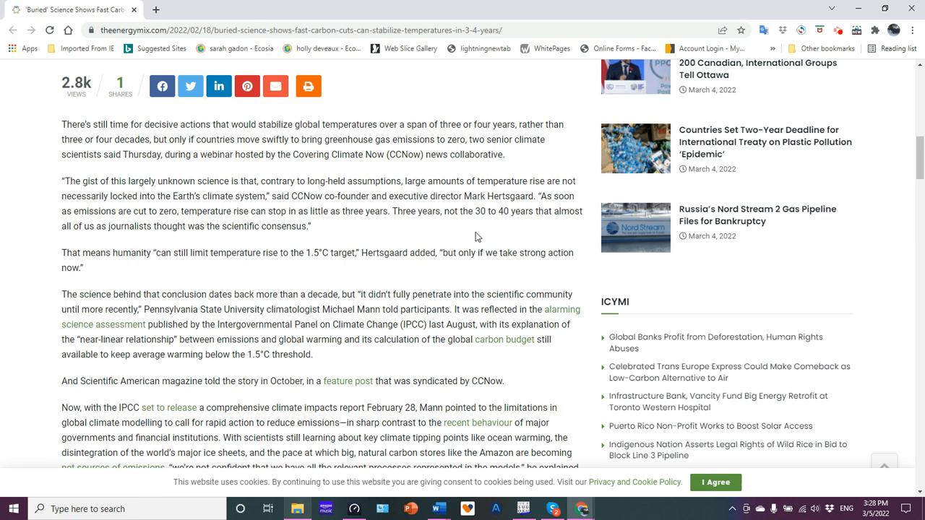
pyautogui.moveTo(919, 152)
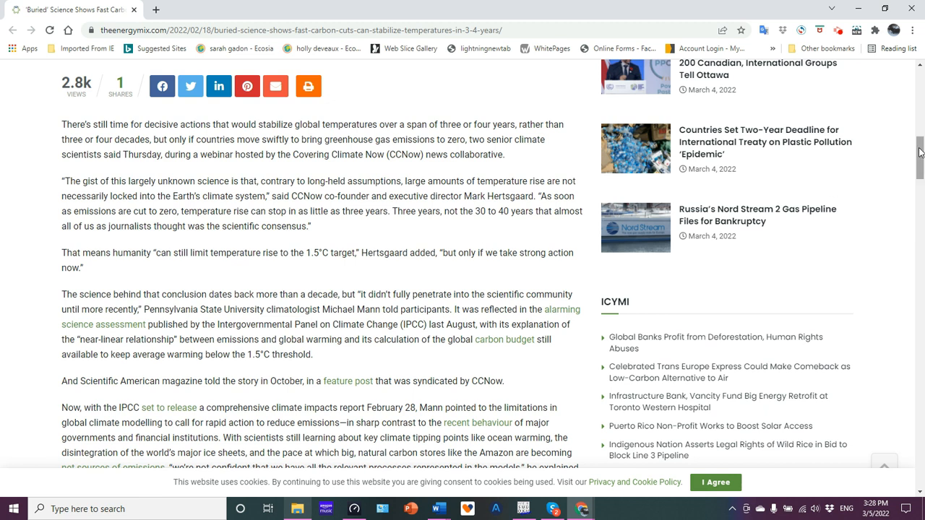
# - Scroll down to the 'The Faucet and the Drain' heading on carbon budgets
pyautogui.scroll(-3)
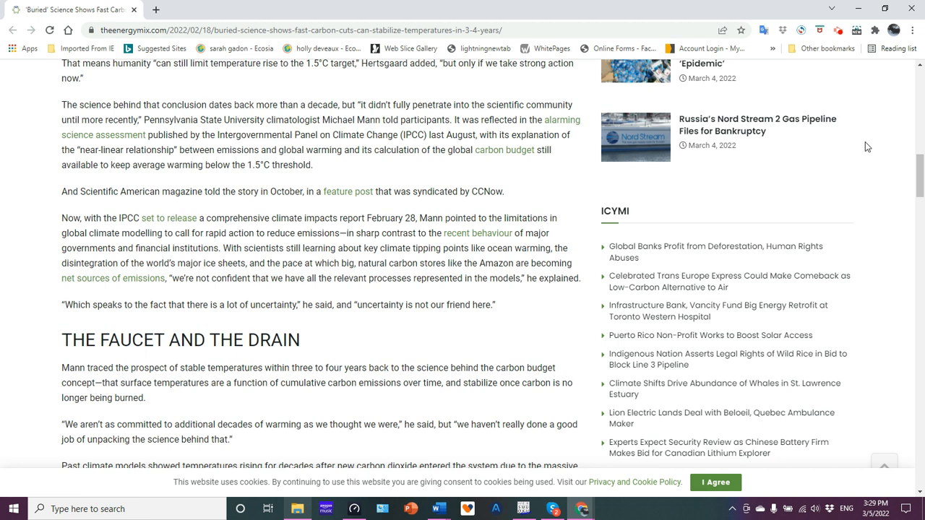
pyautogui.moveTo(512, 174)
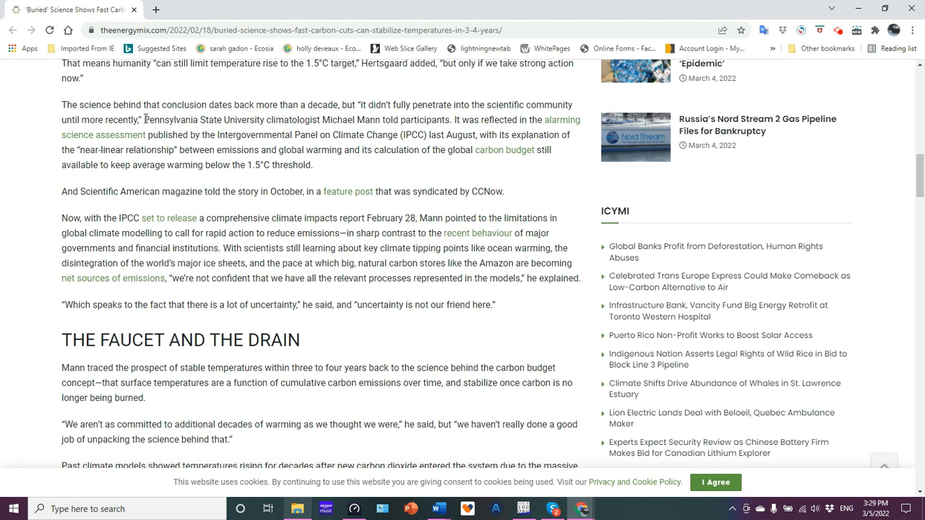
pyautogui.moveTo(144, 120); pyautogui.dragTo(278, 120)
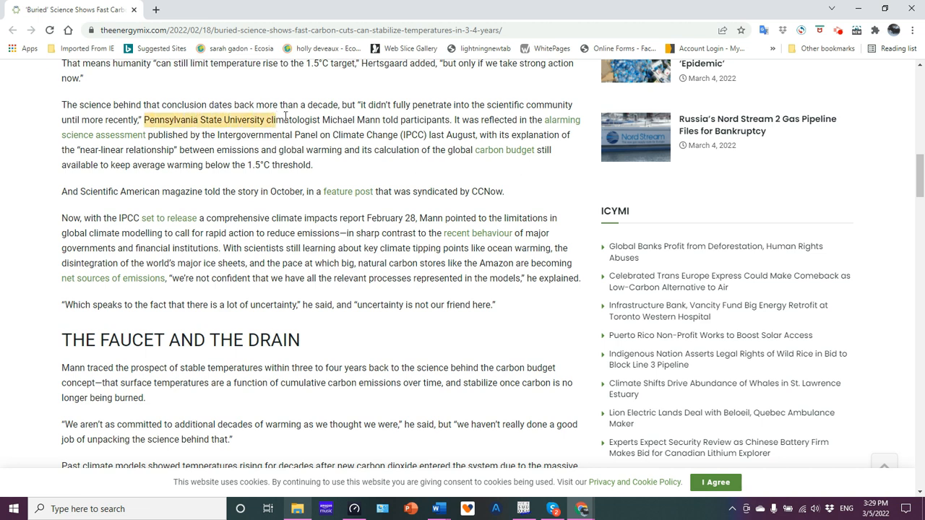
pyautogui.moveTo(274, 120); pyautogui.dragTo(385, 120)
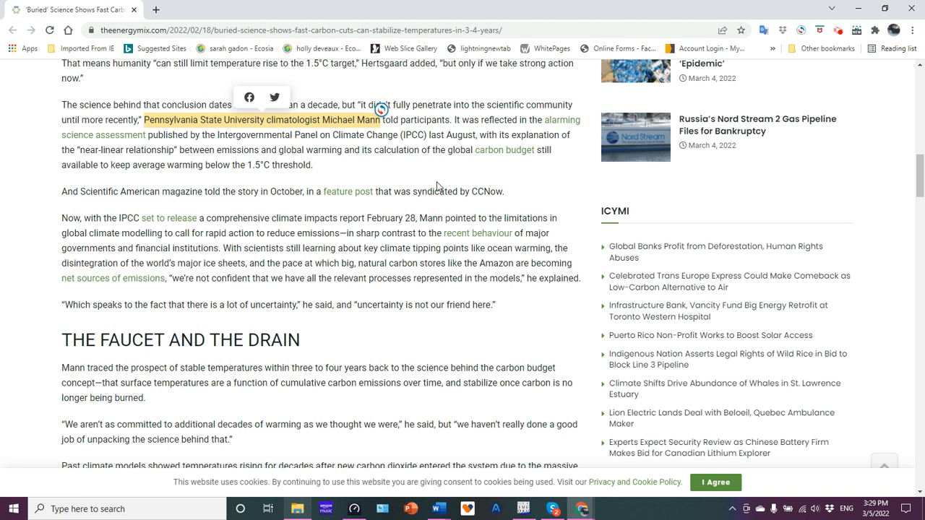
pyautogui.click(408, 157)
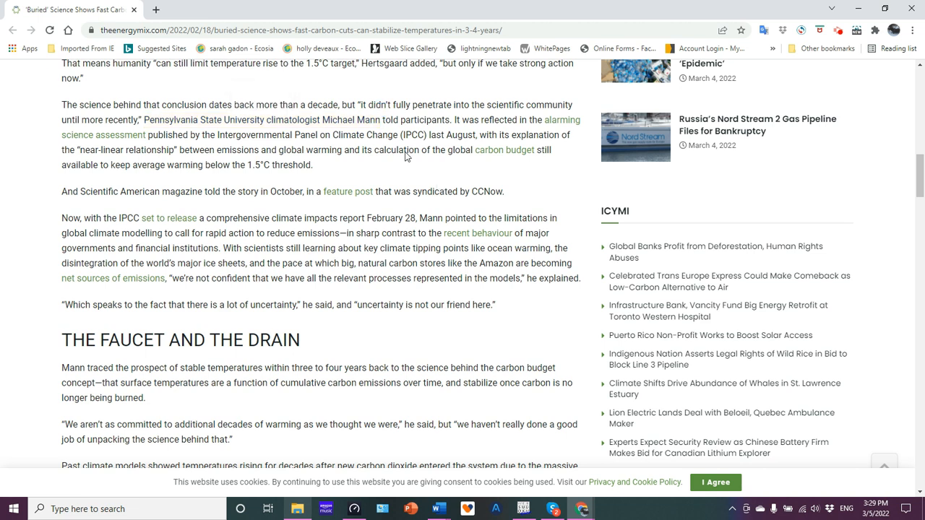
pyautogui.moveTo(353, 136)
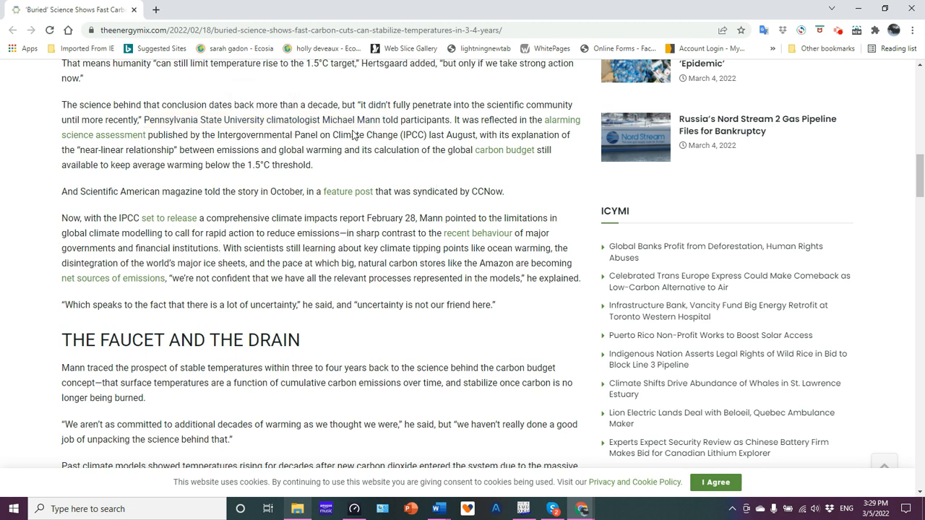
pyautogui.moveTo(410, 173)
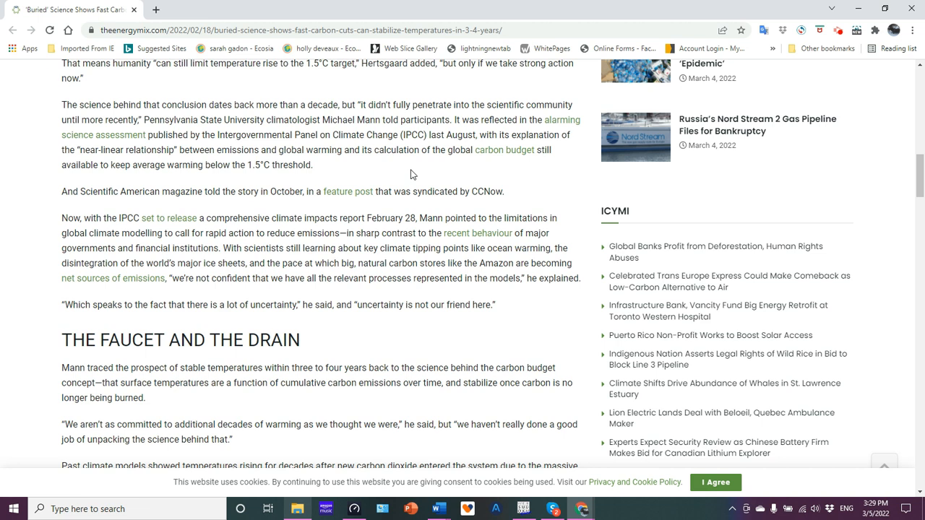
pyautogui.moveTo(434, 168)
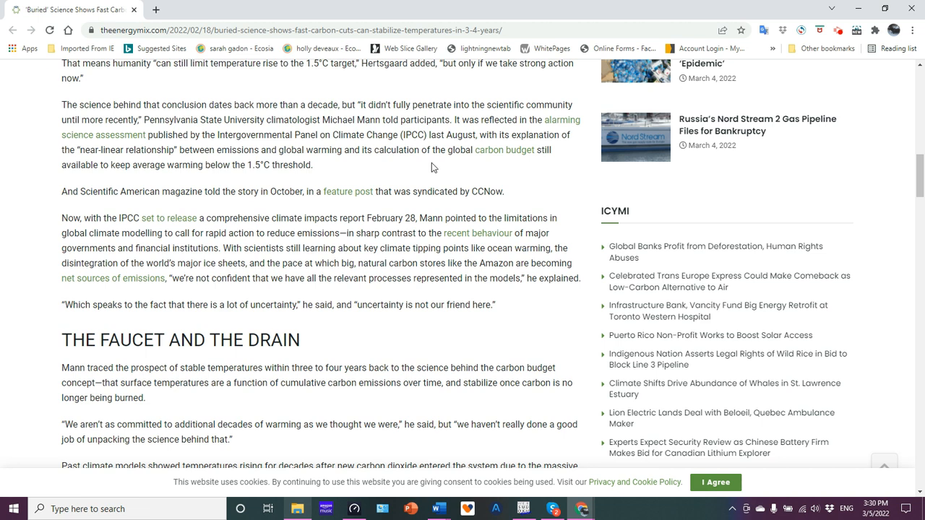
pyautogui.moveTo(469, 131)
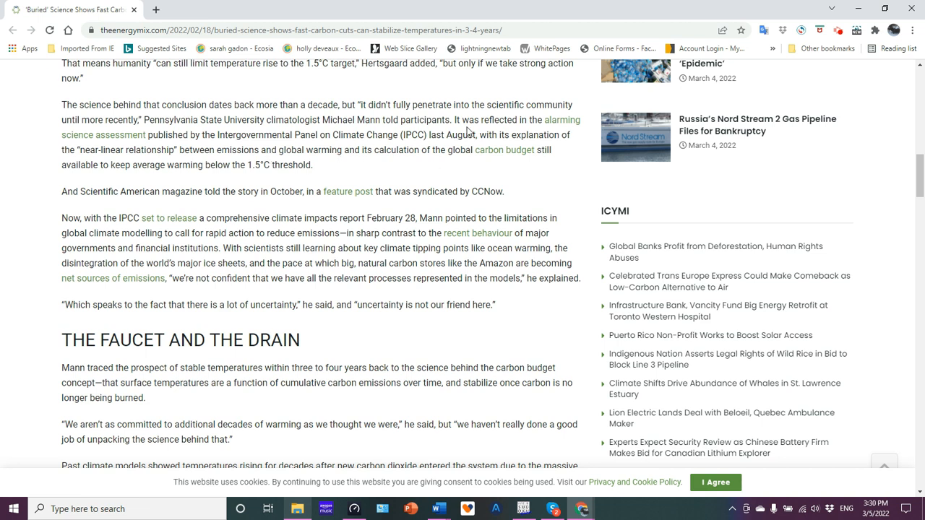
pyautogui.moveTo(405, 175)
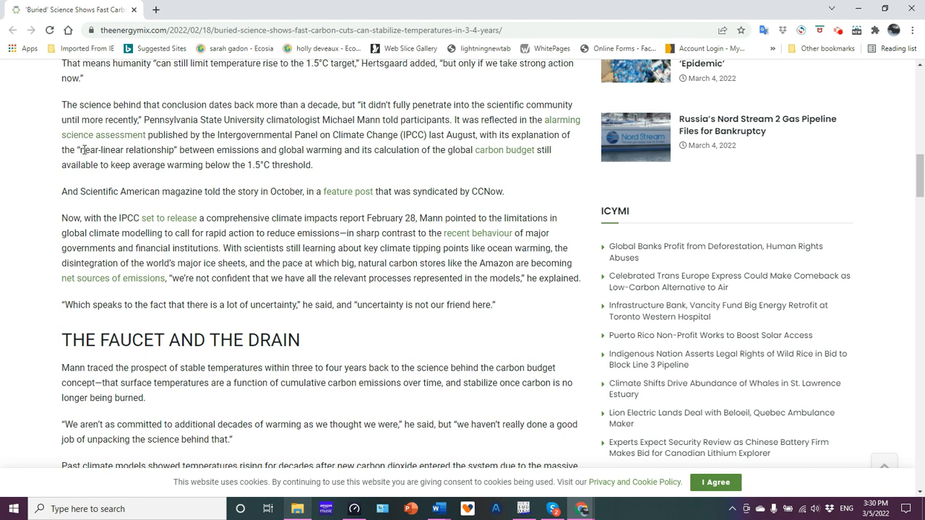
pyautogui.doubleClick(128, 149)
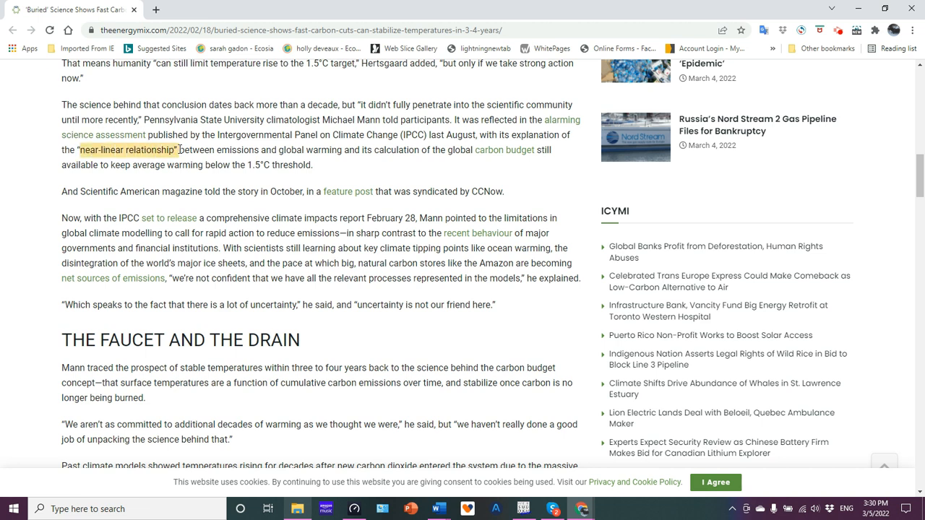
pyautogui.moveTo(179, 149); pyautogui.dragTo(344, 149)
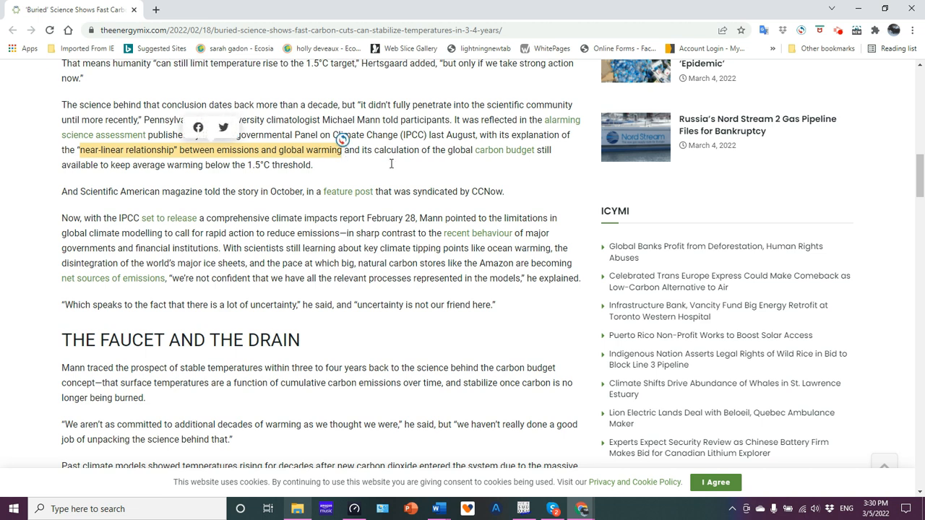
pyautogui.moveTo(425, 172)
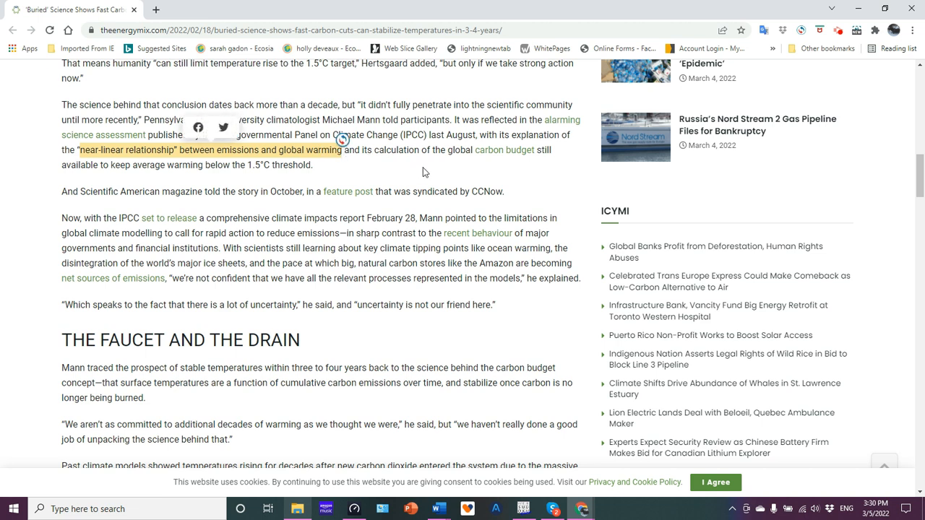
pyautogui.moveTo(341, 174)
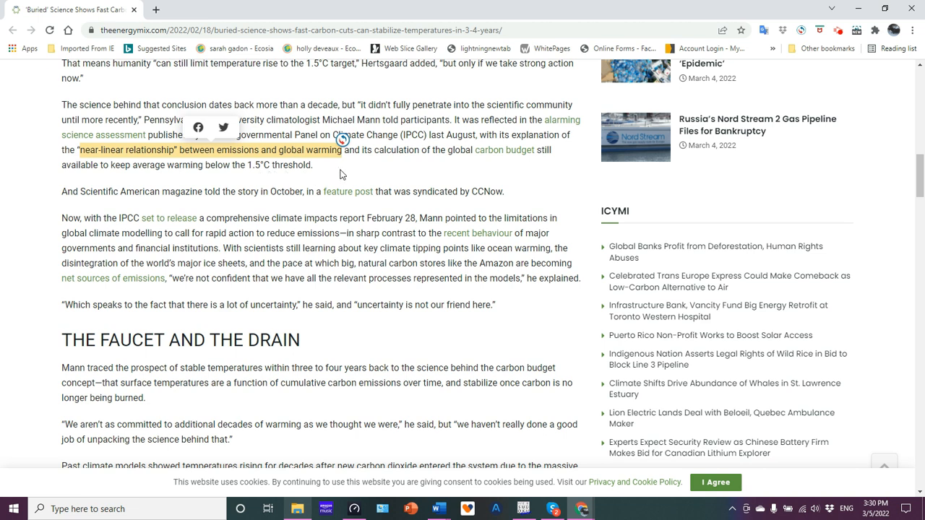
pyautogui.moveTo(108, 149)
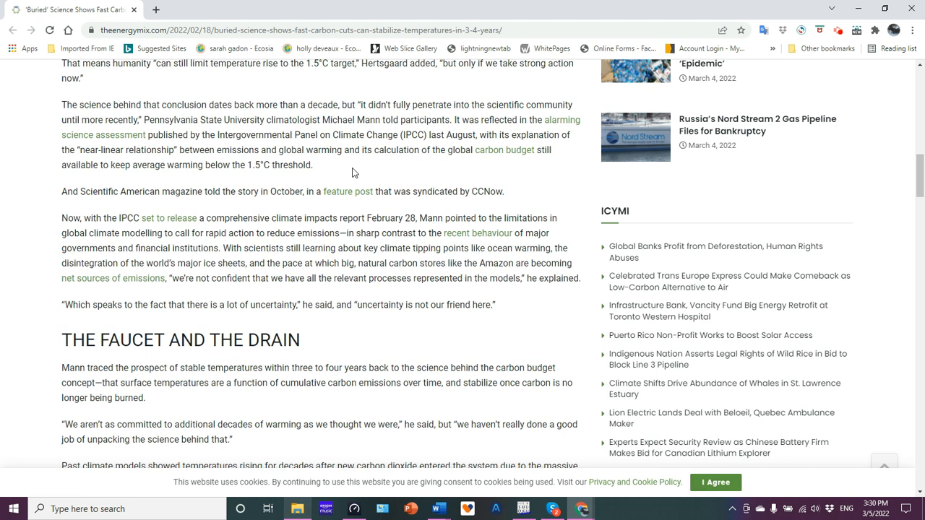
pyautogui.moveTo(581, 153)
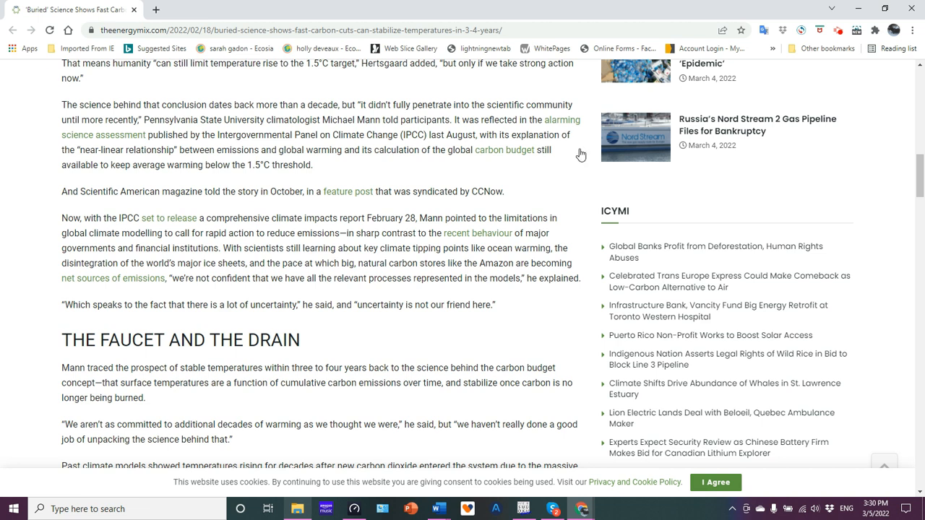
# - Scroll through 'The Faucet and the Drain' to the paragraph on scientific caveats and sea level rise
pyautogui.scroll(-3)
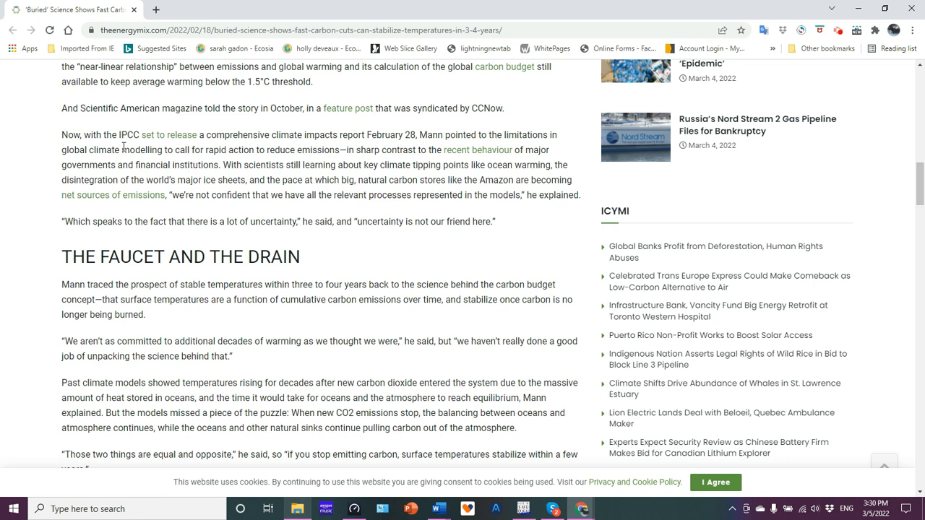
pyautogui.moveTo(292, 136)
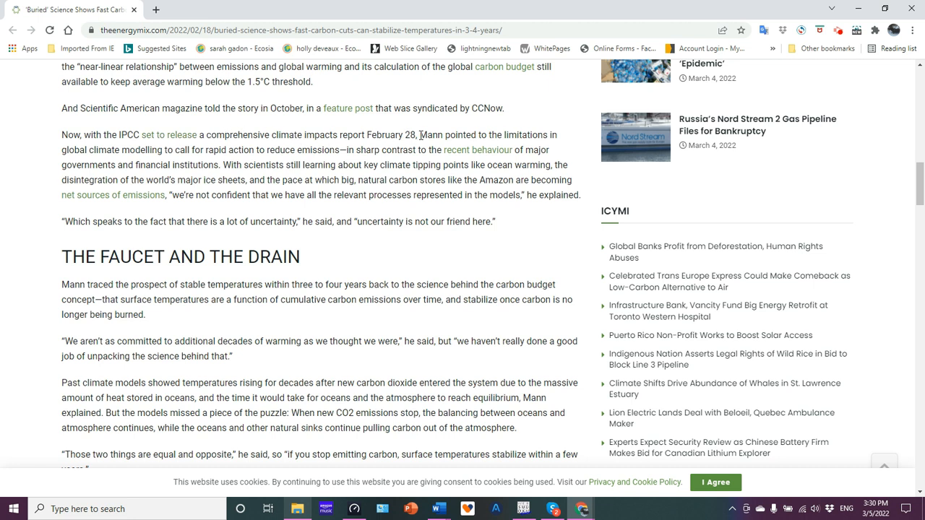
pyautogui.moveTo(520, 219)
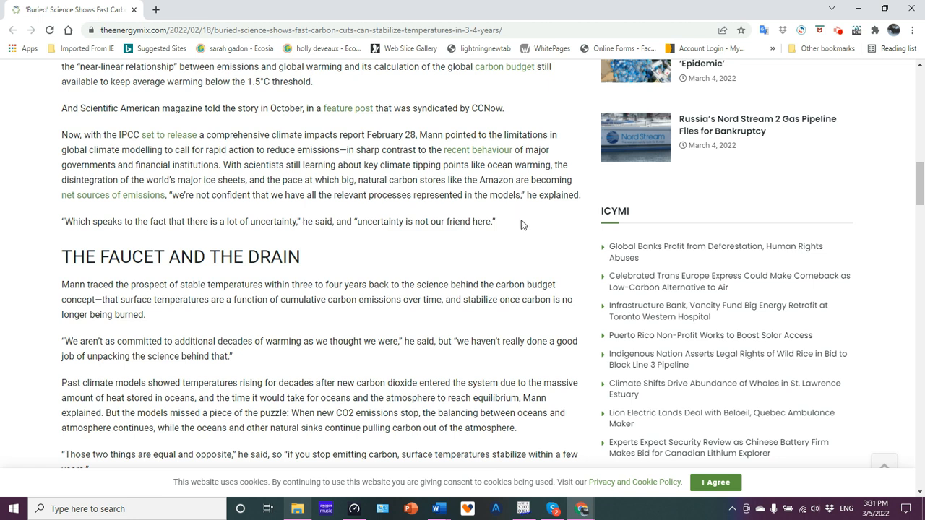
pyautogui.moveTo(503, 194)
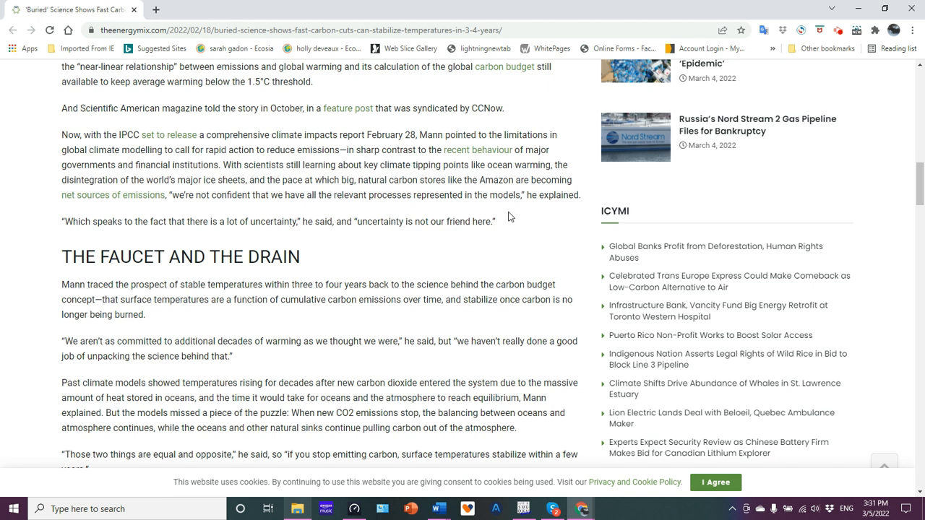
pyautogui.moveTo(510, 217)
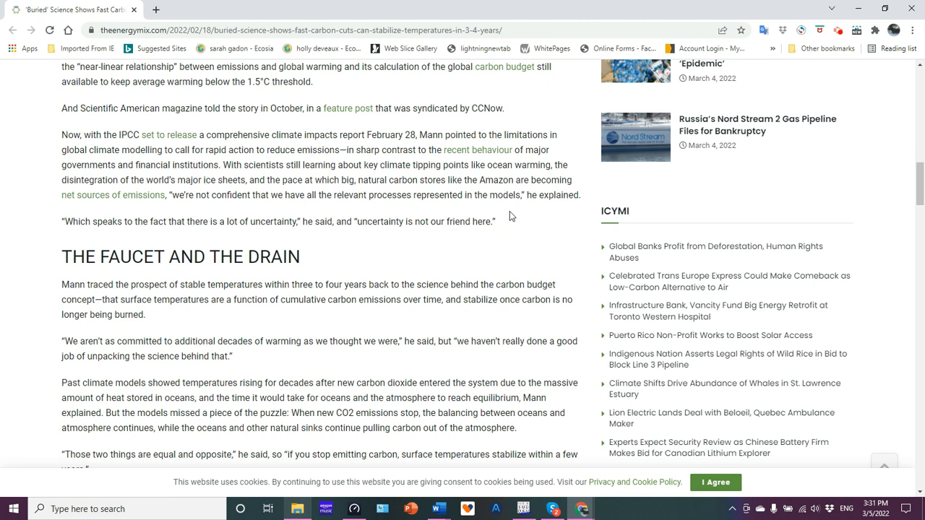
pyautogui.moveTo(516, 220)
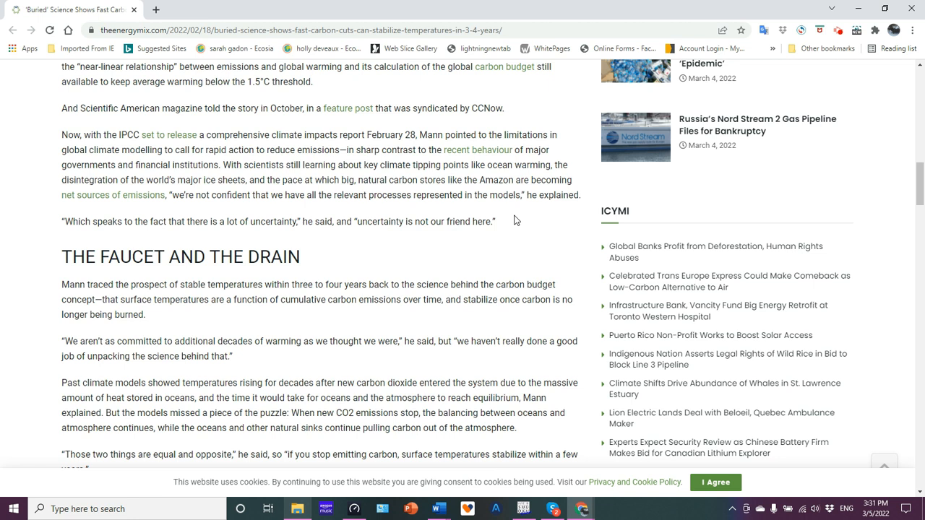
pyautogui.moveTo(518, 226)
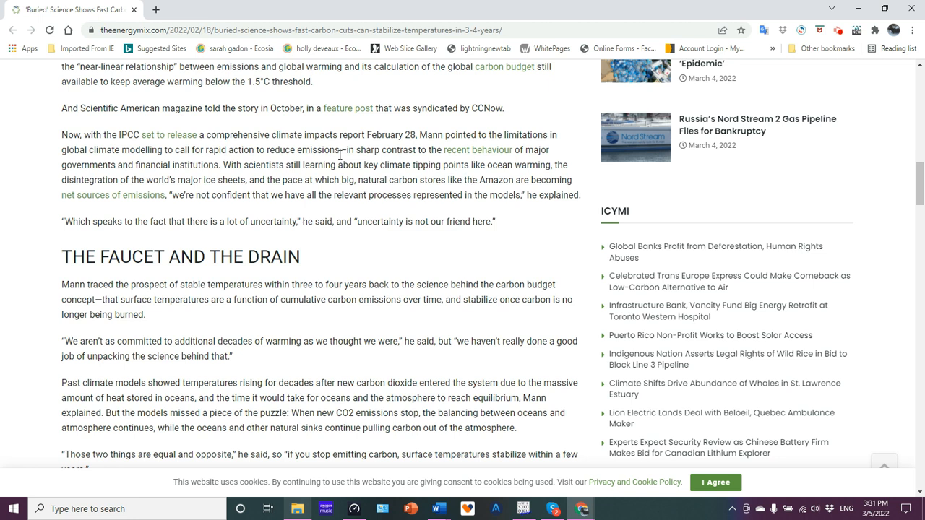
pyautogui.moveTo(477, 206)
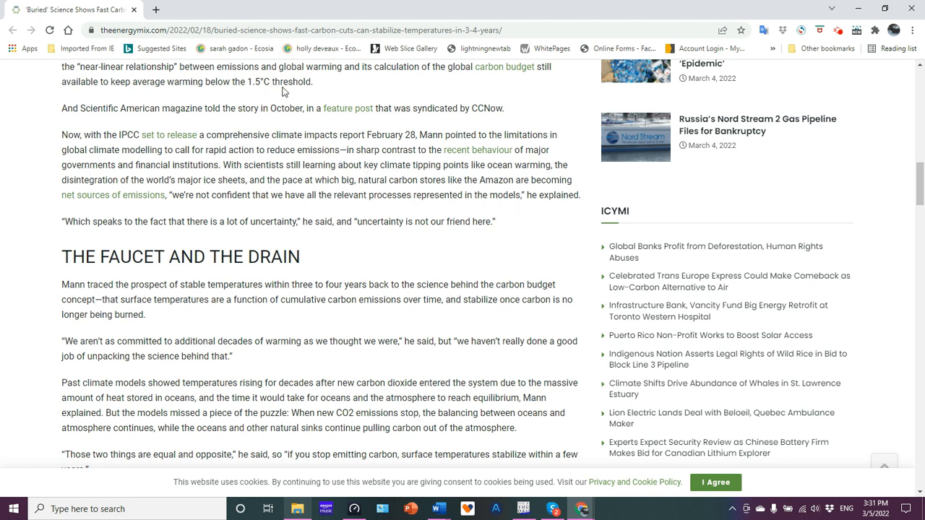
pyautogui.moveTo(453, 244)
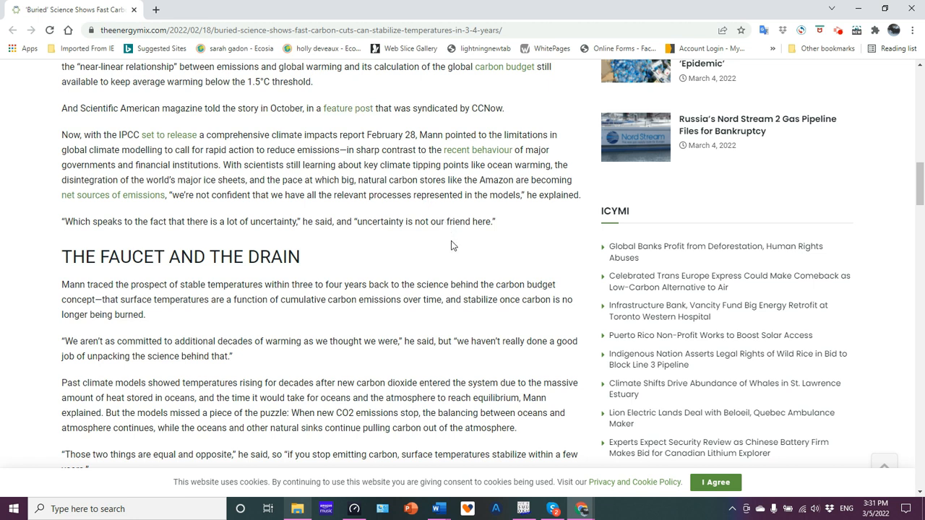
pyautogui.scroll(-3)
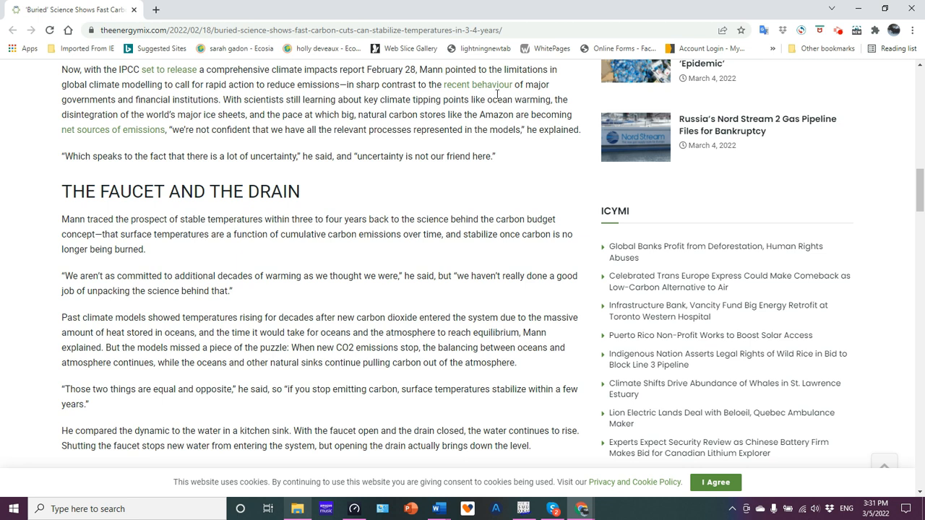
pyautogui.moveTo(343, 133)
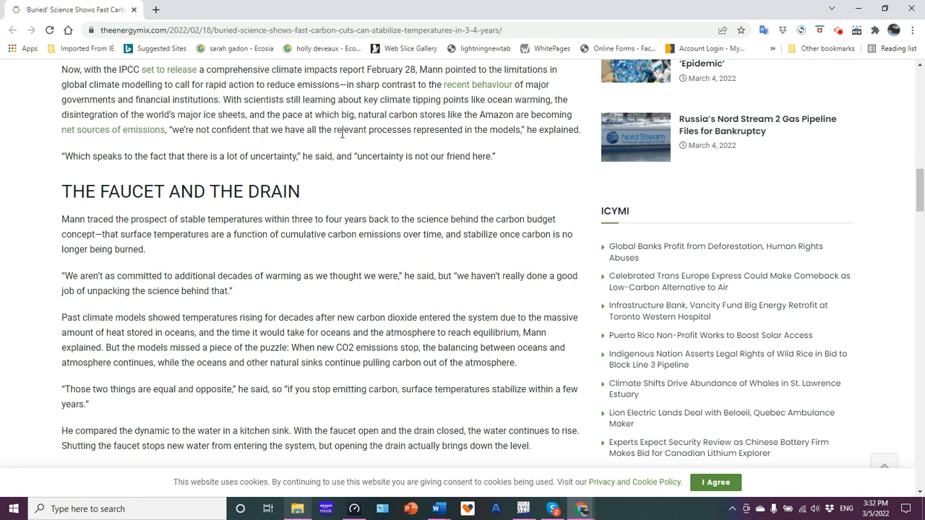
pyautogui.moveTo(412, 119)
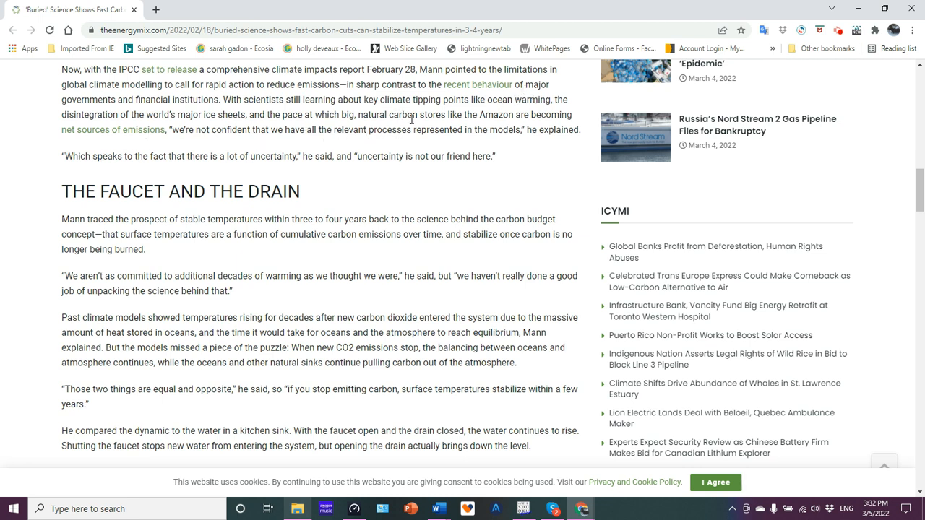
pyautogui.moveTo(545, 173)
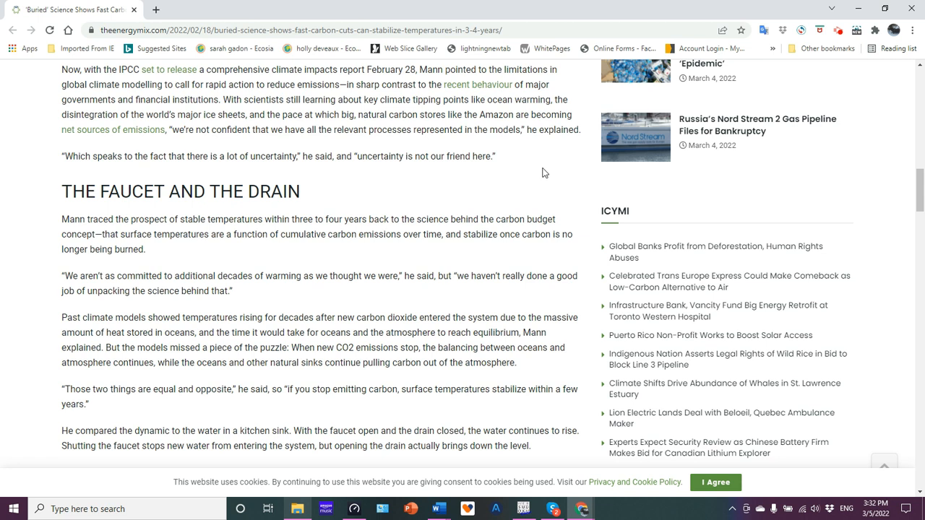
pyautogui.scroll(-3)
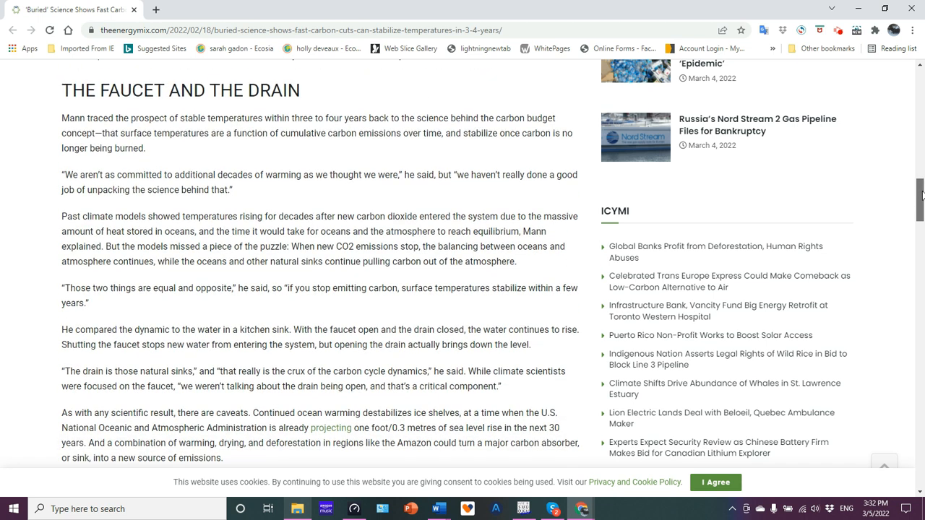
pyautogui.scroll(-3)
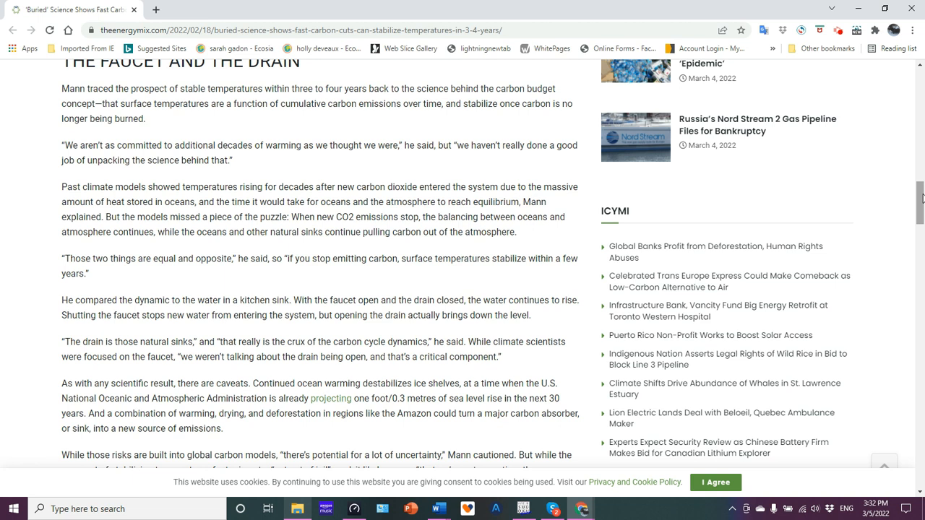
pyautogui.moveTo(584, 133)
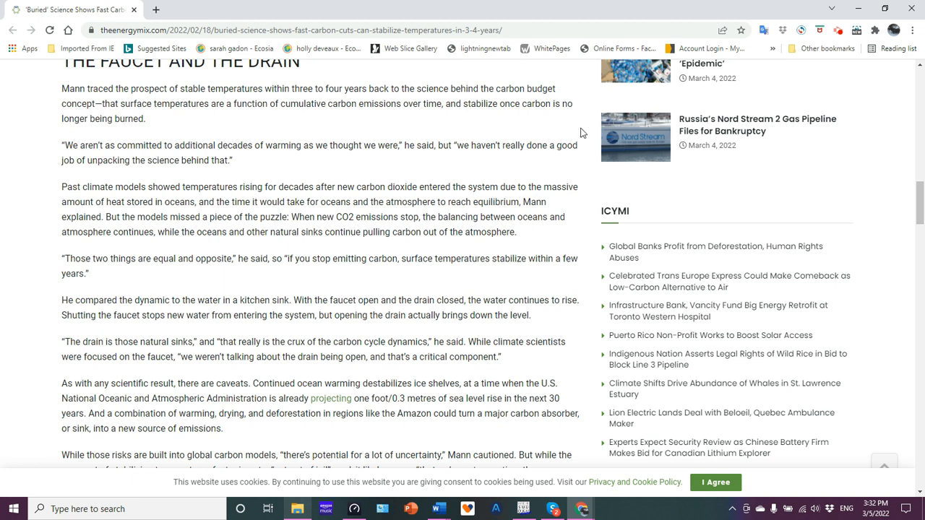
pyautogui.moveTo(457, 118)
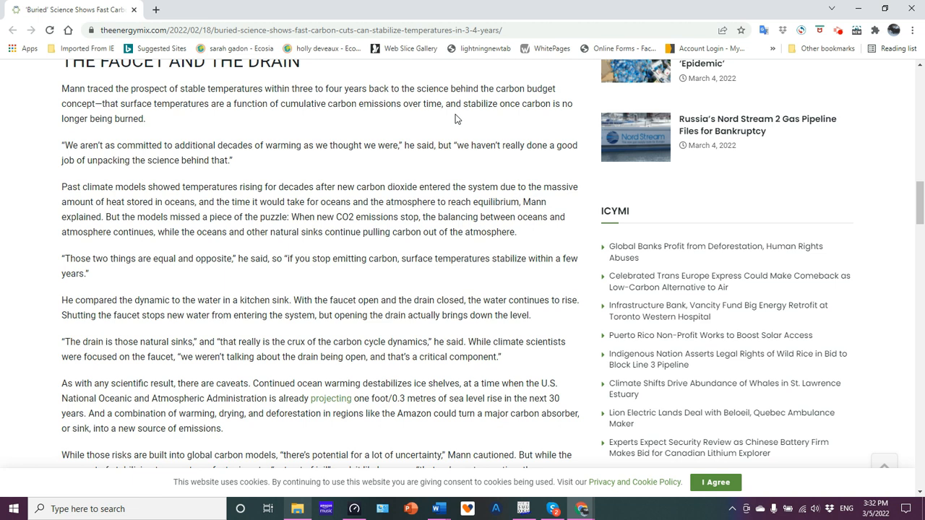
pyautogui.moveTo(327, 158)
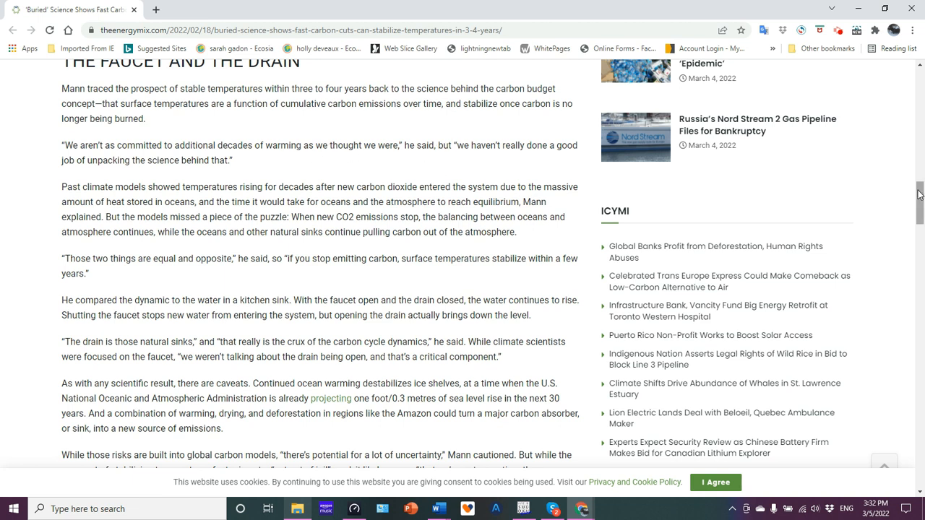
pyautogui.scroll(-3)
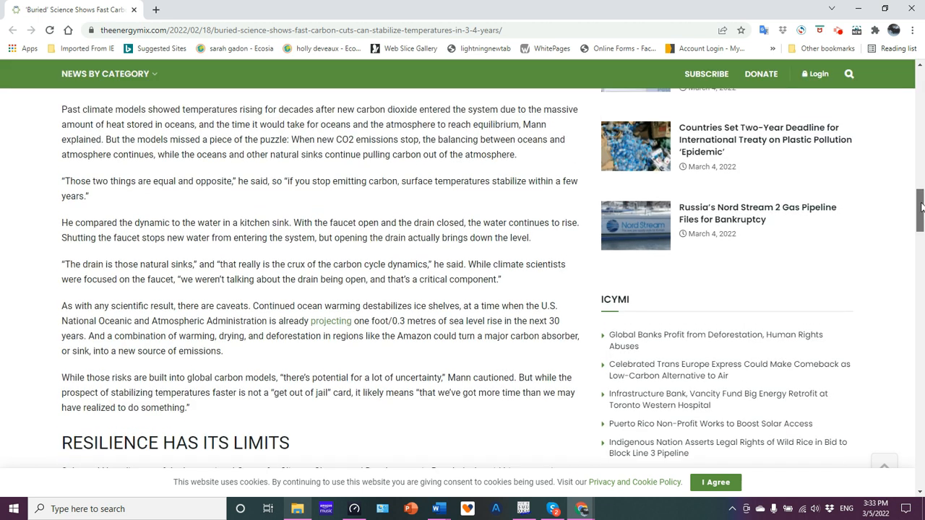
pyautogui.scroll(-3)
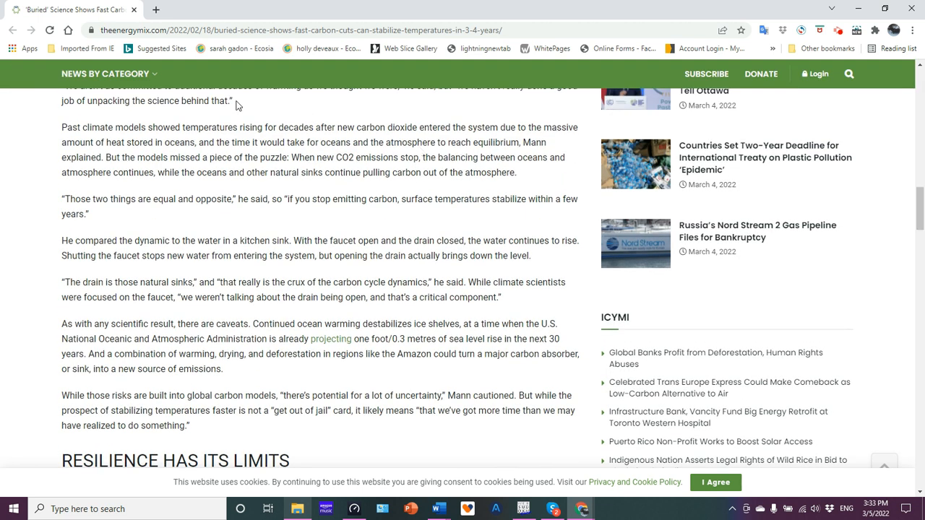
pyautogui.moveTo(352, 133)
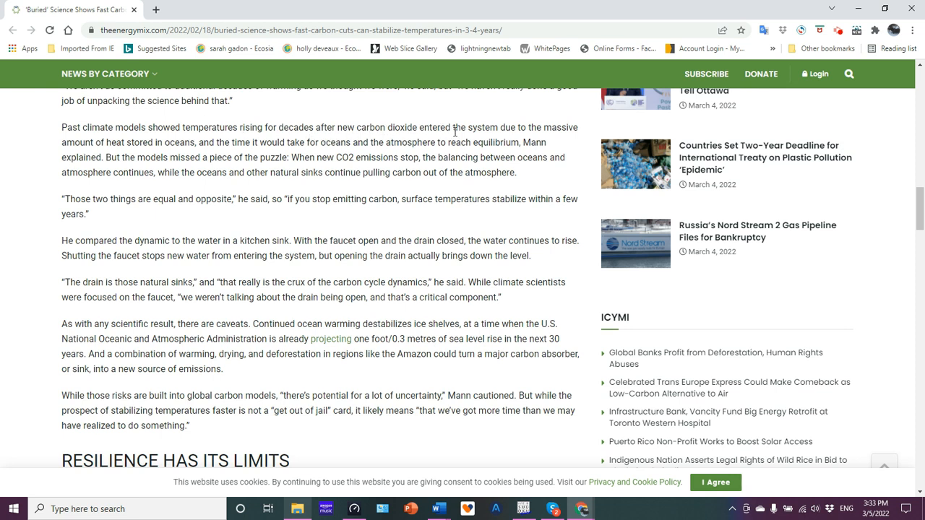
pyautogui.moveTo(128, 145)
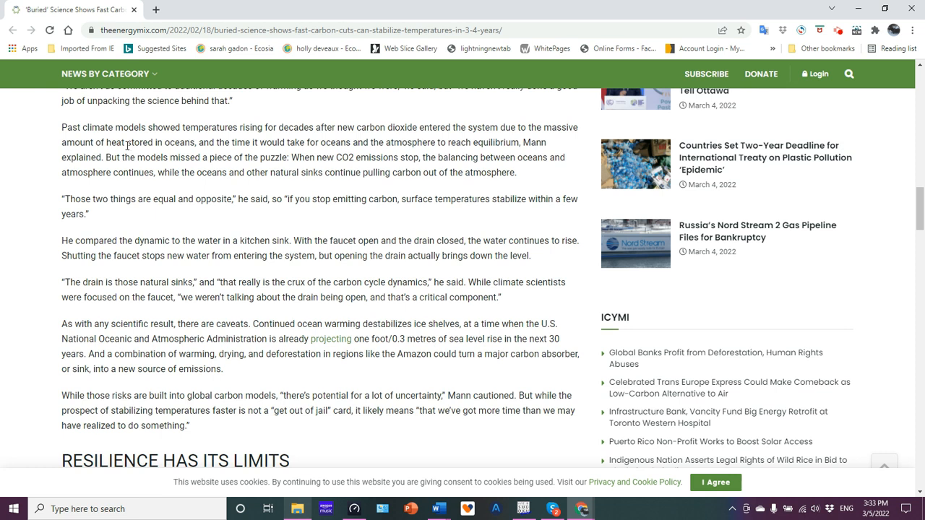
pyautogui.moveTo(232, 154)
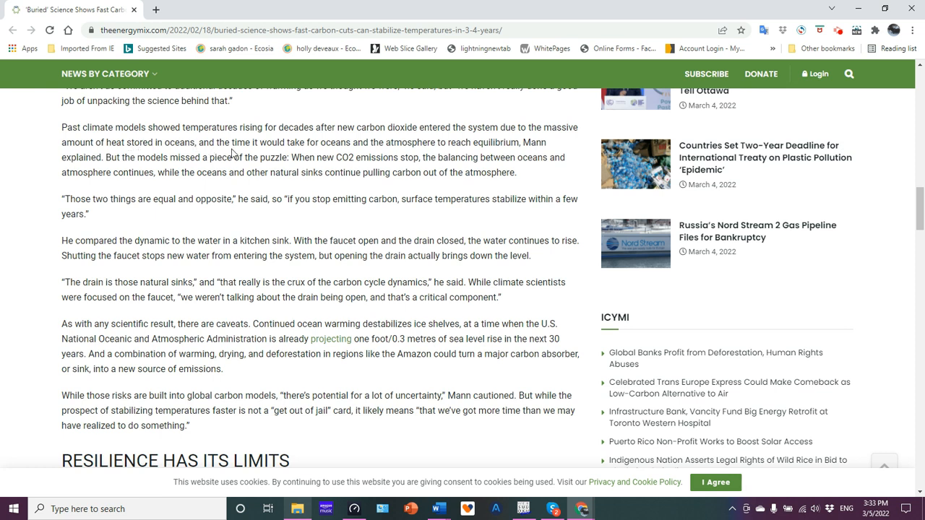
pyautogui.moveTo(389, 143)
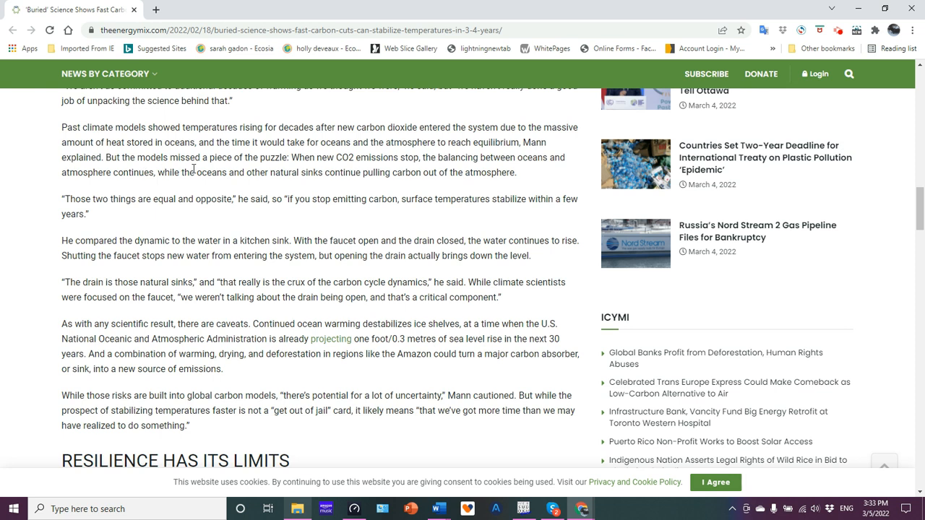
pyautogui.moveTo(358, 168)
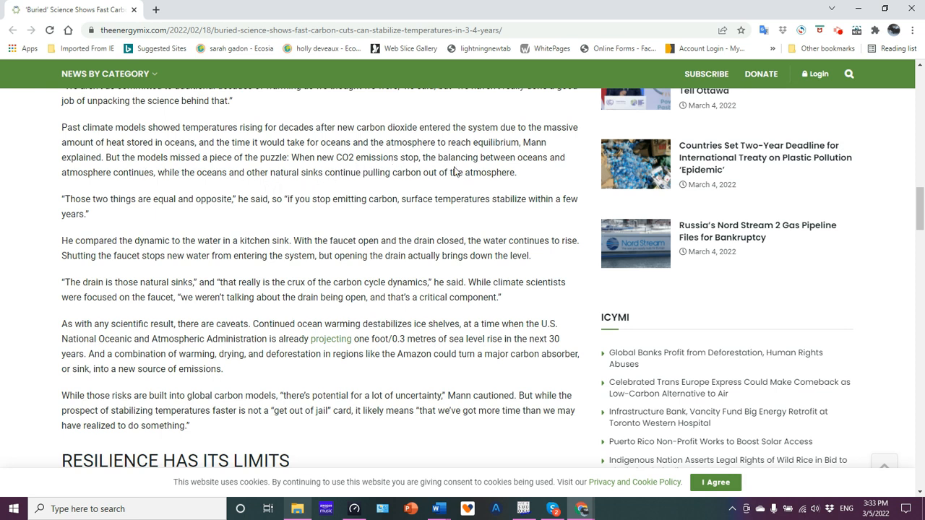
pyautogui.moveTo(210, 185)
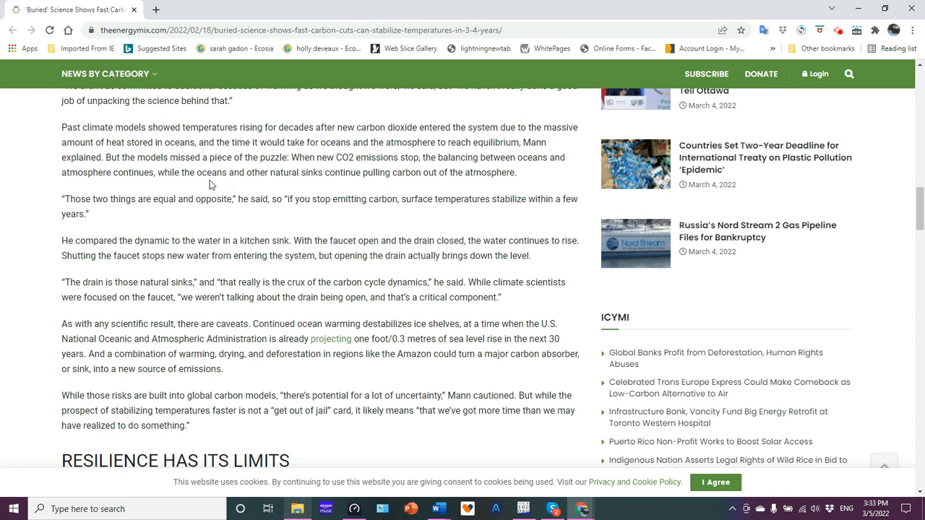
pyautogui.moveTo(347, 180)
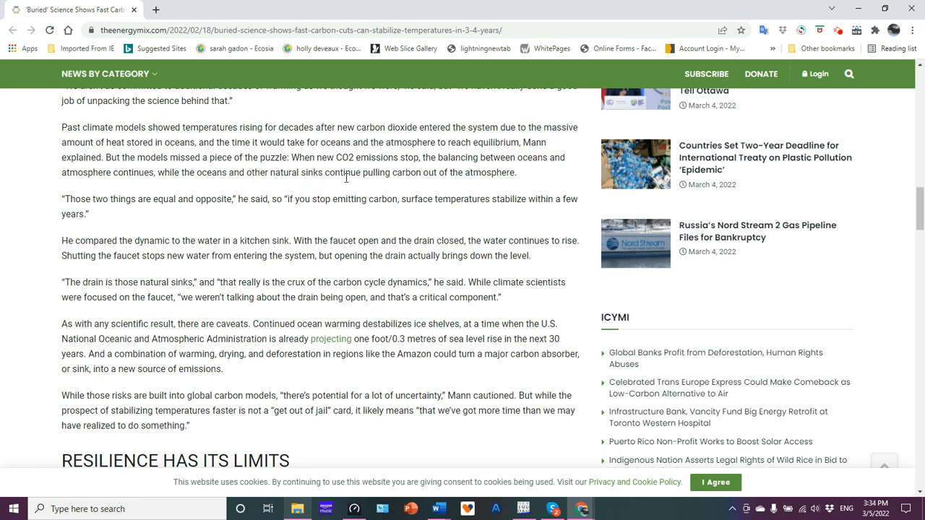
pyautogui.moveTo(442, 185)
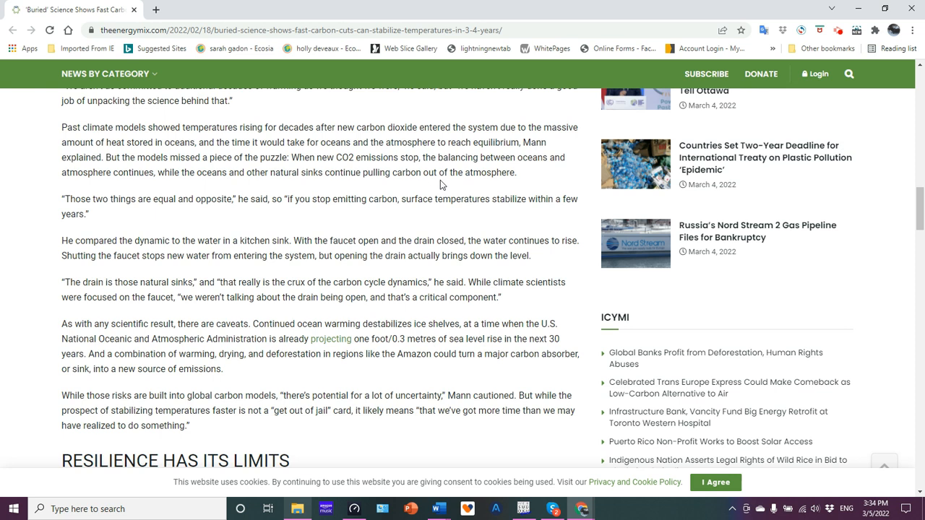
pyautogui.moveTo(541, 179)
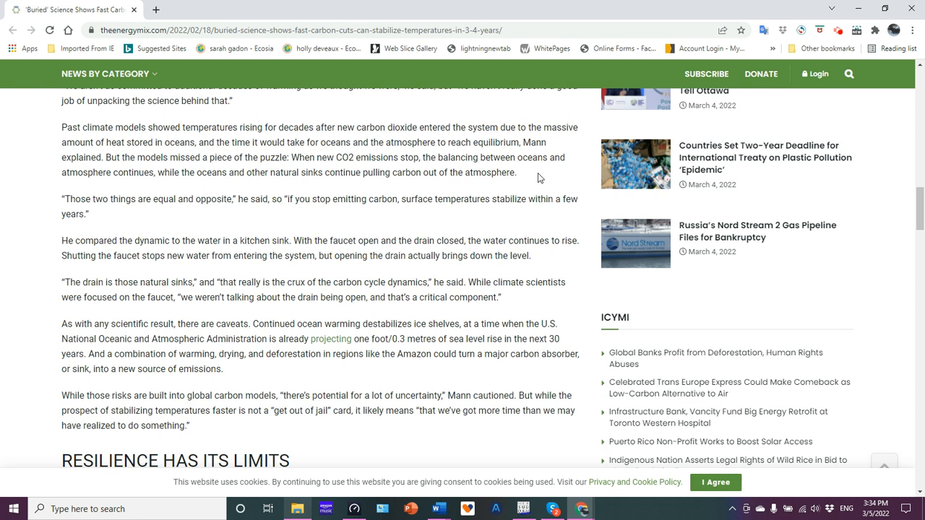
pyautogui.moveTo(527, 177)
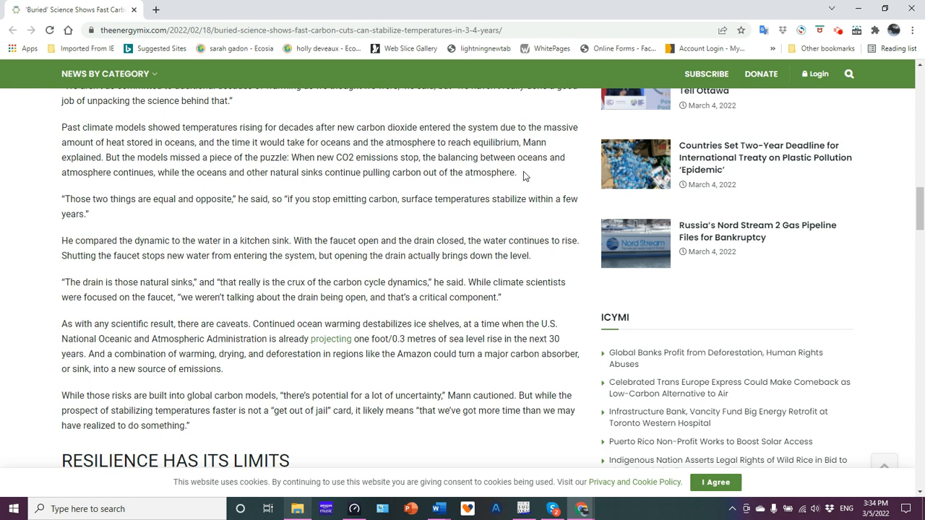
pyautogui.moveTo(891, 187)
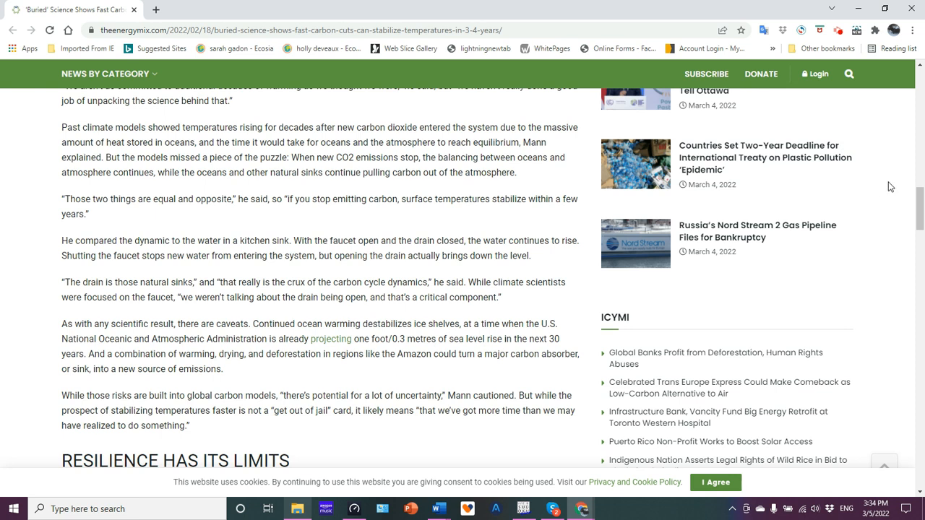
pyautogui.moveTo(526, 177)
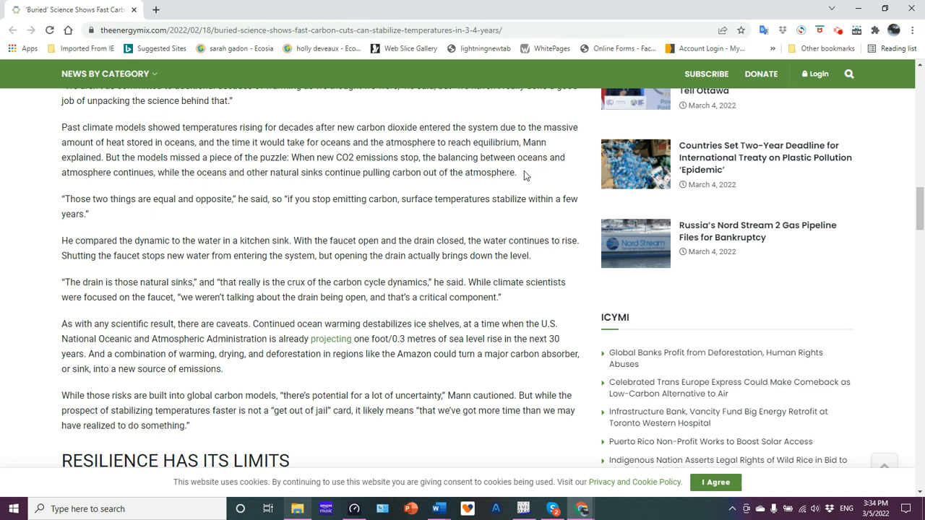
pyautogui.moveTo(527, 179)
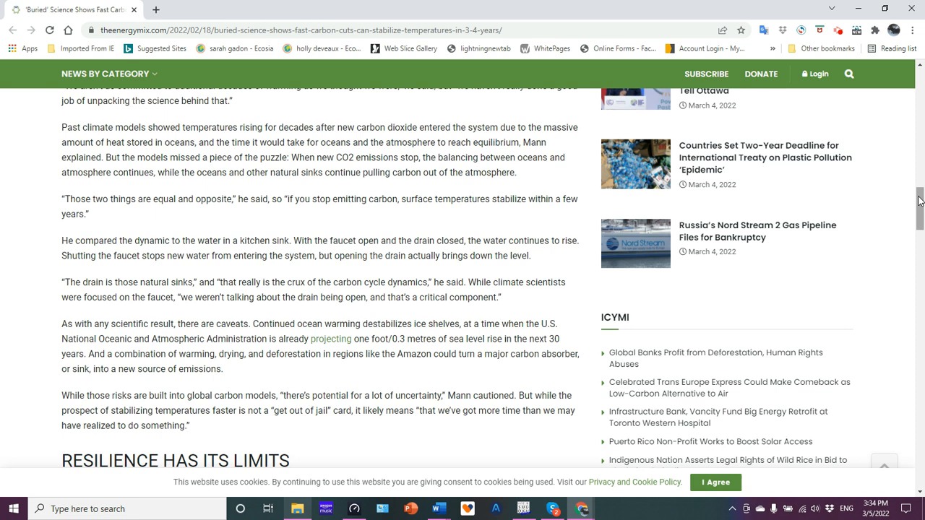
# - Scroll down to the 'Resilience Has Its Limits' opening with Saleemul Huq's remarks on Bangladesh
pyautogui.scroll(-3)
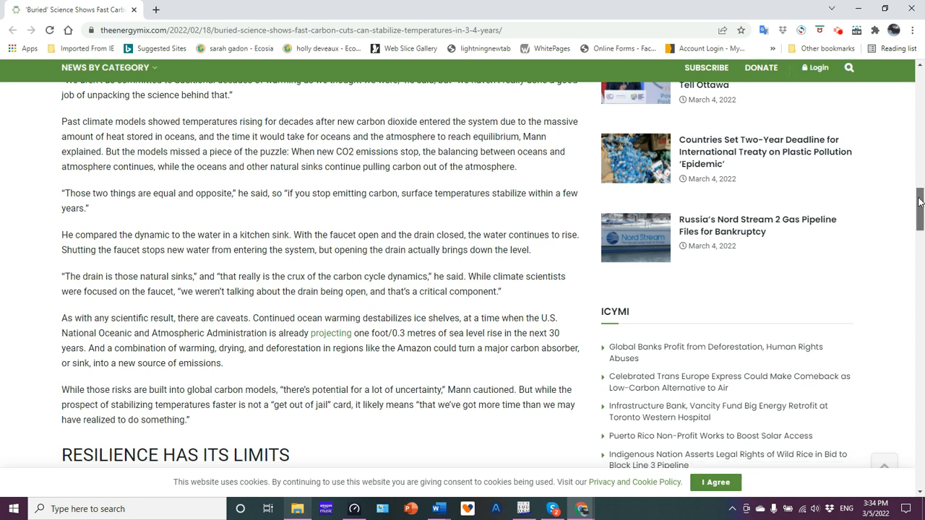
pyautogui.scroll(-3)
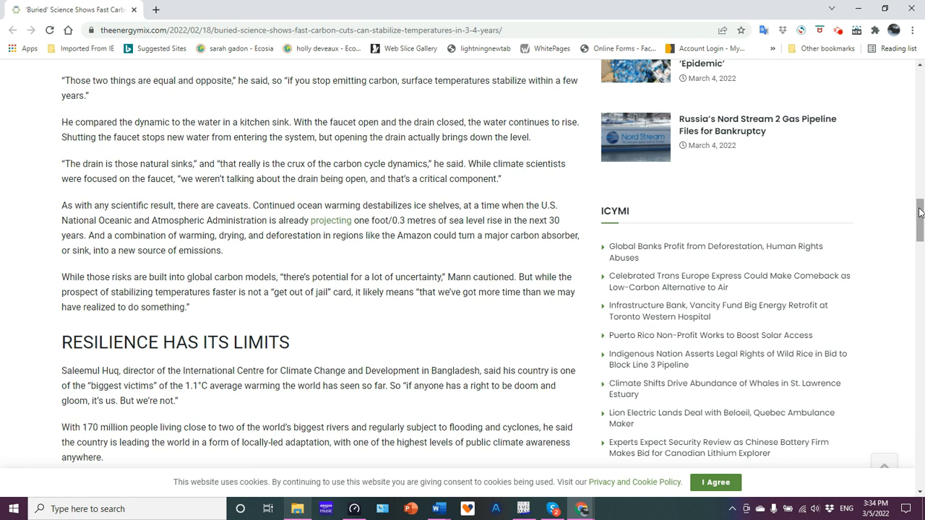
pyautogui.moveTo(887, 185)
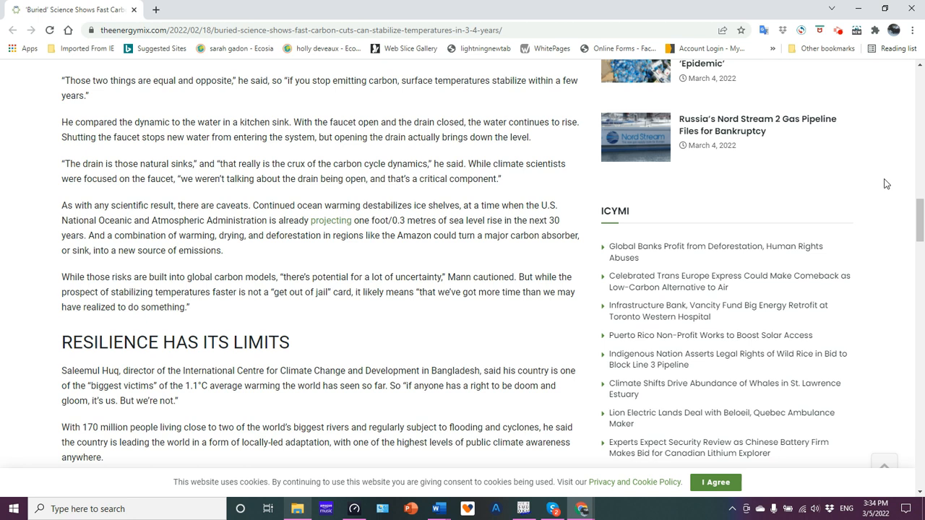
pyautogui.moveTo(890, 194)
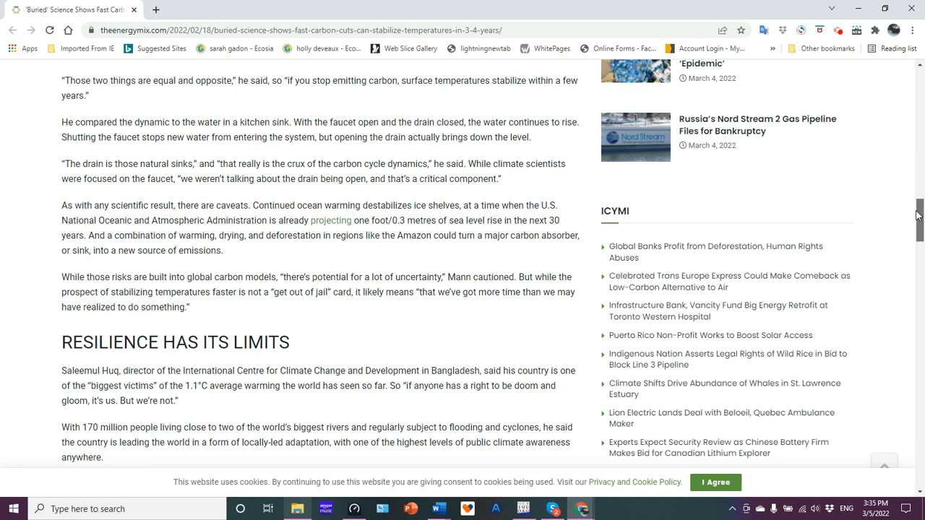
pyautogui.scroll(-3)
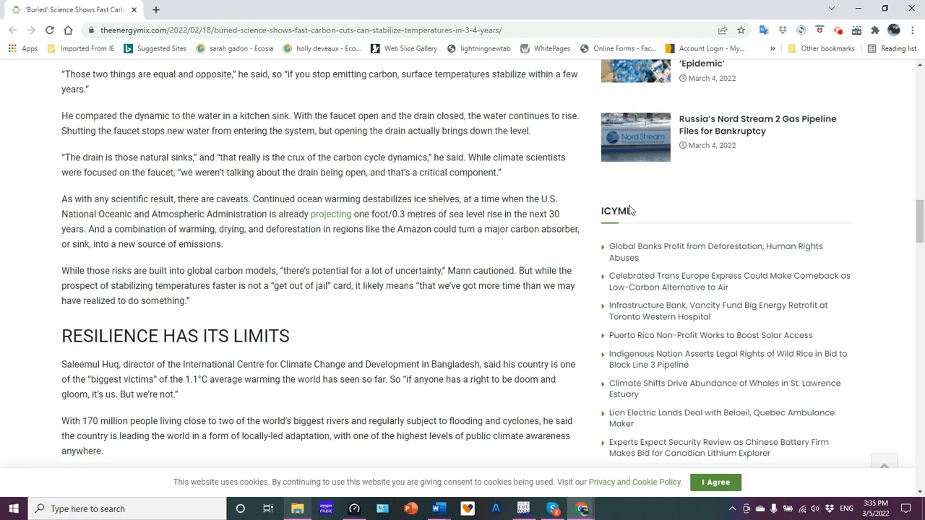
pyautogui.moveTo(261, 148)
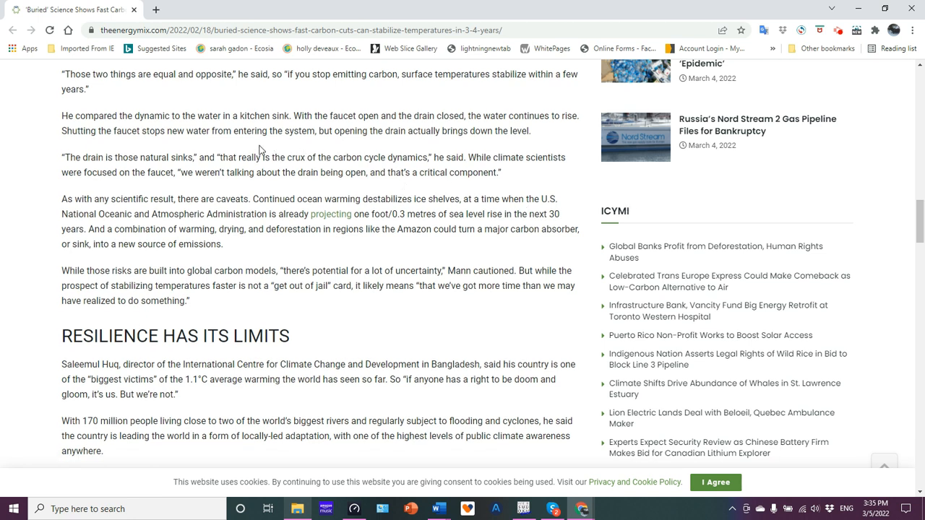
pyautogui.moveTo(197, 141)
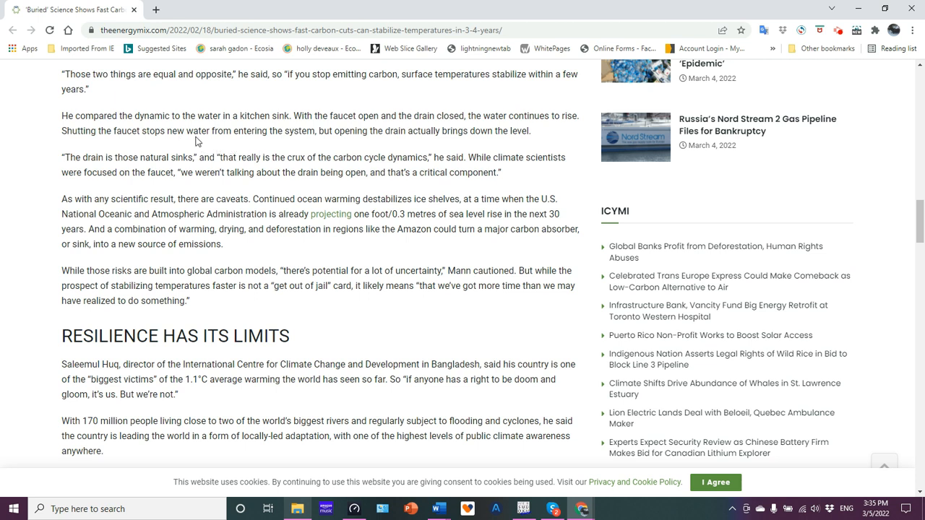
pyautogui.moveTo(307, 158)
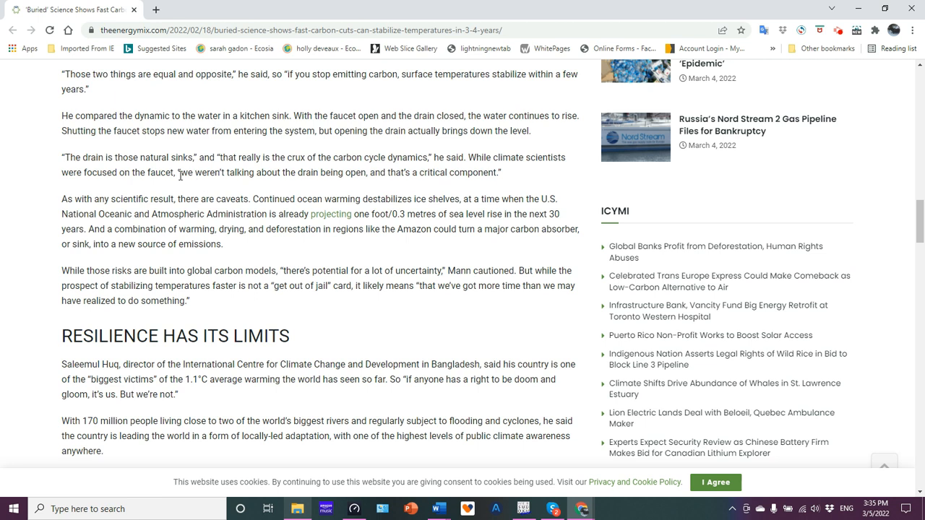
pyautogui.moveTo(292, 185)
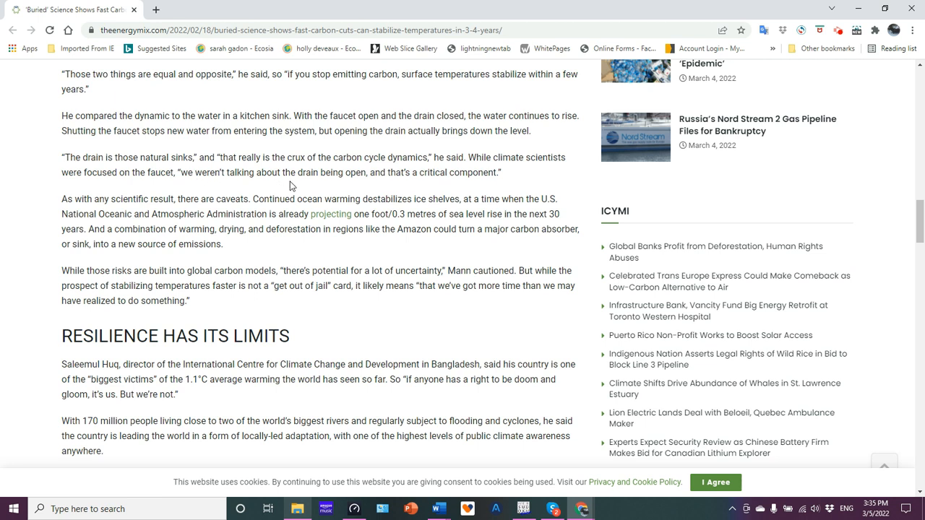
pyautogui.moveTo(443, 172)
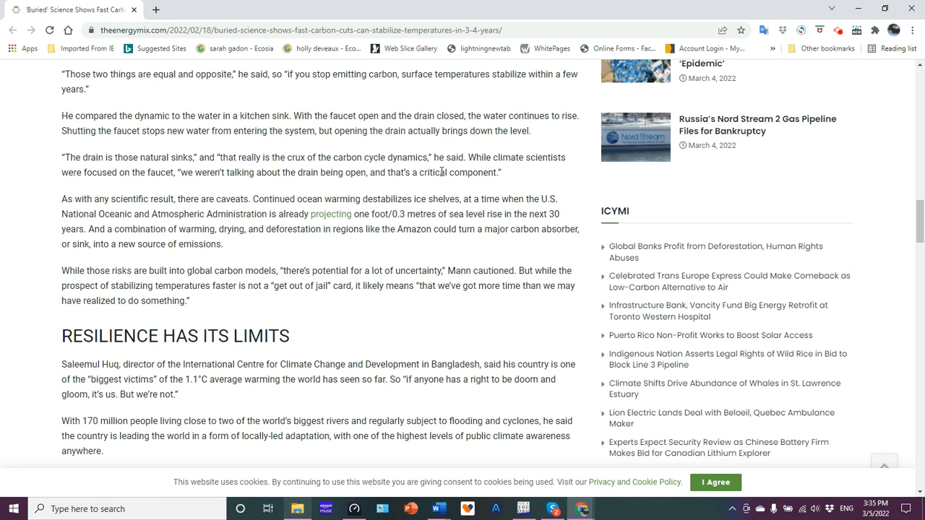
pyautogui.moveTo(856, 156)
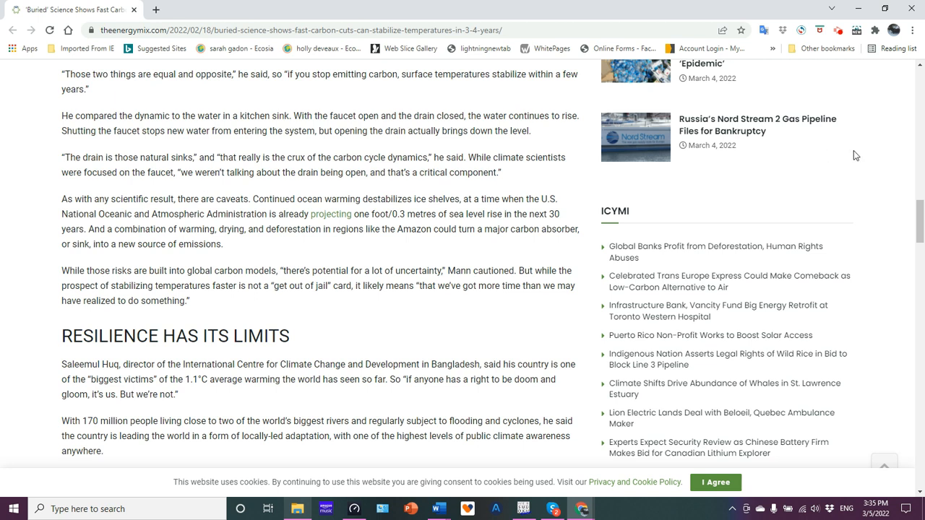
# - Scroll on to Huq's paragraph on salinity, mangrove forests and salt-resistant rice
pyautogui.scroll(-3)
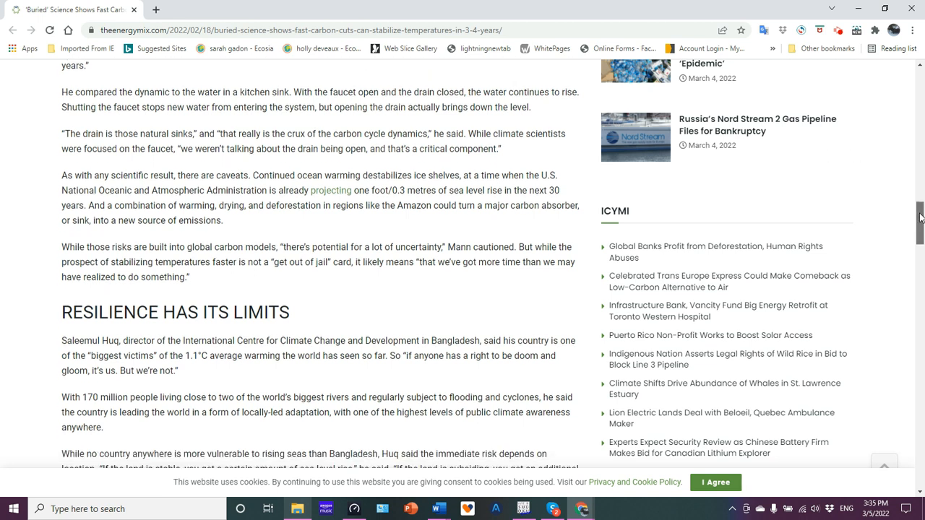
pyautogui.scroll(-3)
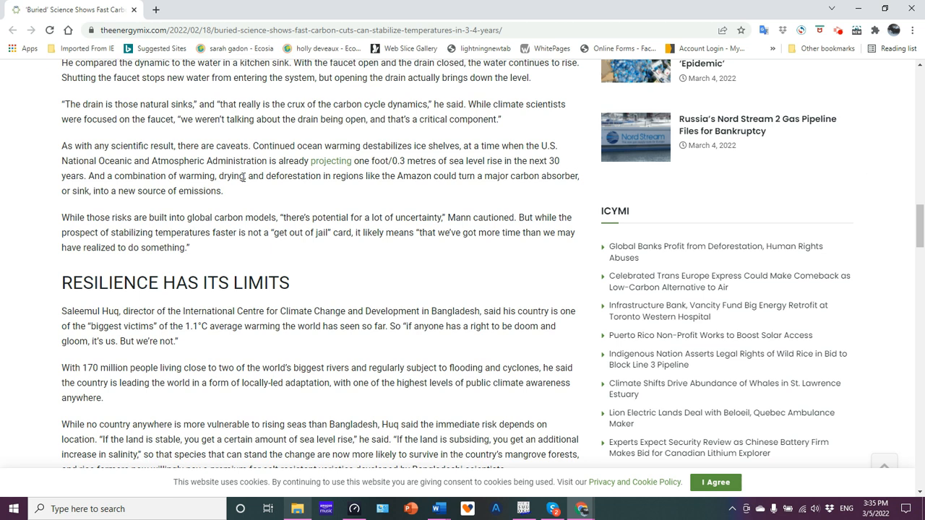
pyautogui.moveTo(315, 171)
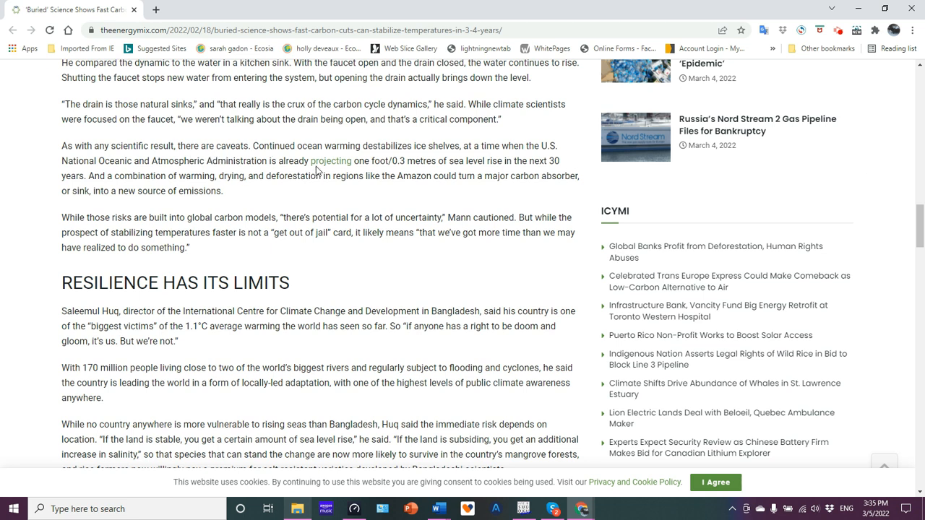
pyautogui.moveTo(873, 167)
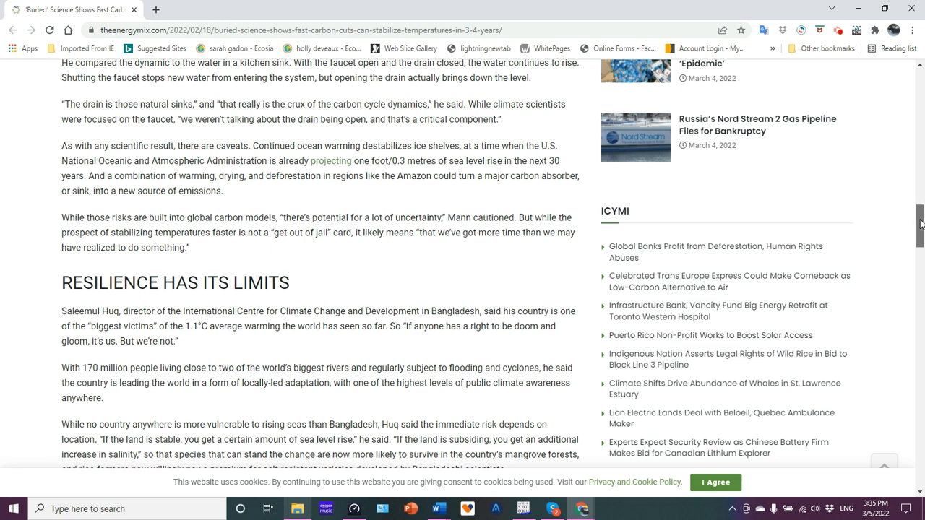
pyautogui.scroll(-3)
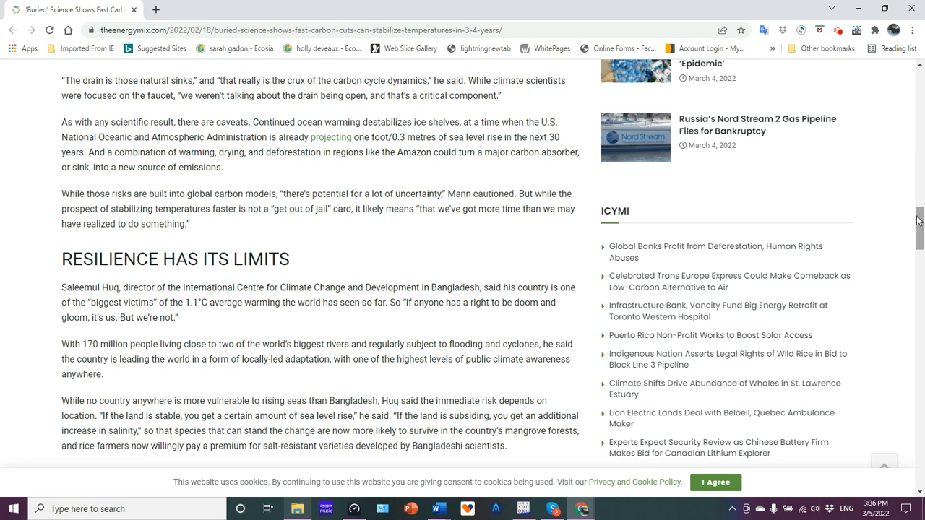
pyautogui.moveTo(918, 219)
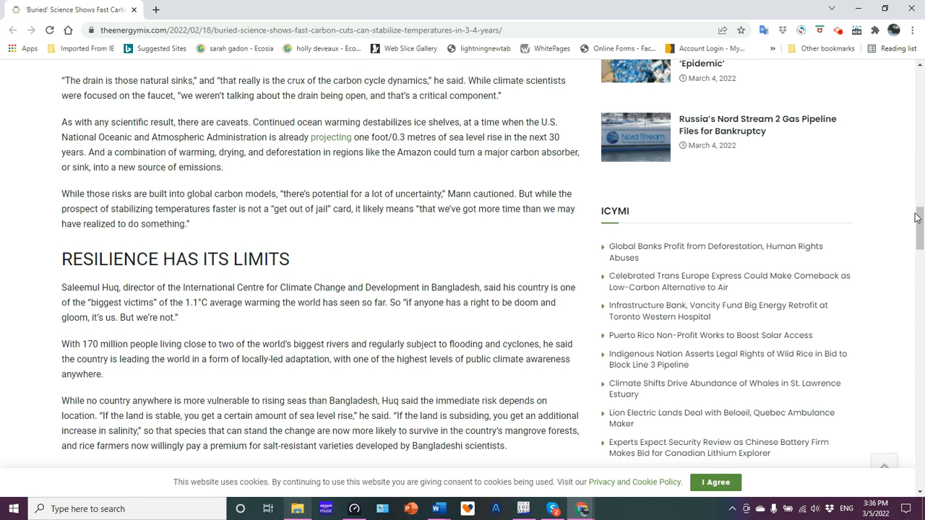
pyautogui.moveTo(918, 216)
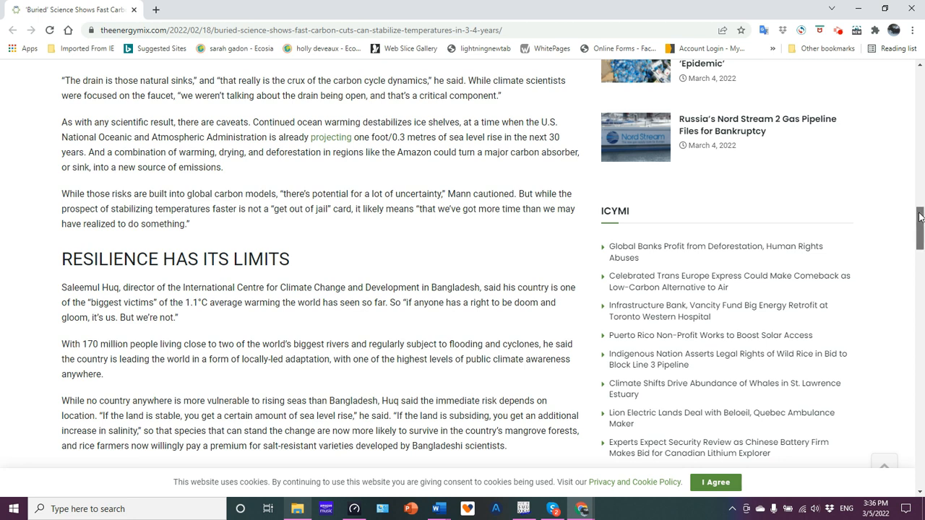
# - Scroll through the rest of 'Resilience Has Its Limits' to 'Unburying the Science' and Mann's connecting-the-dots quote
pyautogui.scroll(-3)
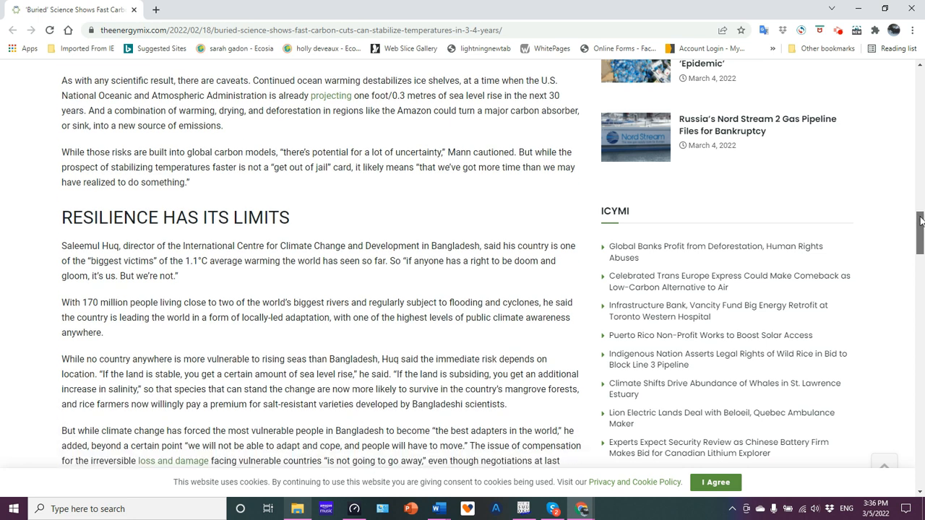
pyautogui.scroll(-3)
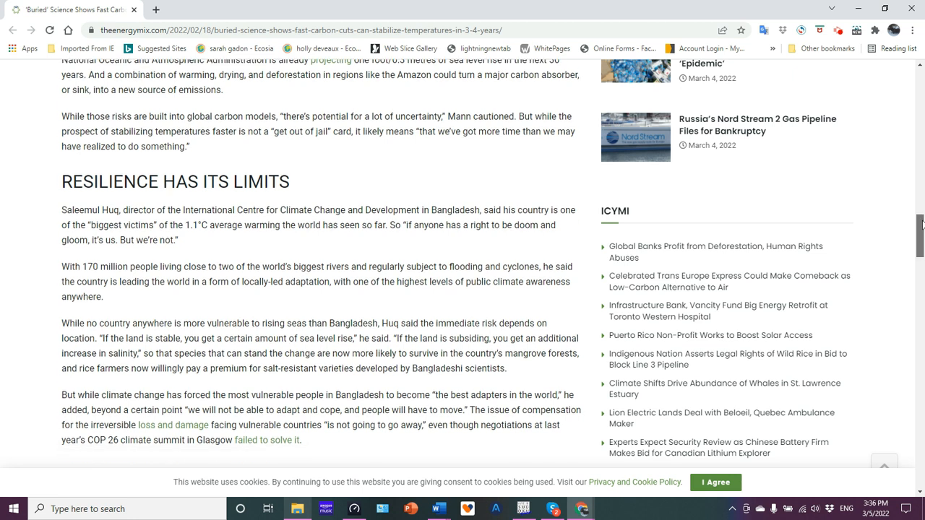
pyautogui.scroll(-3)
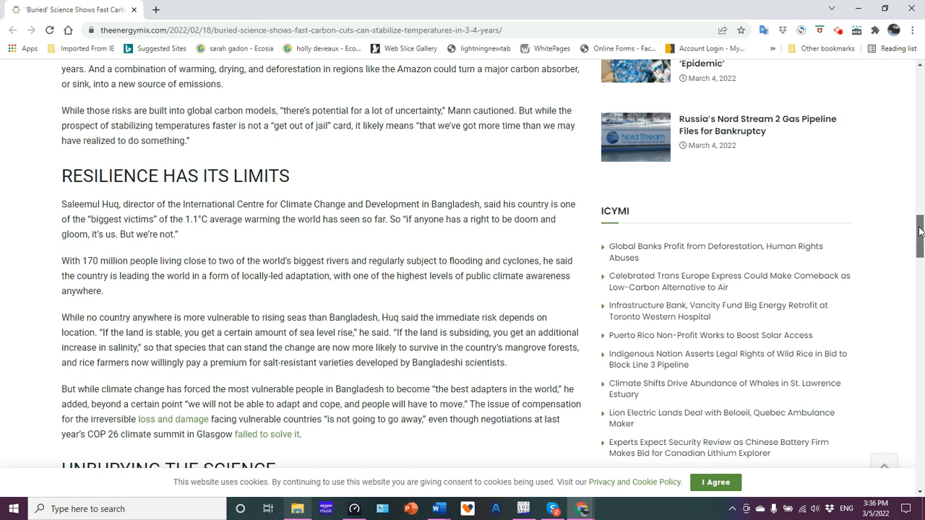
pyautogui.scroll(-3)
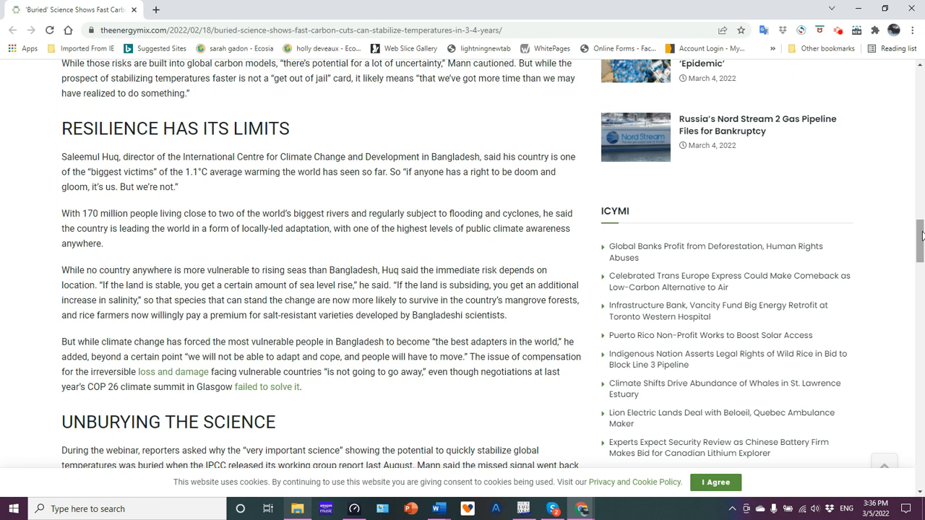
pyautogui.moveTo(884, 169)
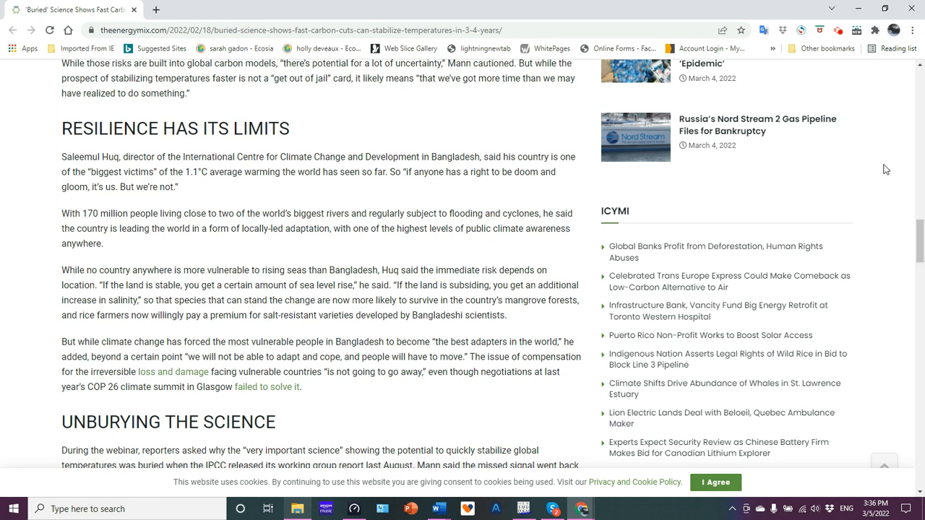
pyautogui.moveTo(919, 239)
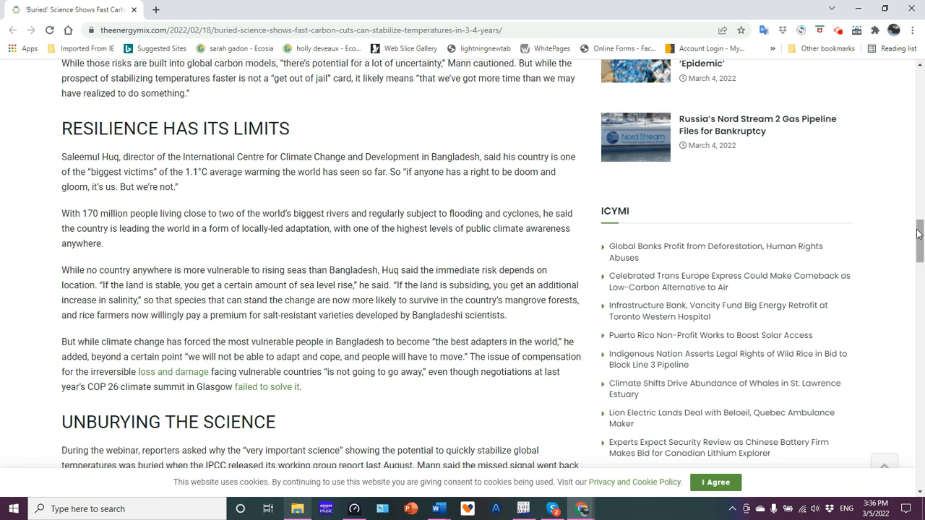
pyautogui.moveTo(919, 239)
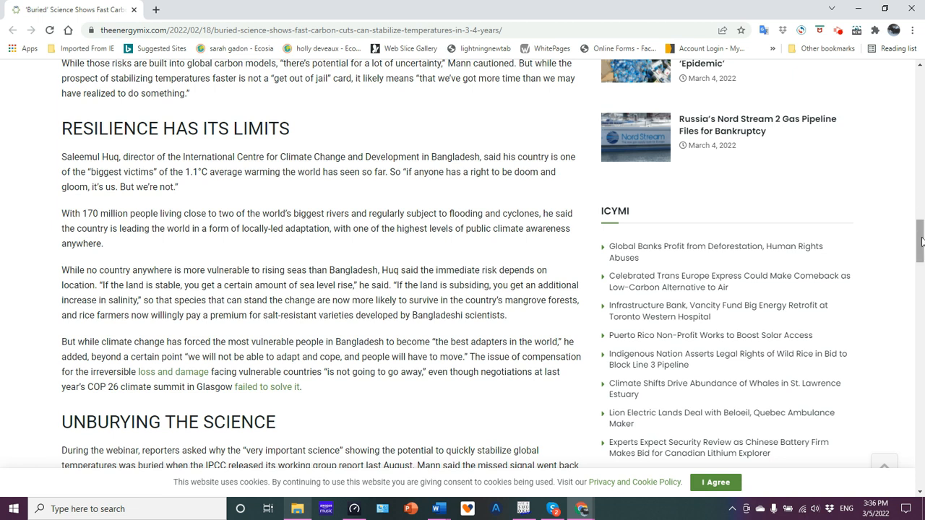
pyautogui.scroll(-3)
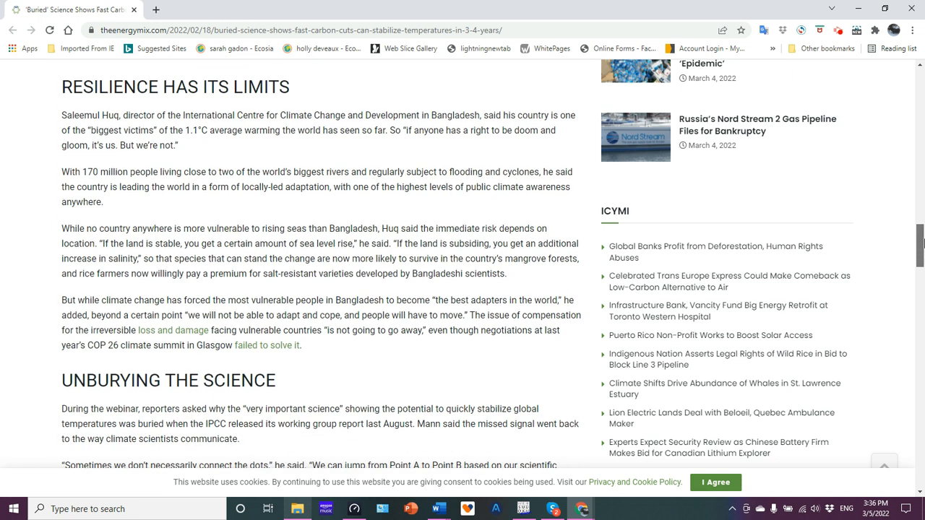
pyautogui.scroll(-3)
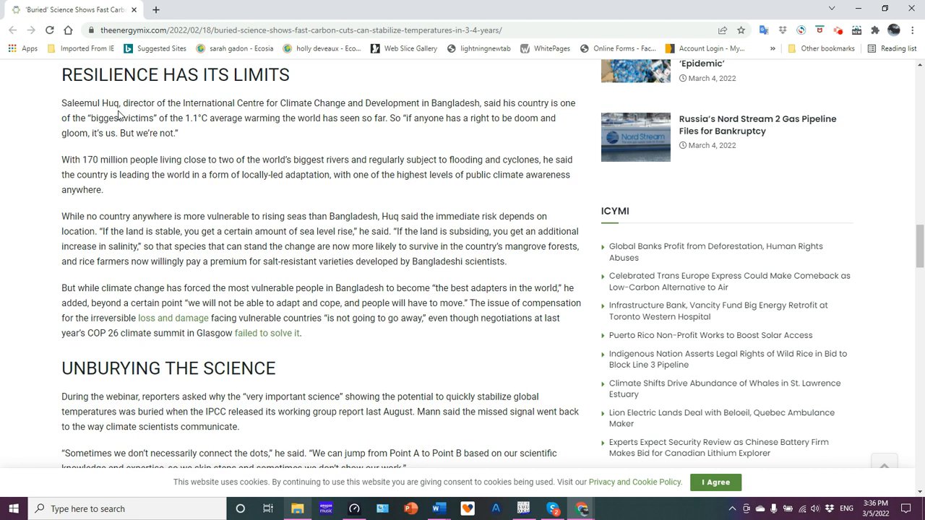
pyautogui.moveTo(243, 135)
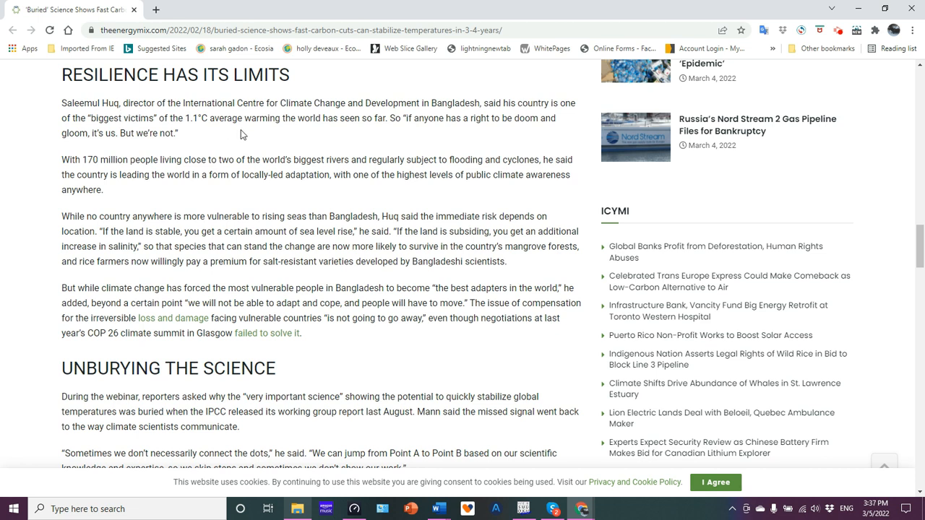
pyautogui.moveTo(266, 130)
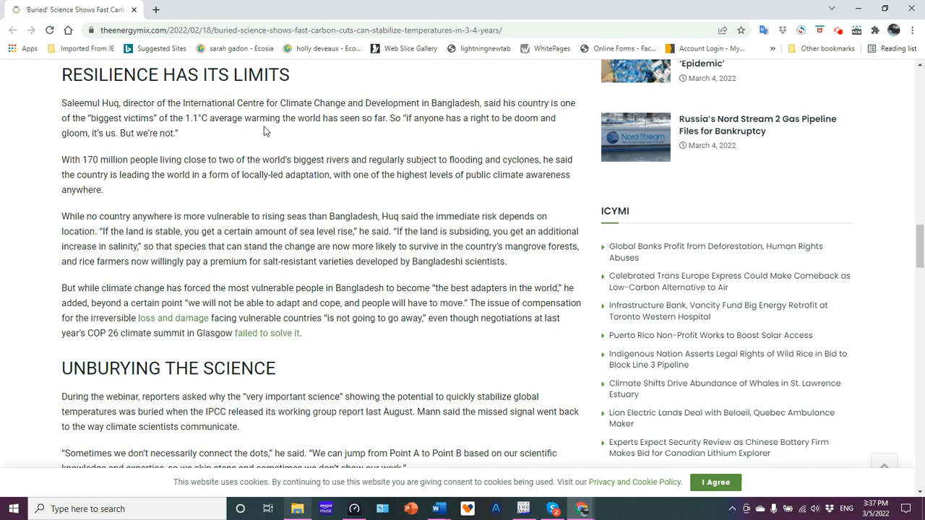
pyautogui.moveTo(356, 122)
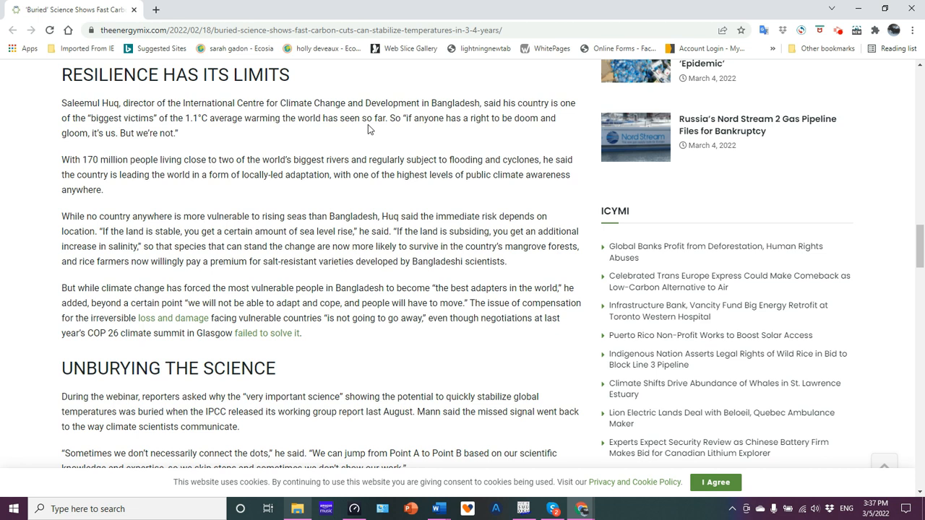
pyautogui.moveTo(415, 135)
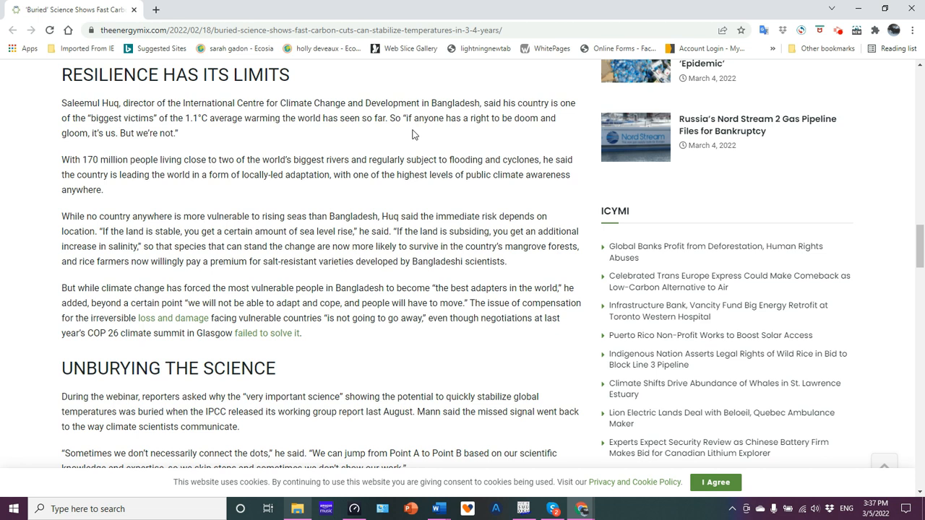
pyautogui.moveTo(506, 136)
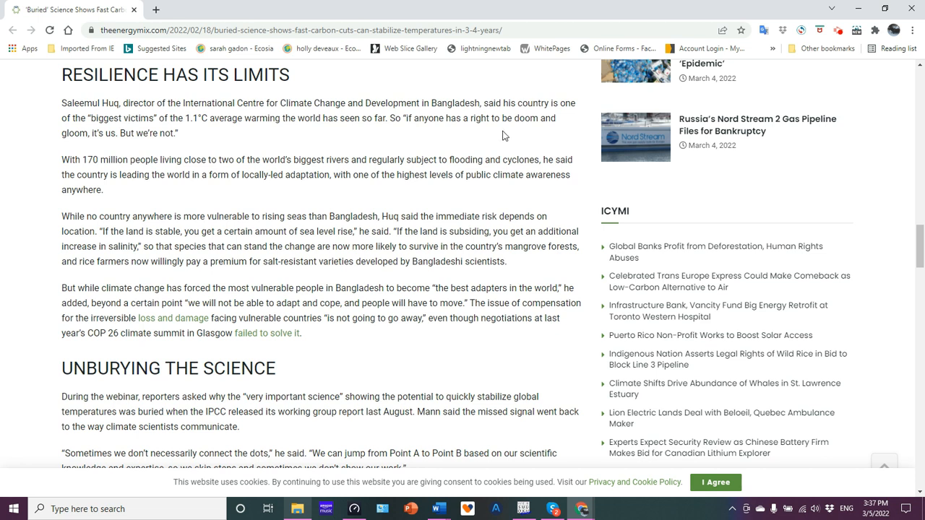
pyautogui.moveTo(407, 138)
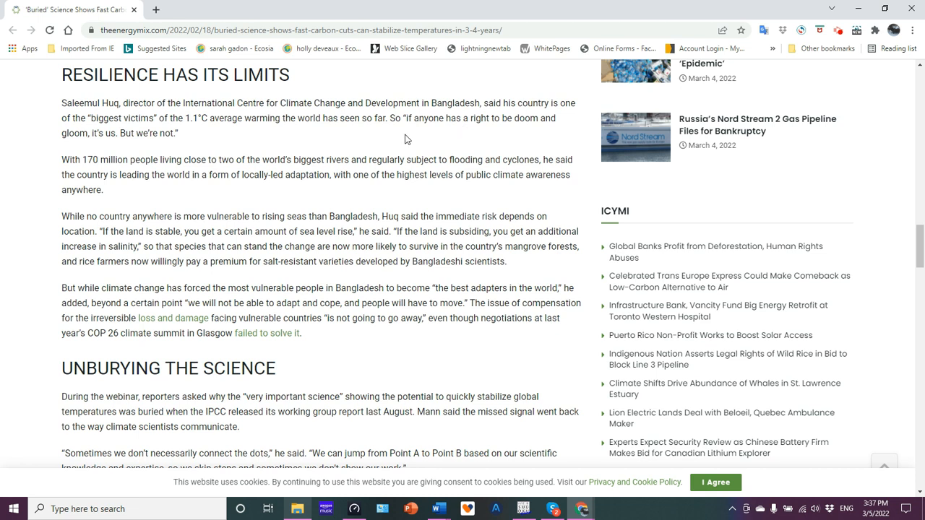
pyautogui.moveTo(127, 186)
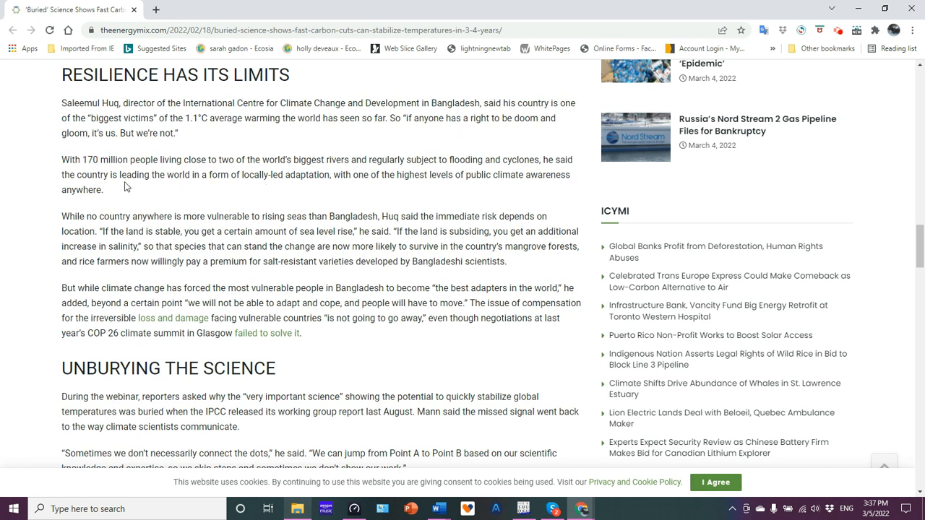
pyautogui.moveTo(216, 173)
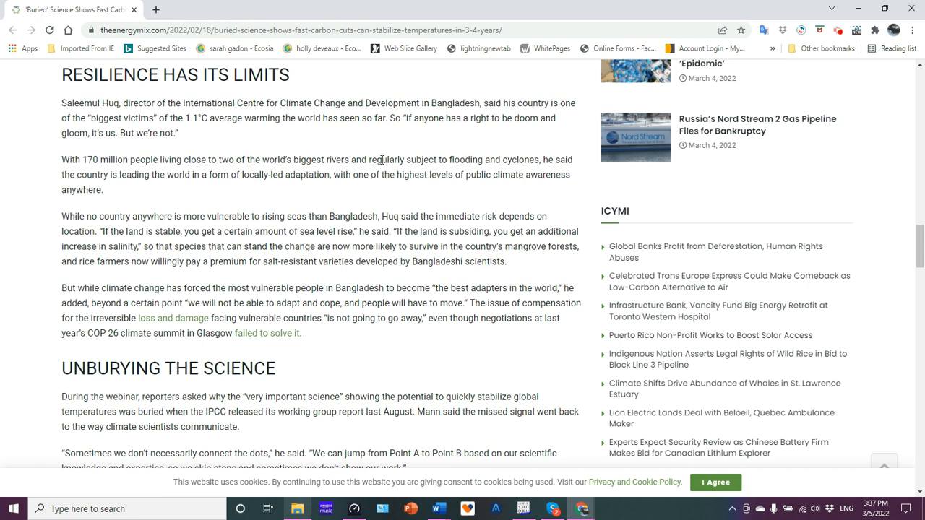
pyautogui.moveTo(871, 157)
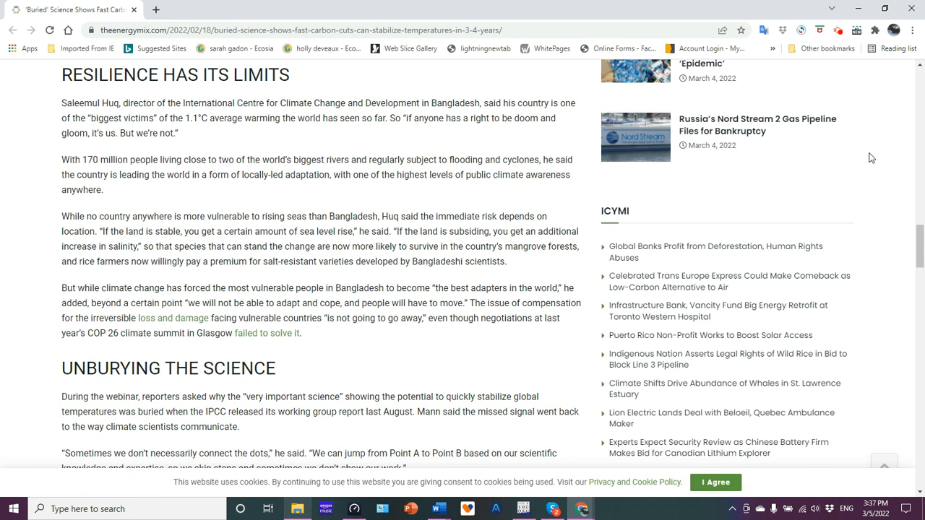
pyautogui.scroll(-3)
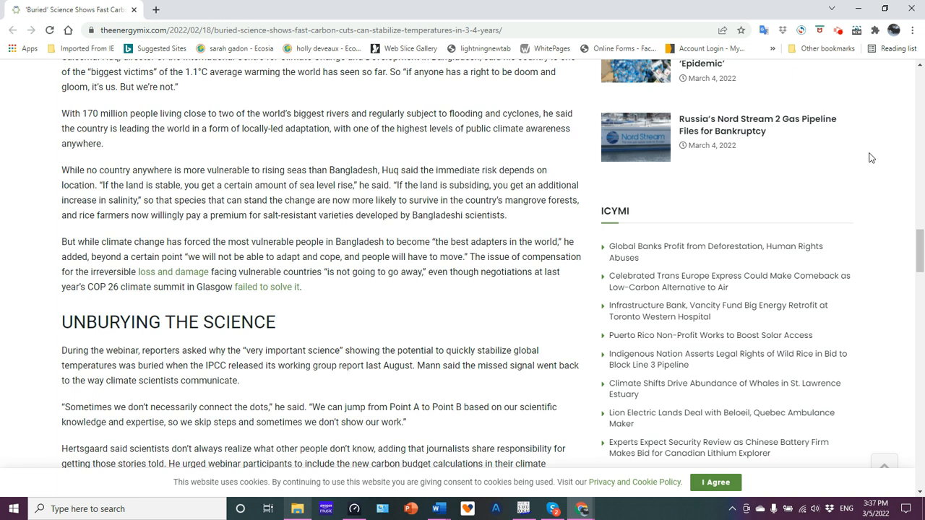
# - Scroll through 'Unburying the Science' to the 'We're Not Necessarily Doomed After All' heading
pyautogui.scroll(-3)
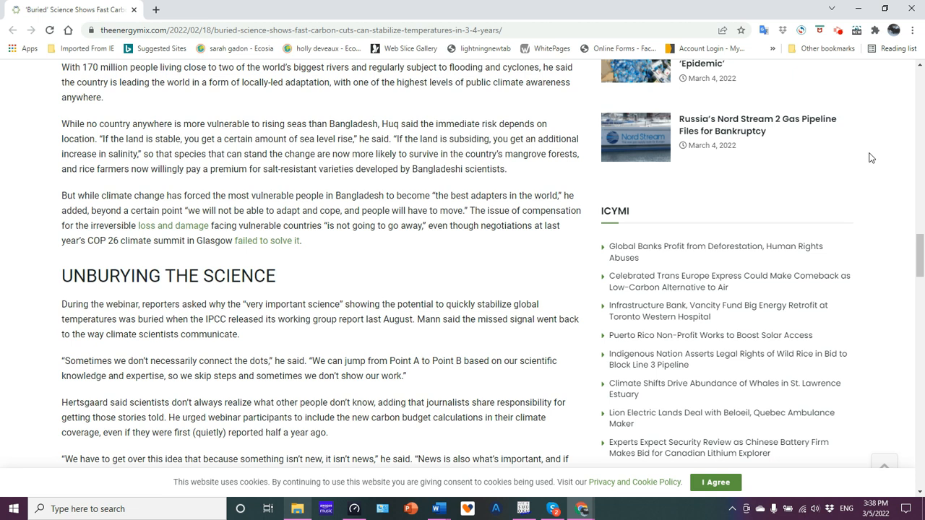
pyautogui.scroll(-3)
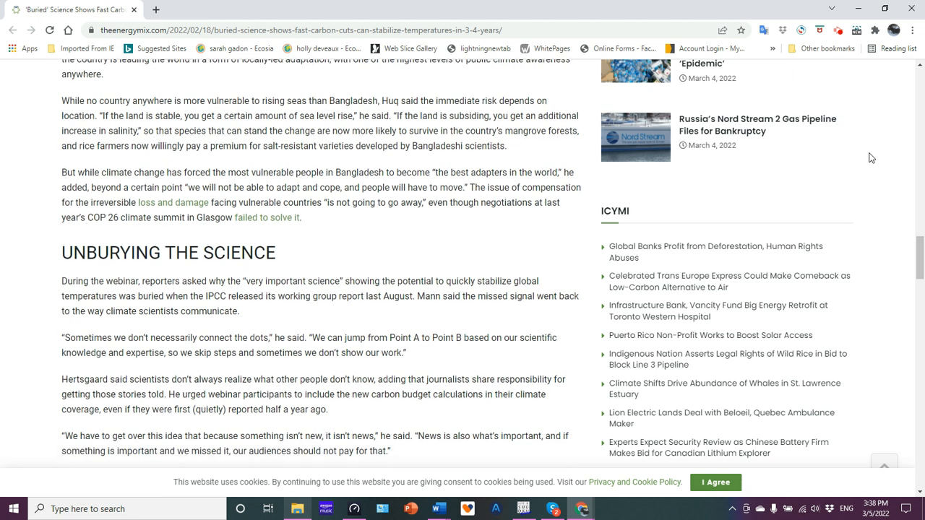
pyautogui.scroll(-3)
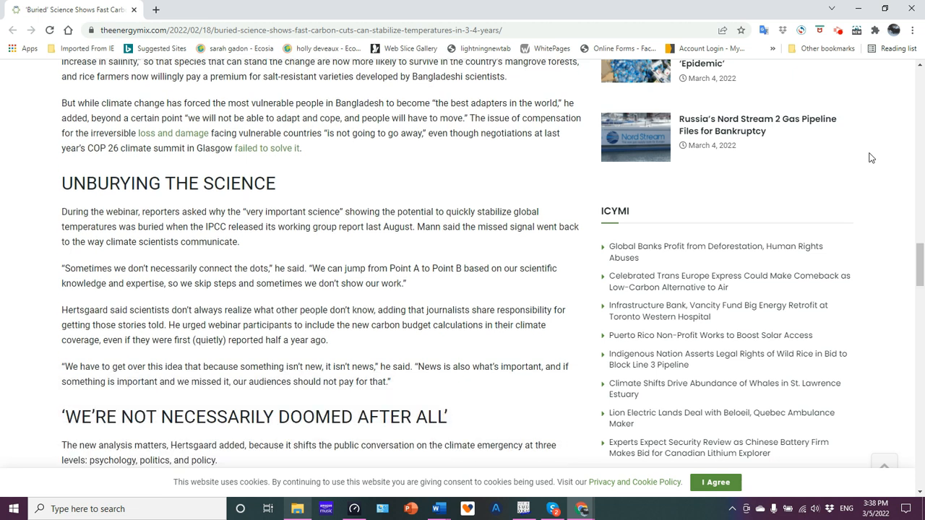
pyautogui.scroll(-3)
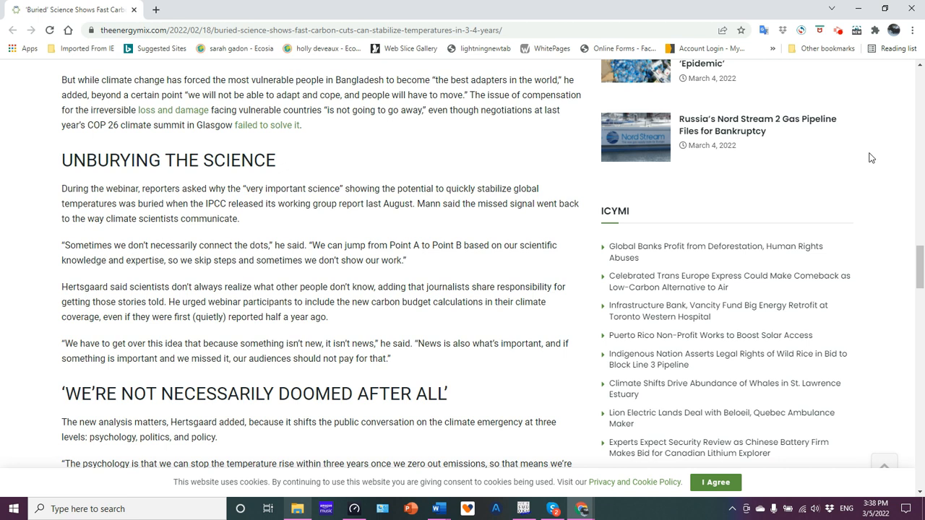
pyautogui.scroll(-3)
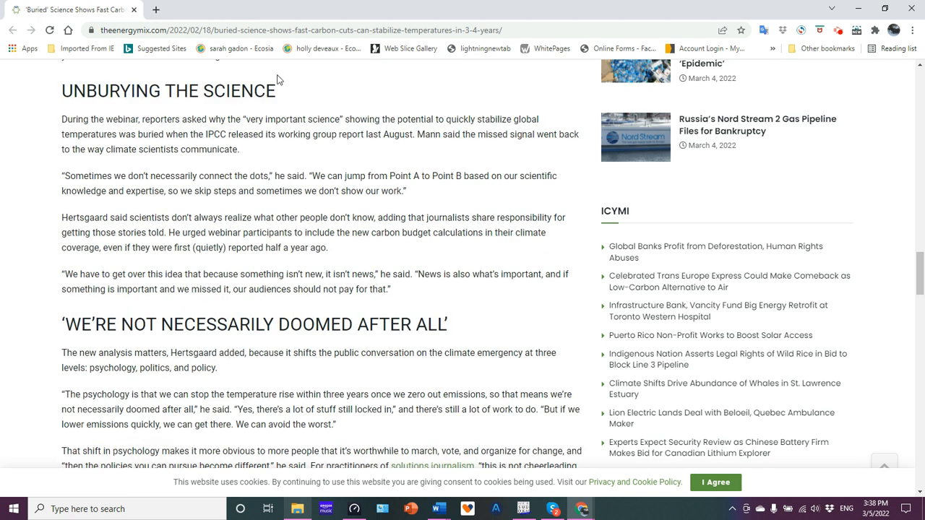
pyautogui.moveTo(252, 147)
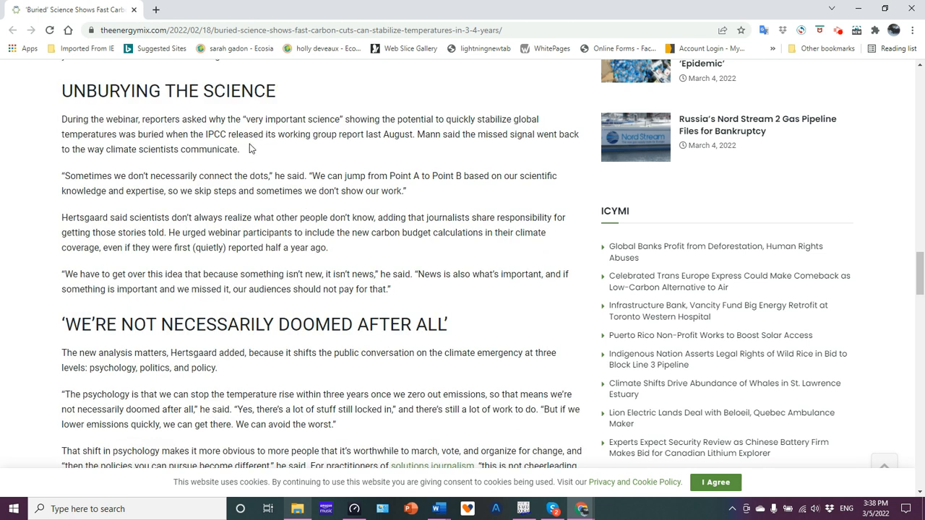
pyautogui.moveTo(304, 122)
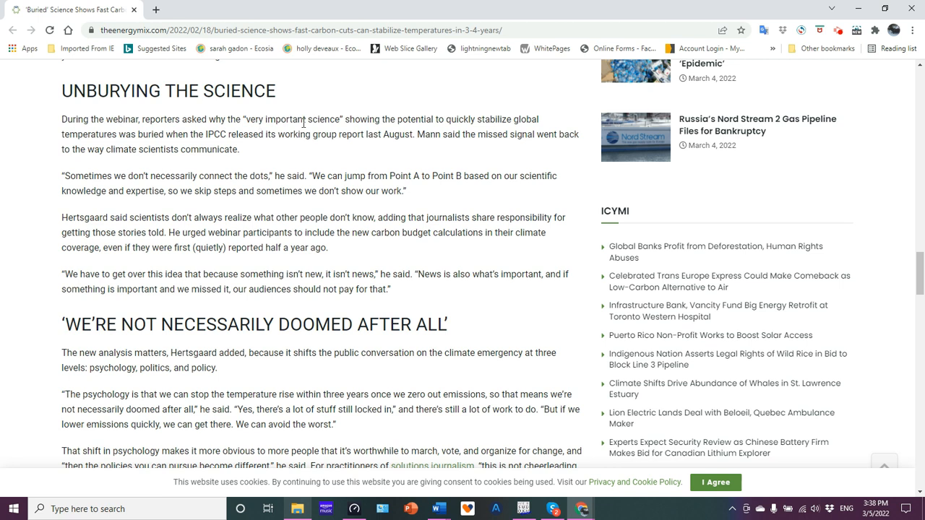
pyautogui.moveTo(847, 142)
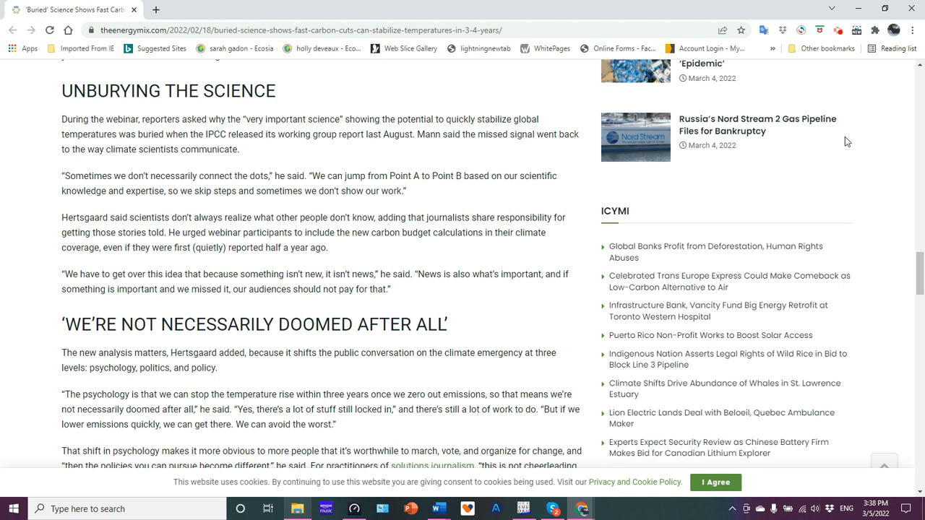
pyautogui.moveTo(876, 153)
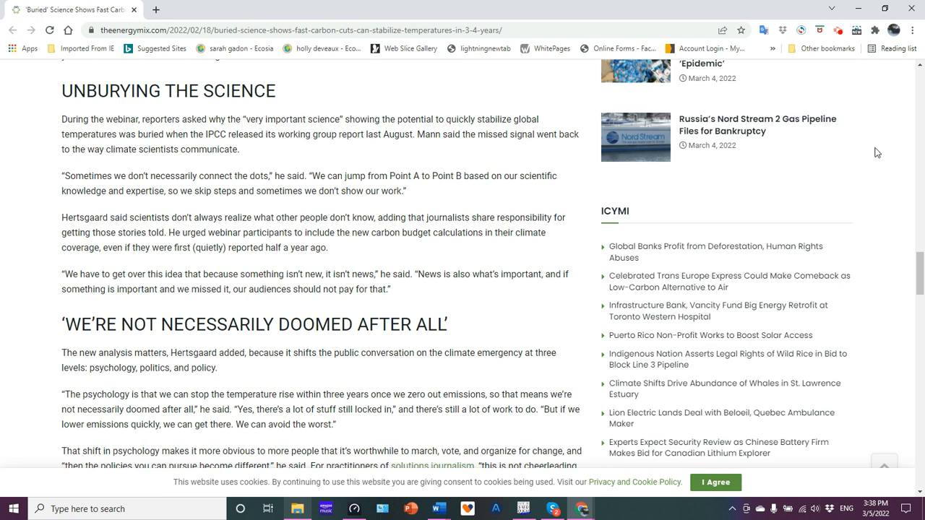
# - Scroll through the final section to the solutions-journalism paragraph and the article's topic tags
pyautogui.scroll(-3)
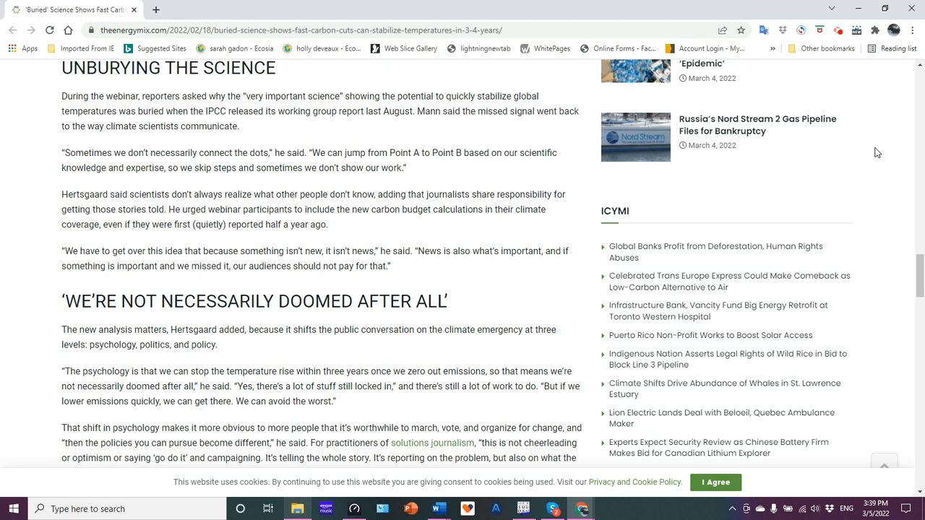
pyautogui.scroll(-3)
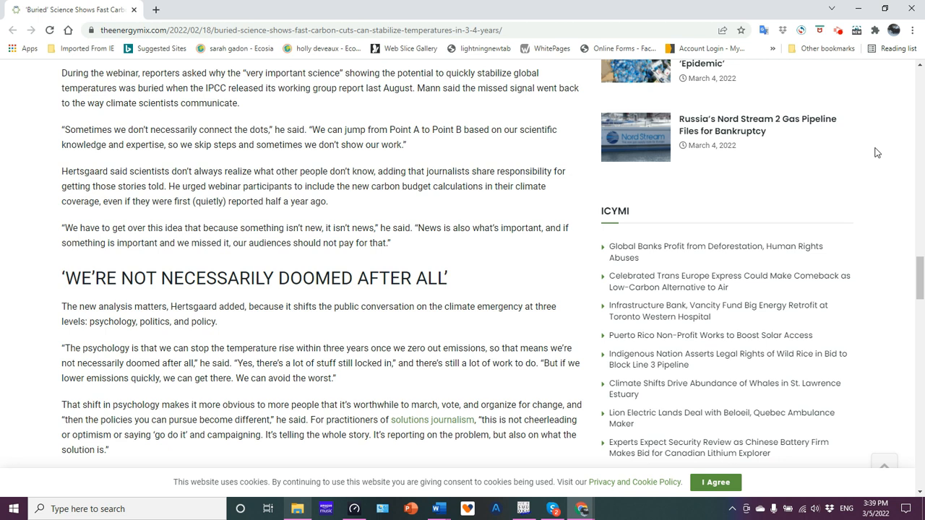
pyautogui.scroll(-3)
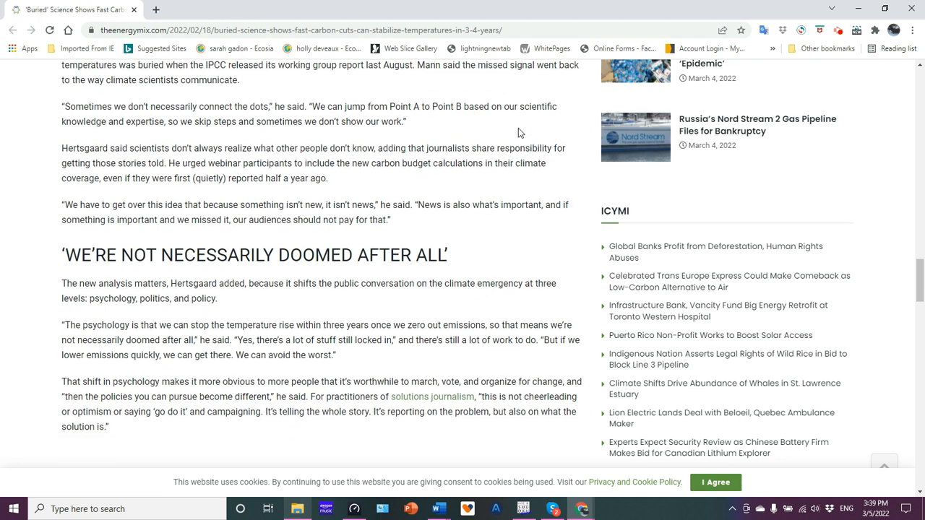
pyautogui.moveTo(442, 121)
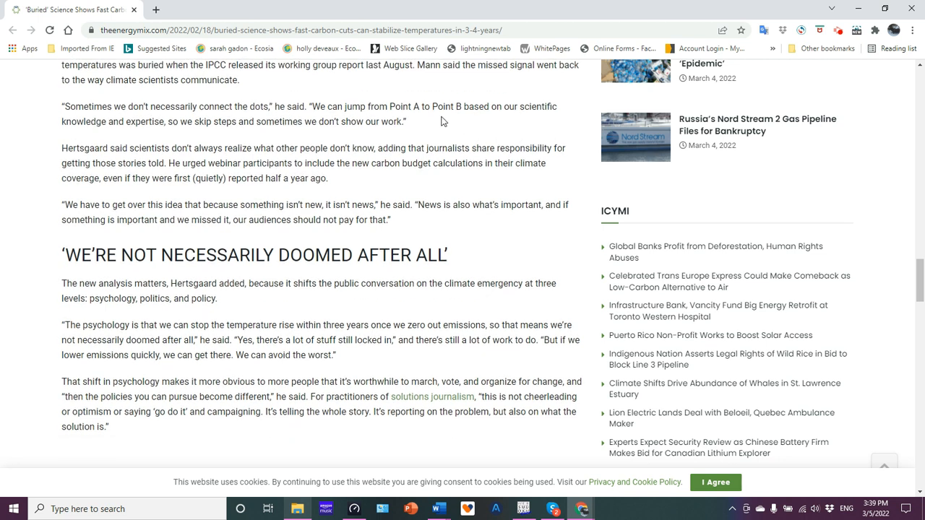
pyautogui.moveTo(882, 167)
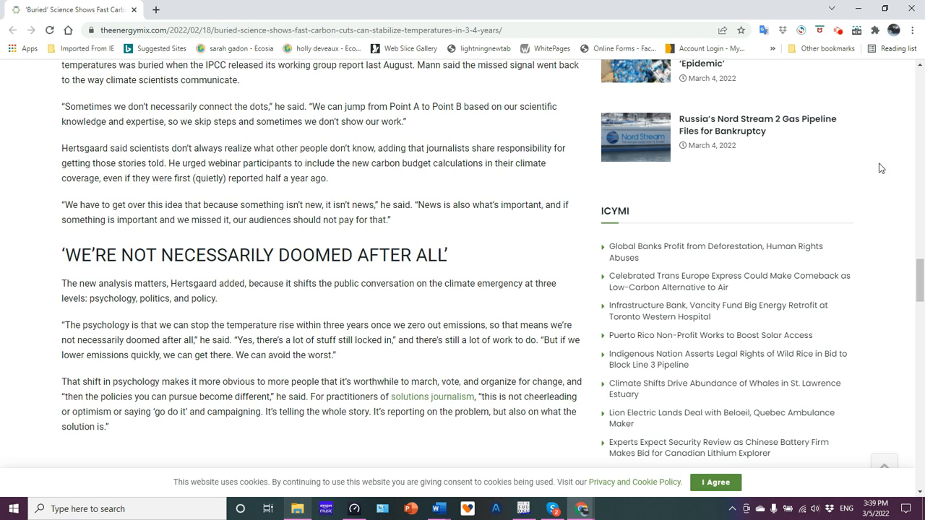
pyautogui.scroll(-3)
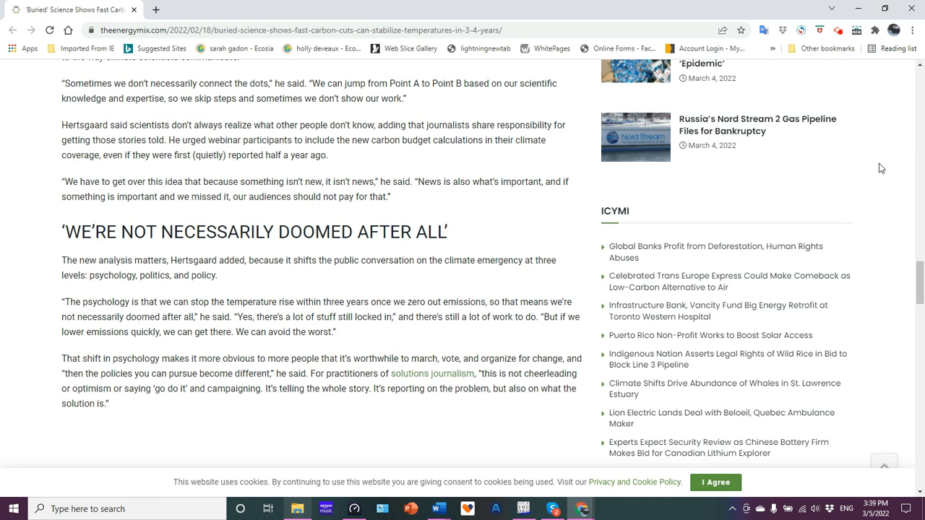
pyautogui.scroll(-3)
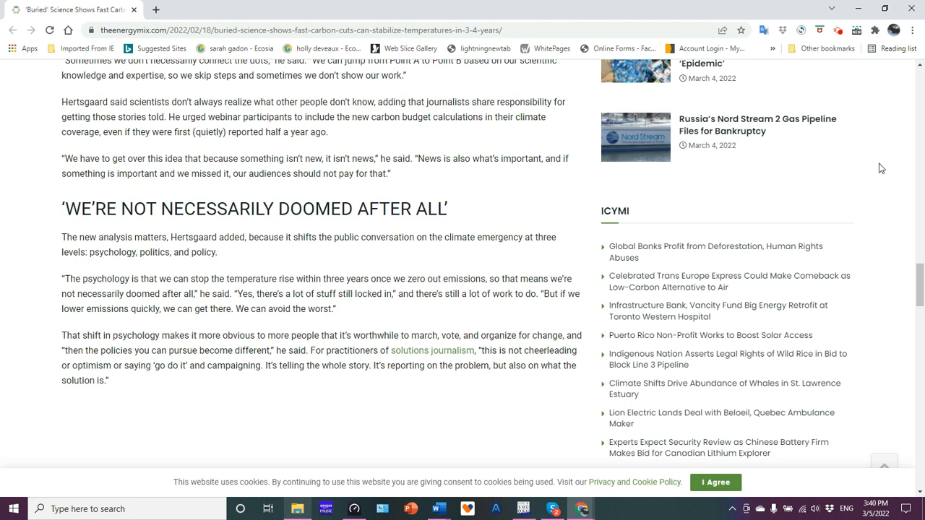
pyautogui.scroll(-3)
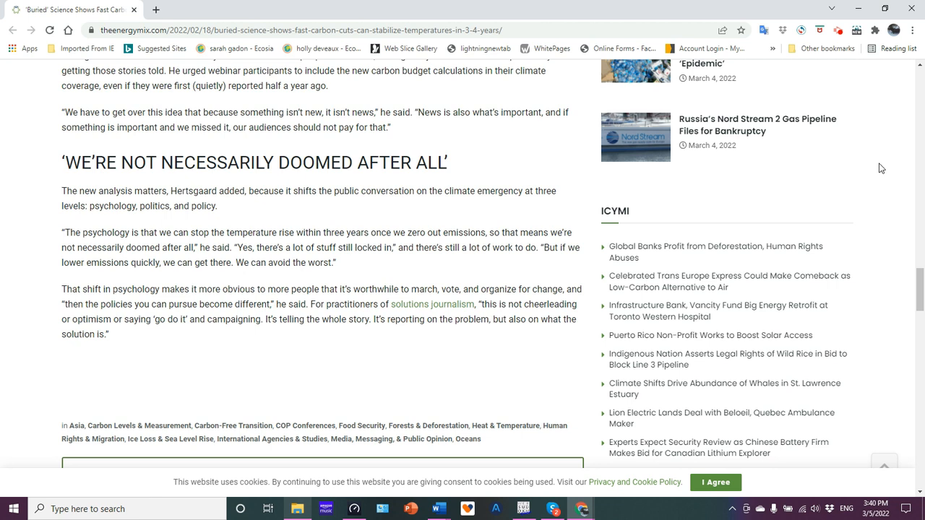
# - Scroll back to the article's headline, byline and lead image at the top
pyautogui.scroll(-3)
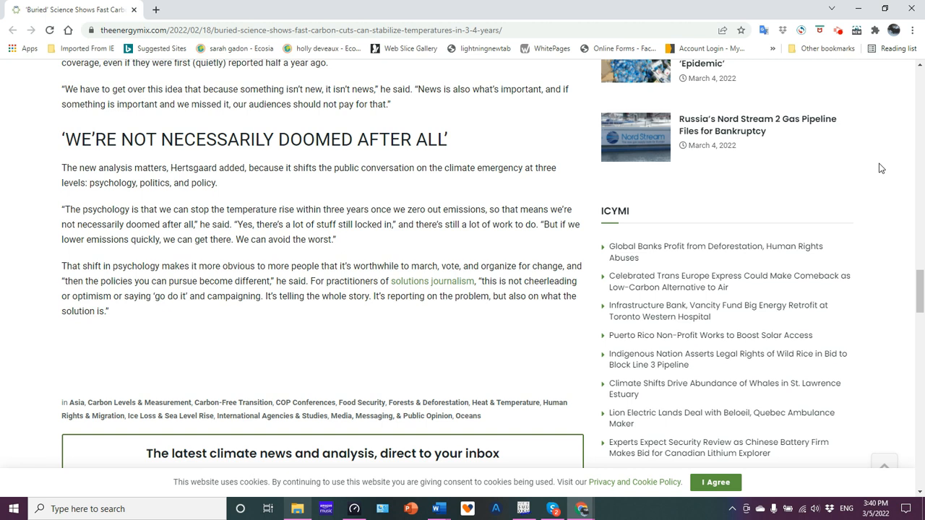
pyautogui.moveTo(445, 327)
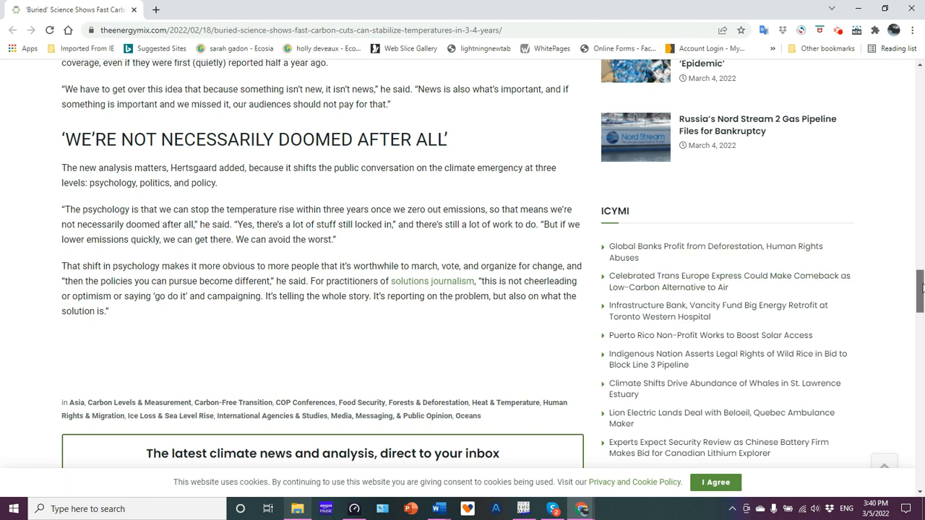
pyautogui.scroll(-3)
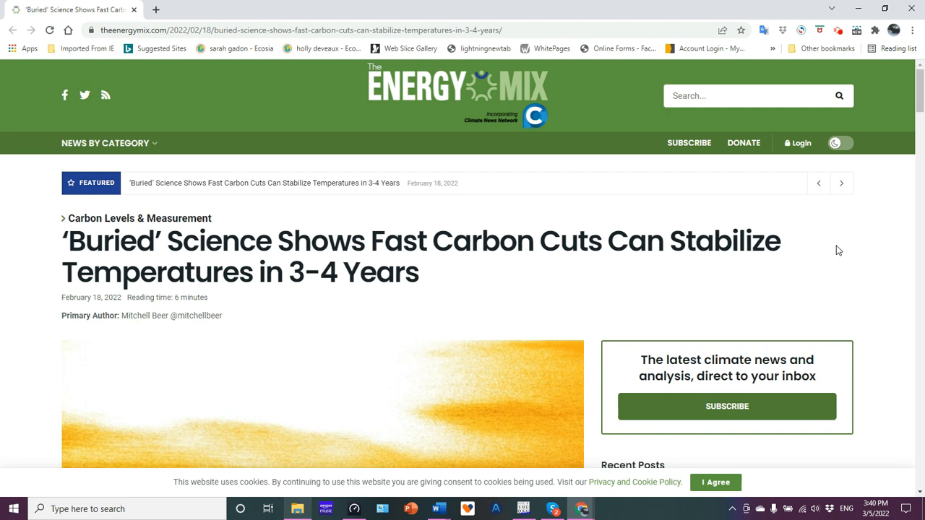
pyautogui.moveTo(915, 98)
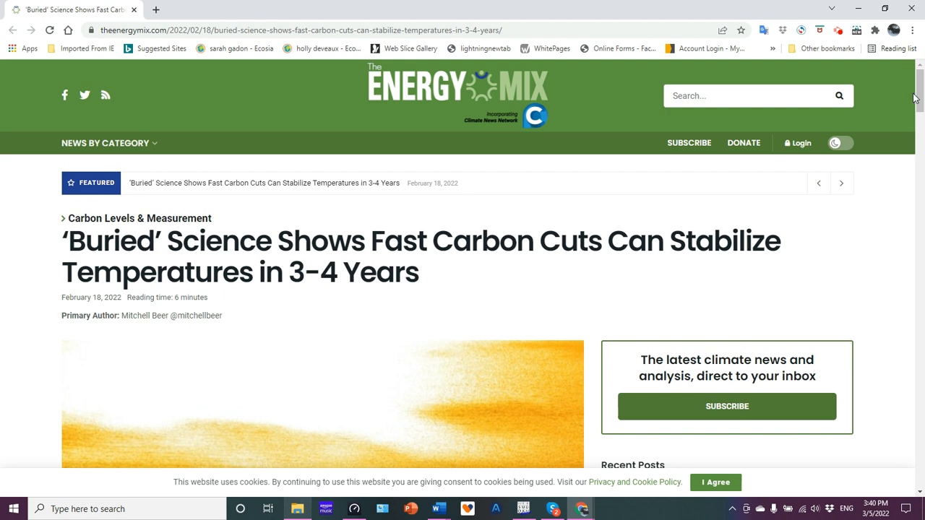
# - Scroll to the opening paragraphs and select the name Michael Mann, then return to the headline
pyautogui.scroll(-3)
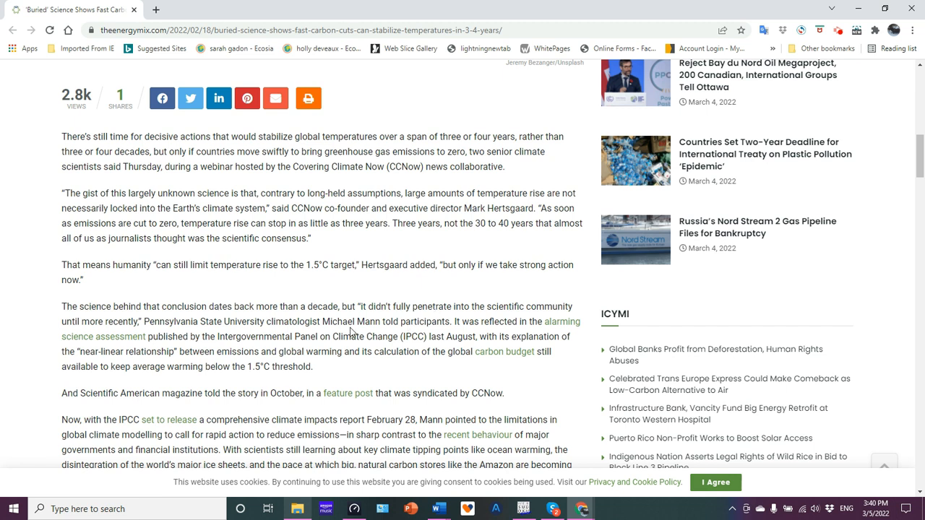
pyautogui.doubleClick(336, 321)
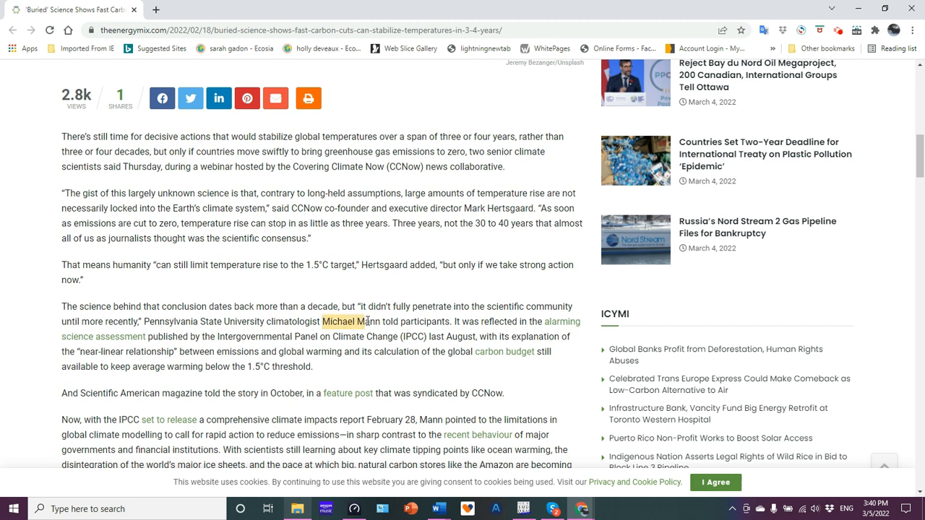
pyautogui.doubleClick(349, 321)
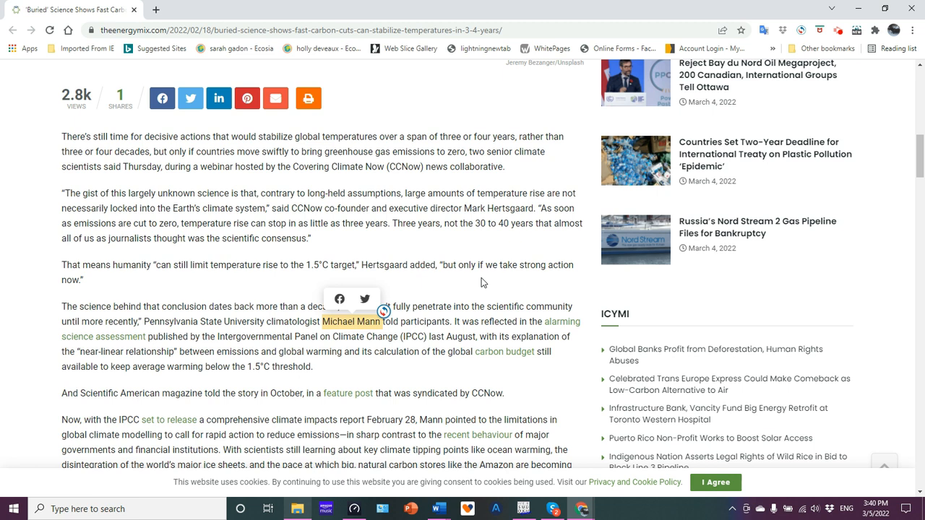
pyautogui.moveTo(876, 270)
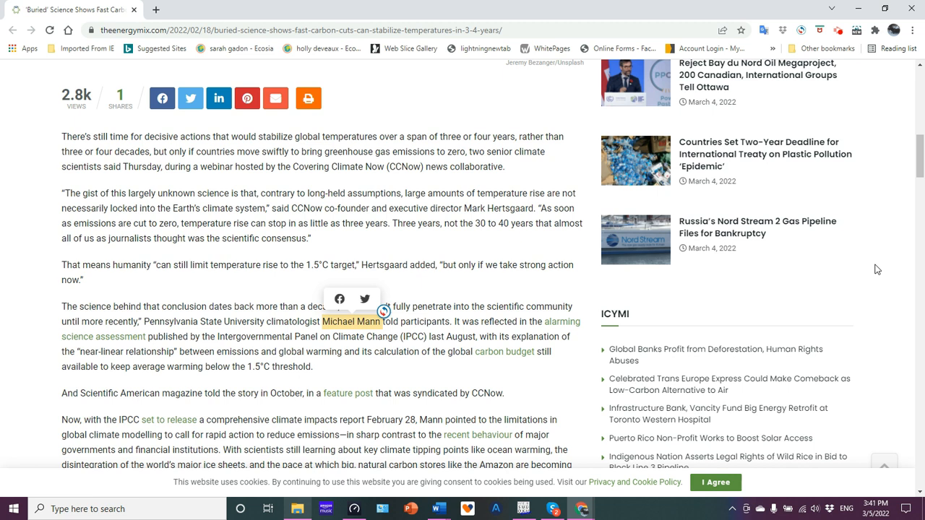
pyautogui.moveTo(890, 195)
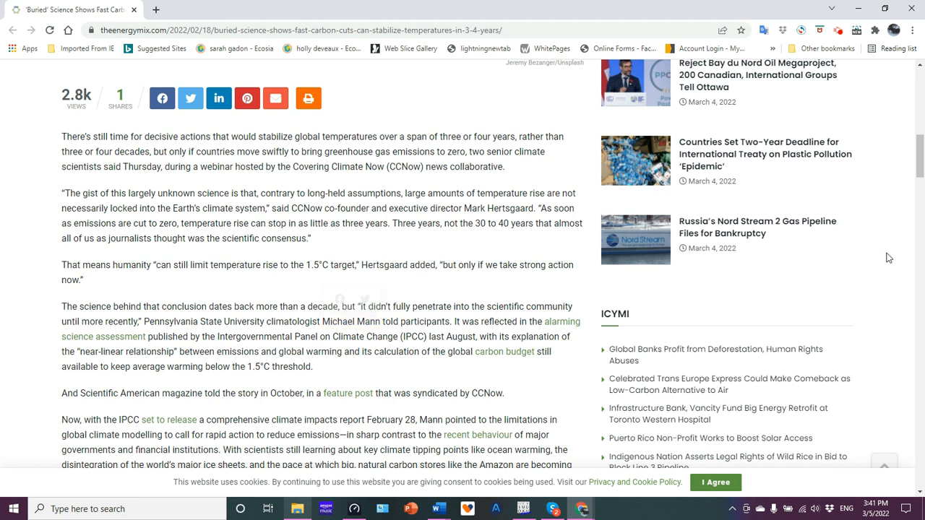
pyautogui.moveTo(897, 182)
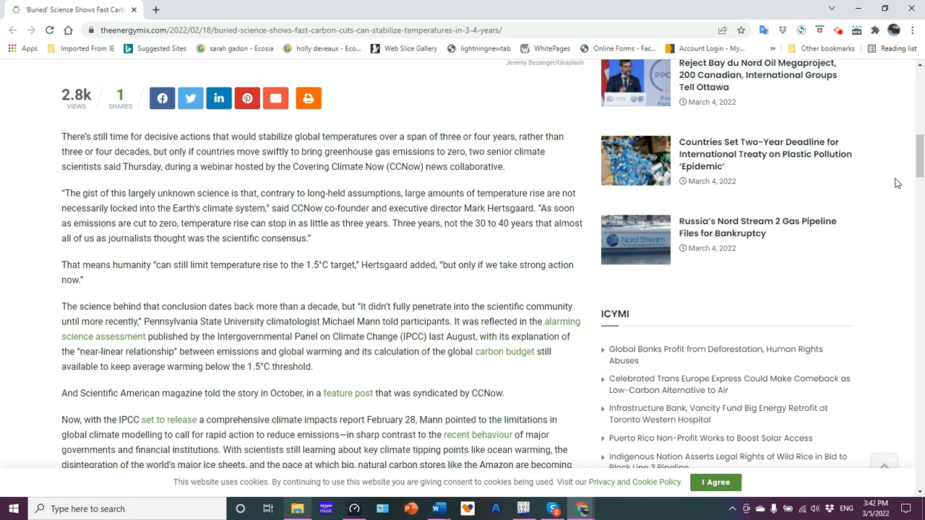
pyautogui.moveTo(874, 208)
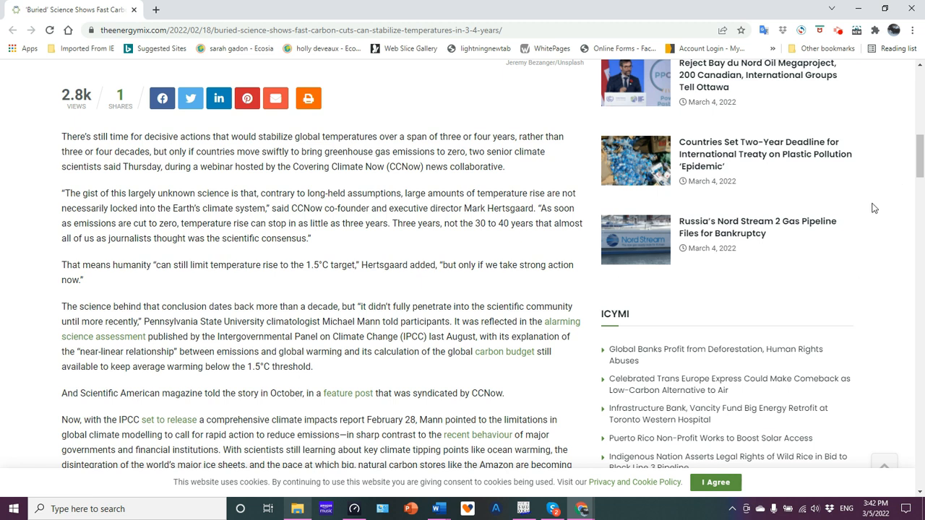
pyautogui.moveTo(887, 107)
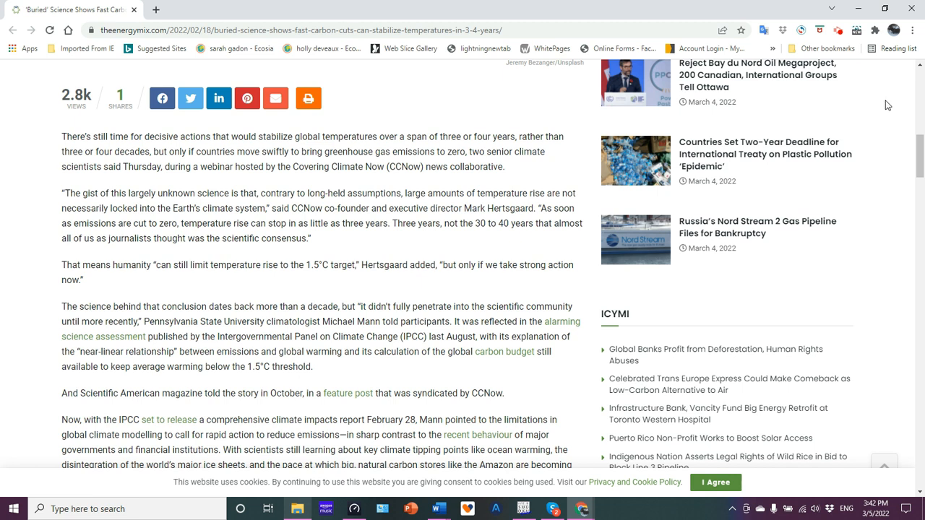
pyautogui.moveTo(886, 238)
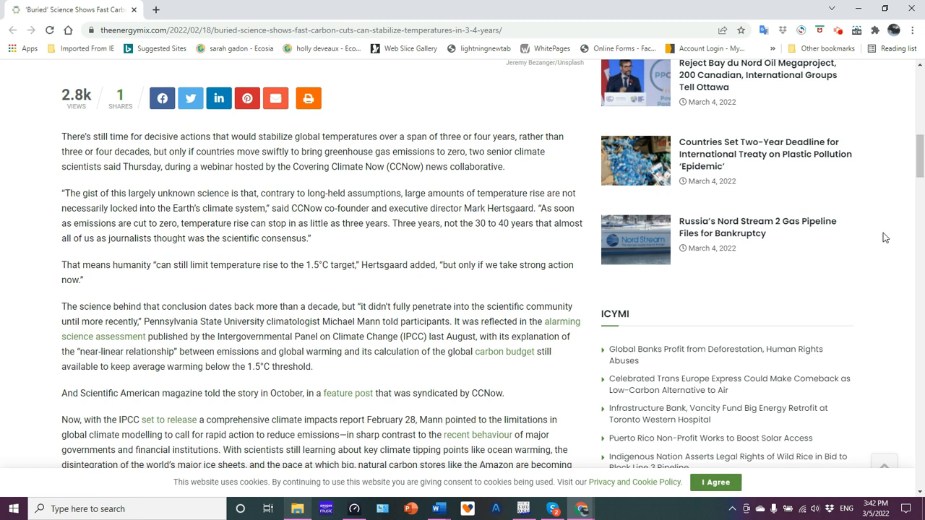
pyautogui.moveTo(889, 227)
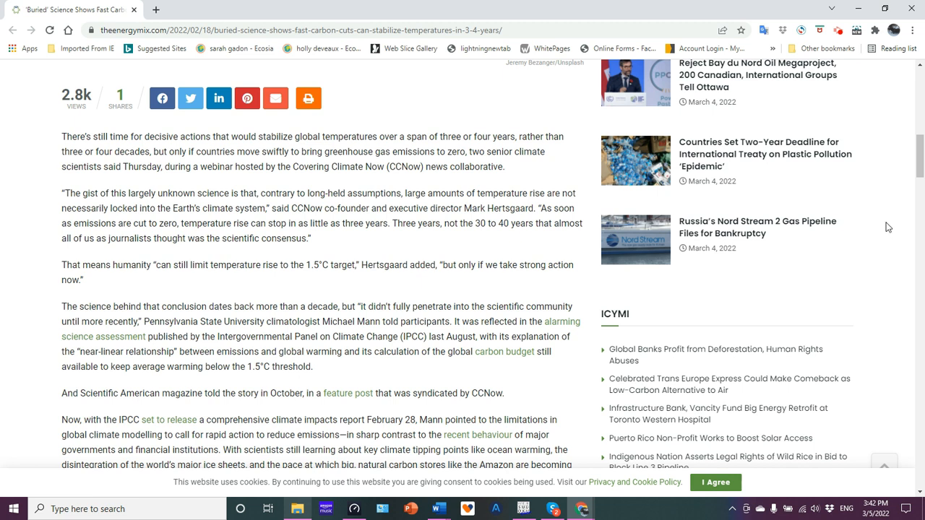
pyautogui.scroll(-3)
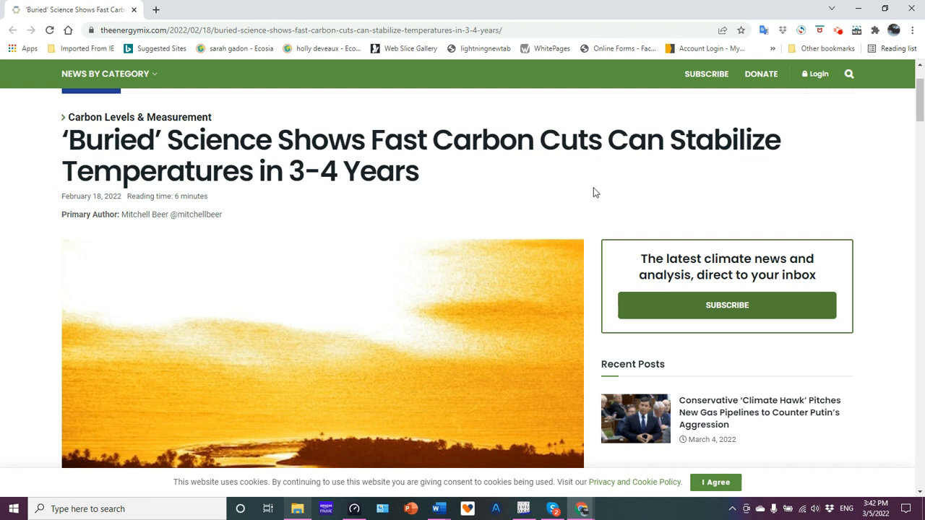
pyautogui.moveTo(332, 184)
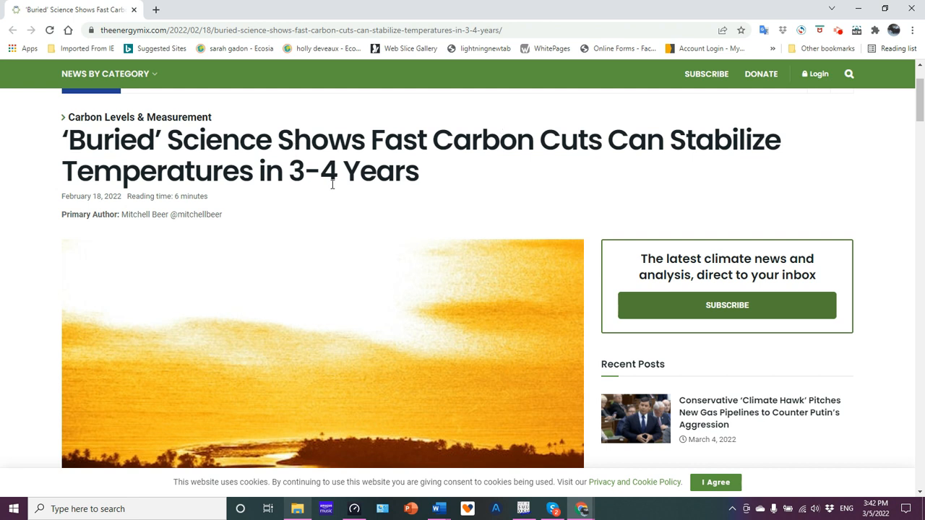
pyautogui.moveTo(483, 183)
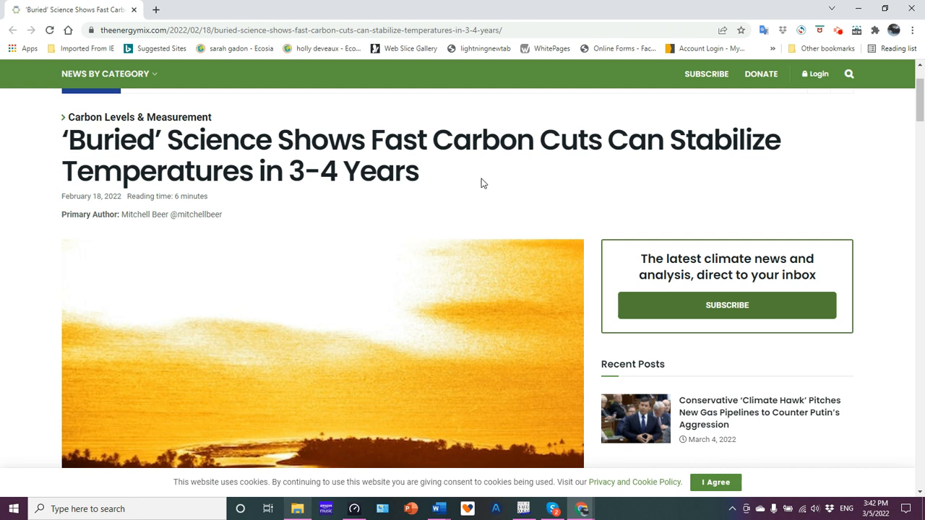
pyautogui.moveTo(500, 179)
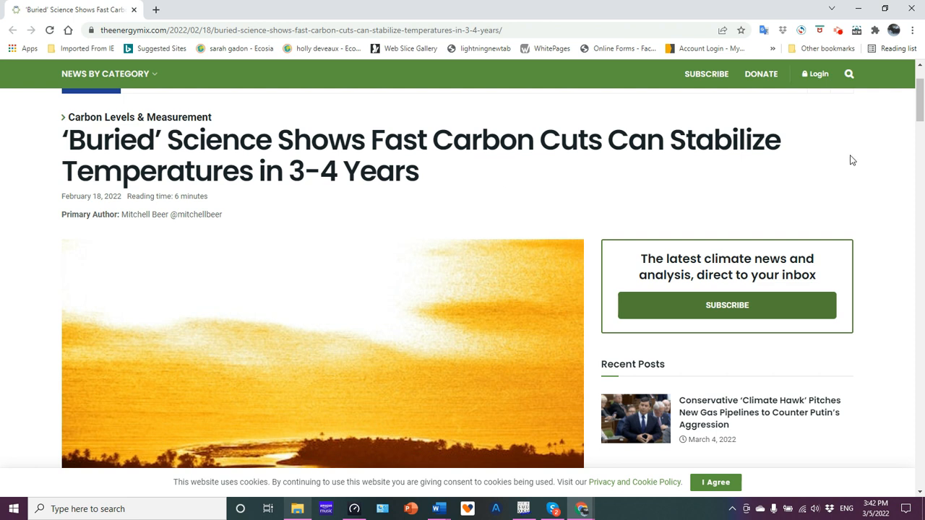
pyautogui.moveTo(914, 107)
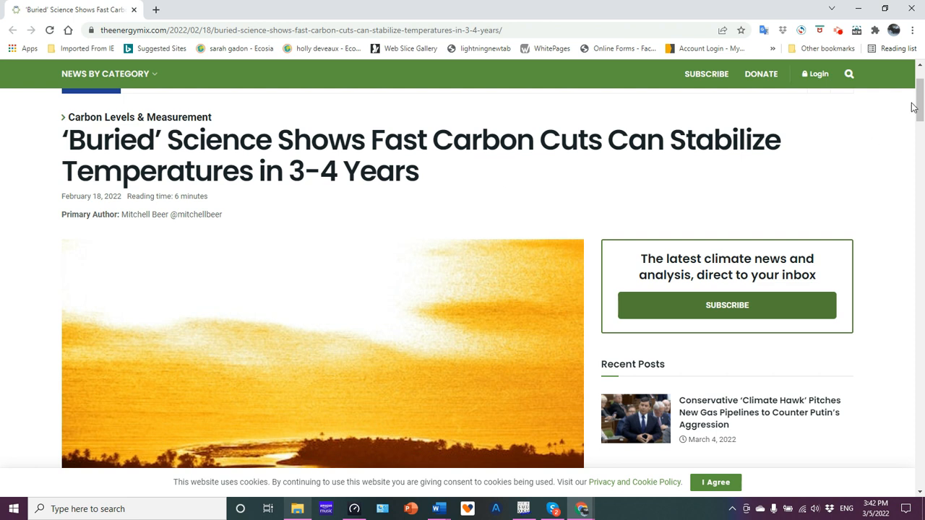